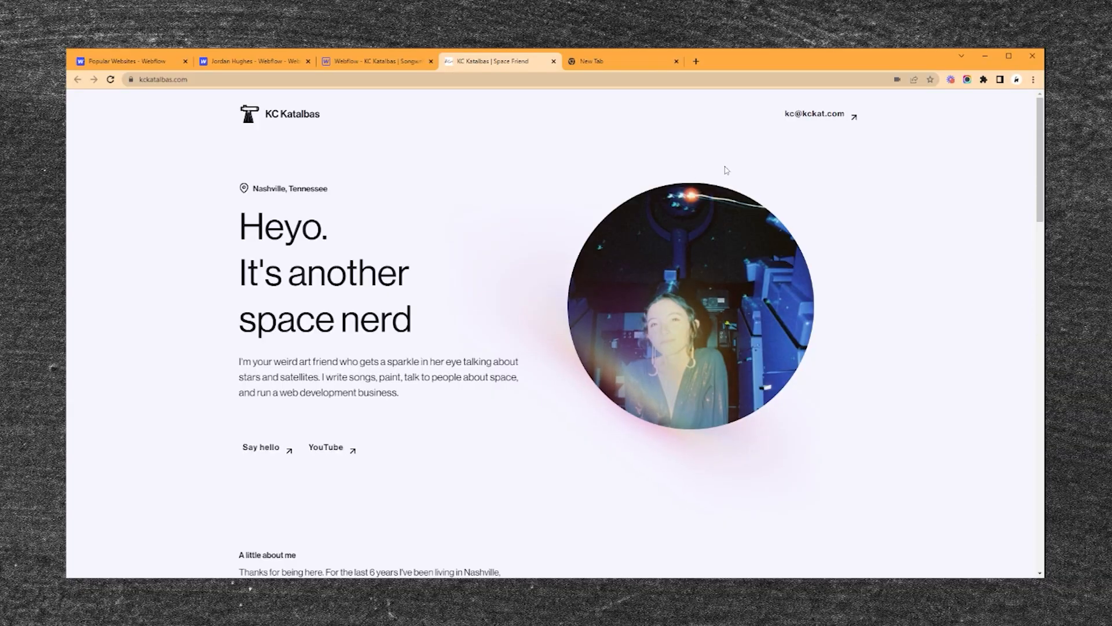
mouse_move(636, 122)
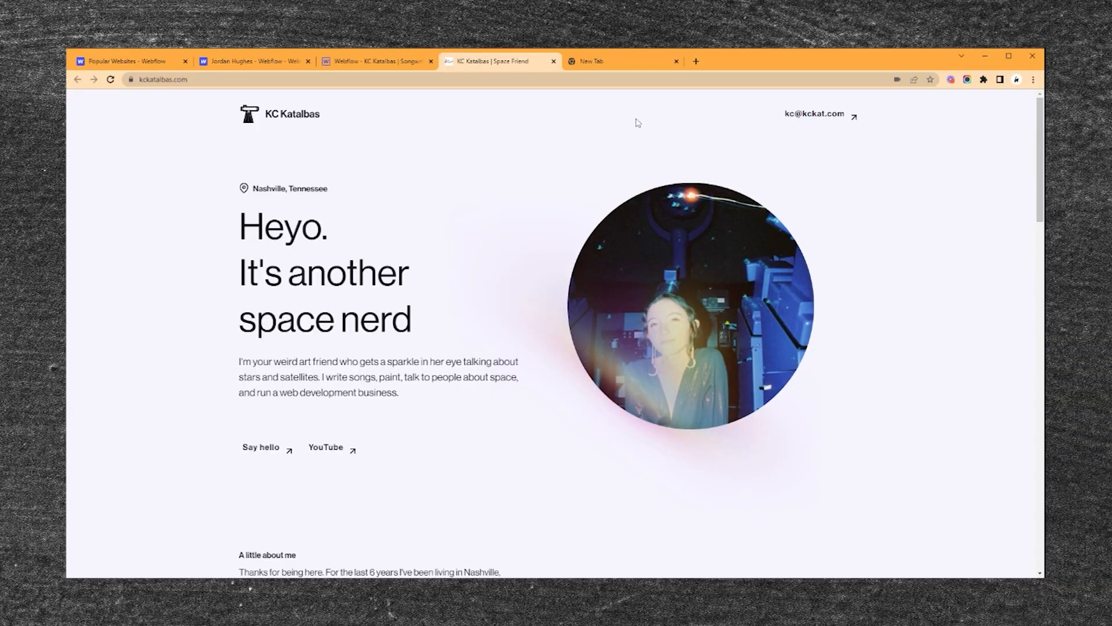
click(255, 61)
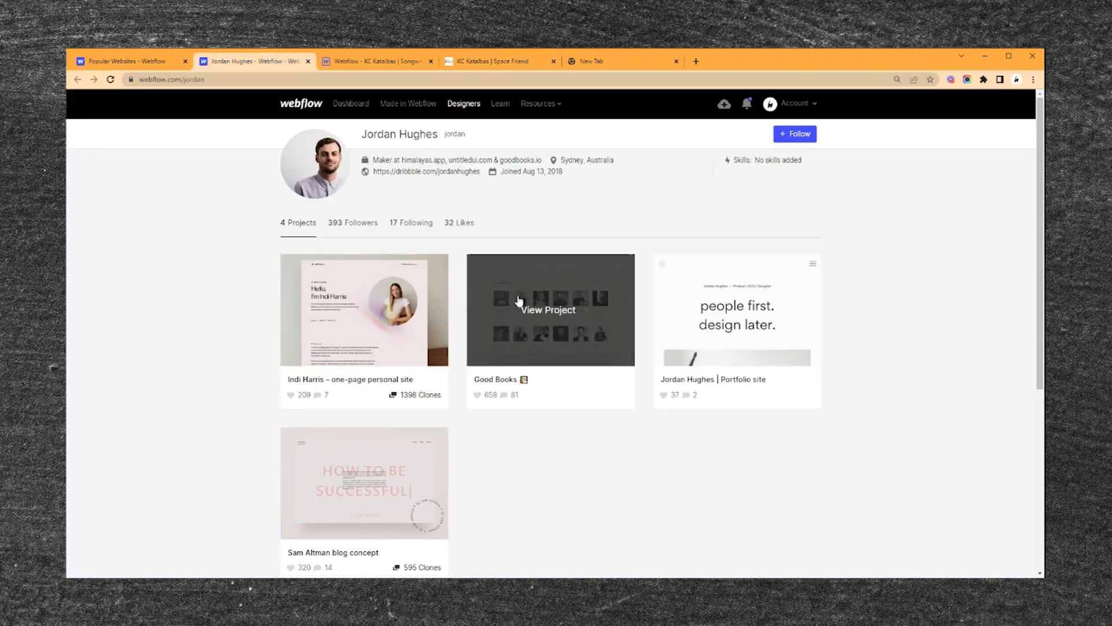
mouse_move(363, 310)
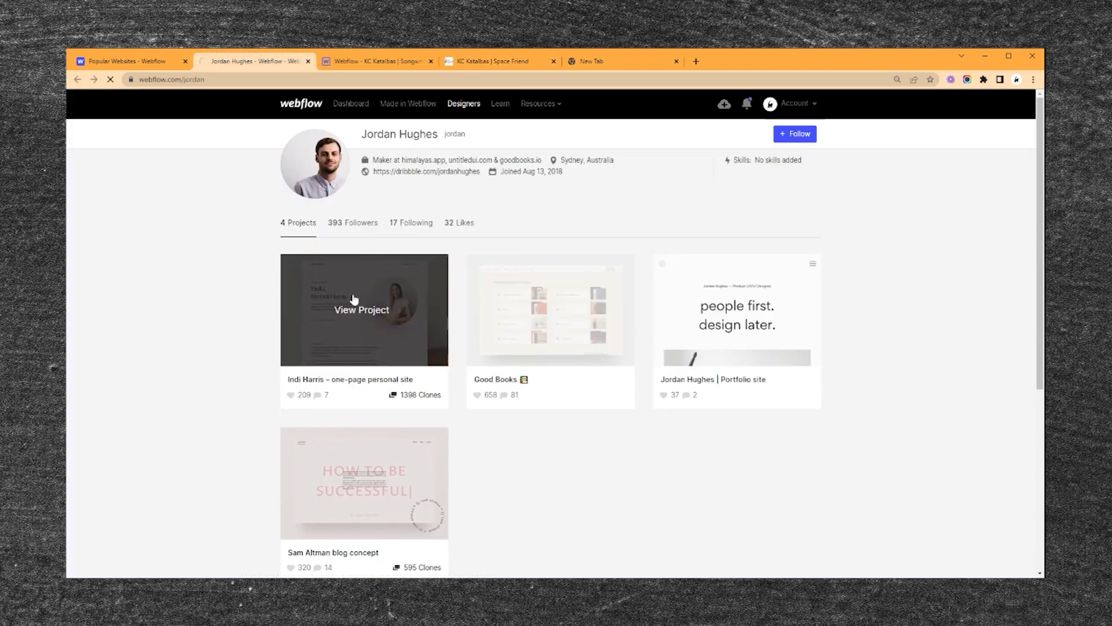
click(363, 310)
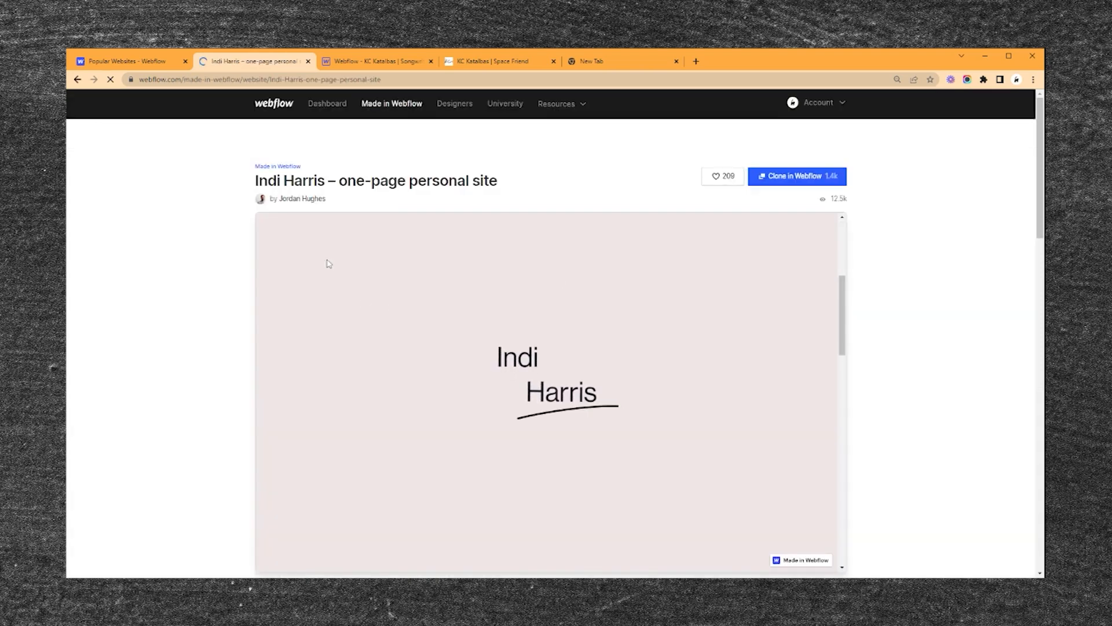
scroll(down, 3)
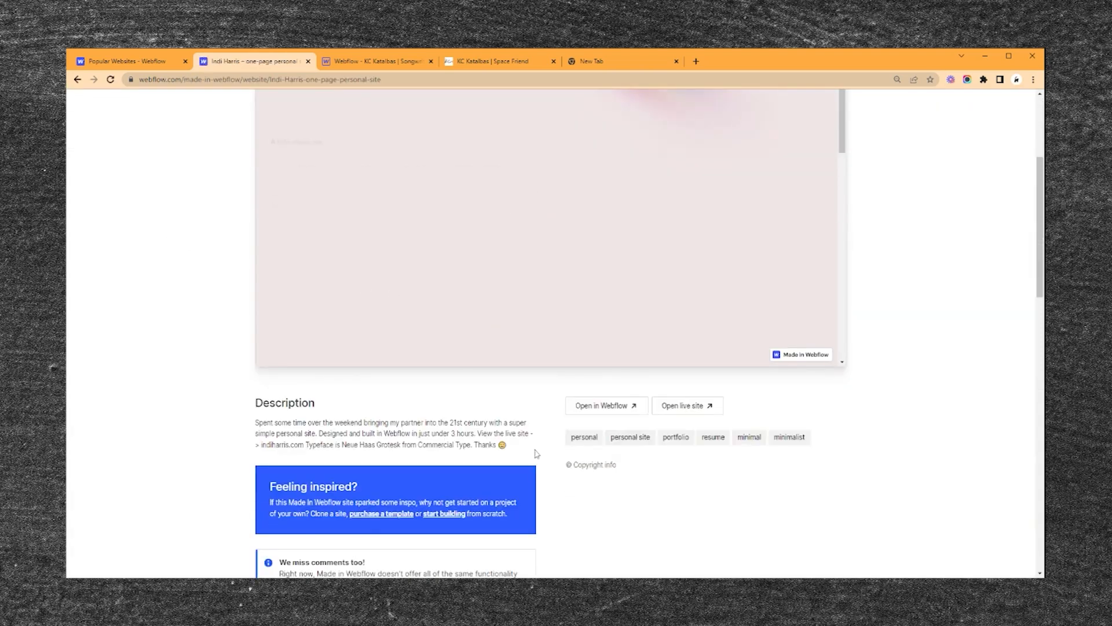
scroll(up, 3)
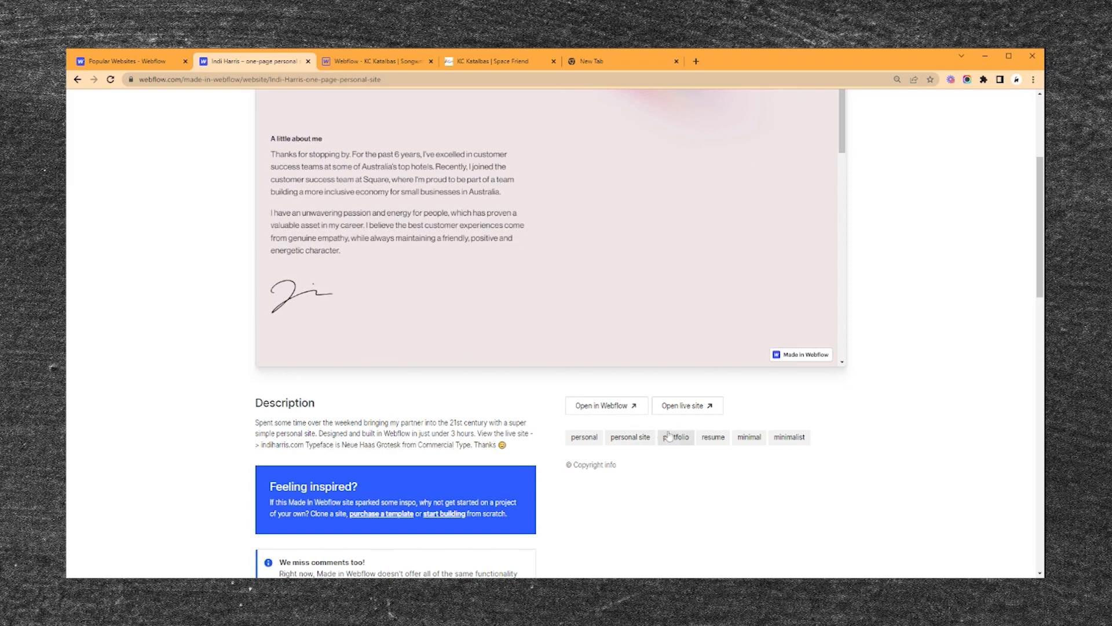
scroll(up, 3)
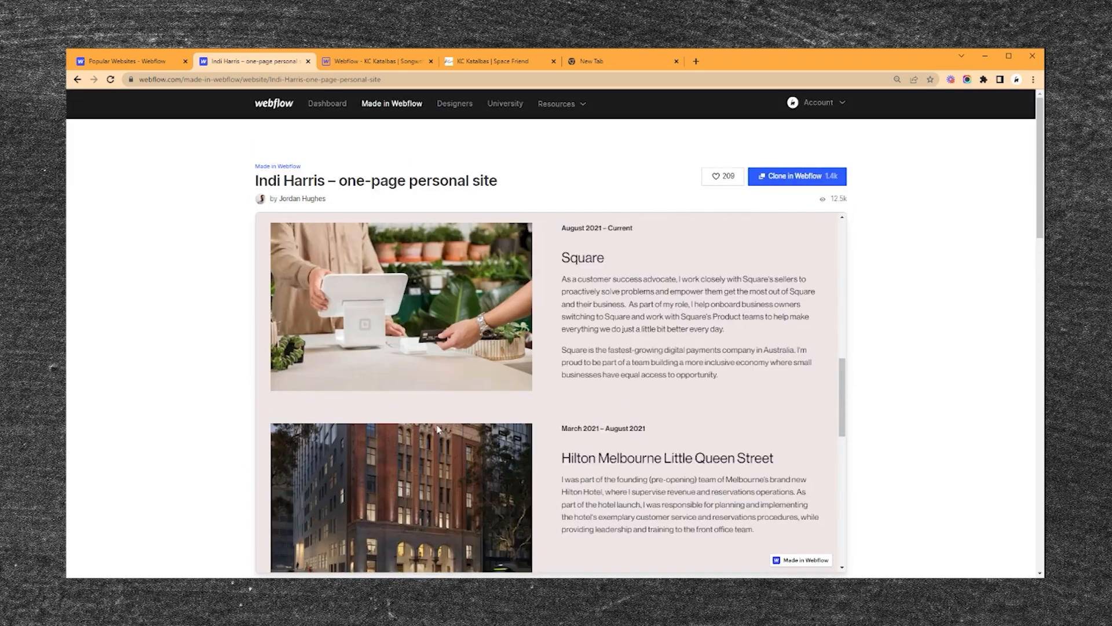
scroll(down, 3)
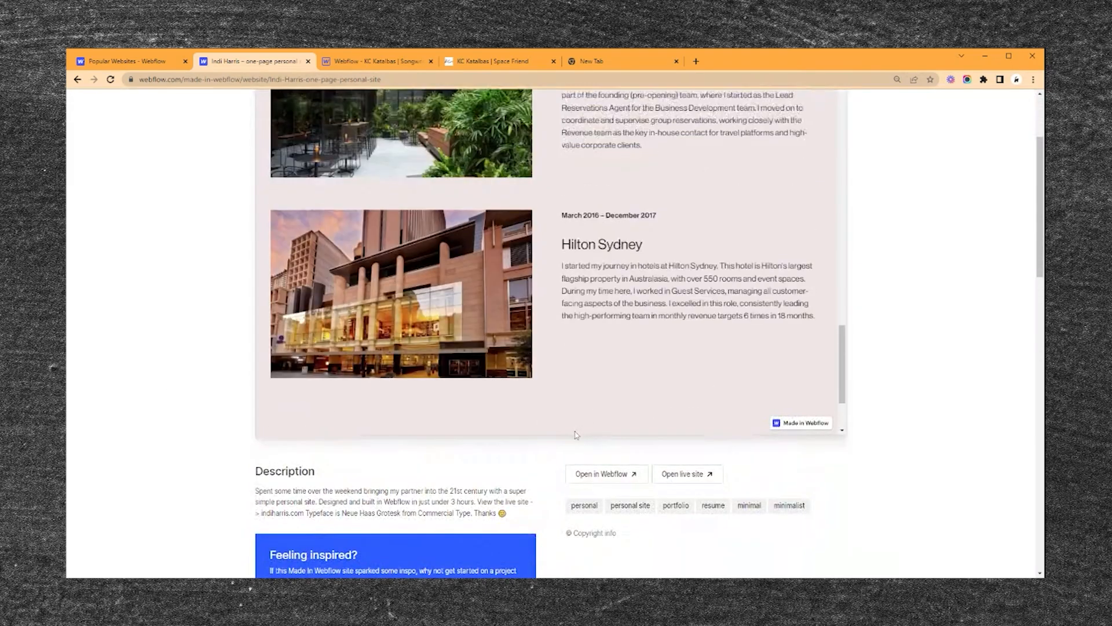
scroll(up, 3)
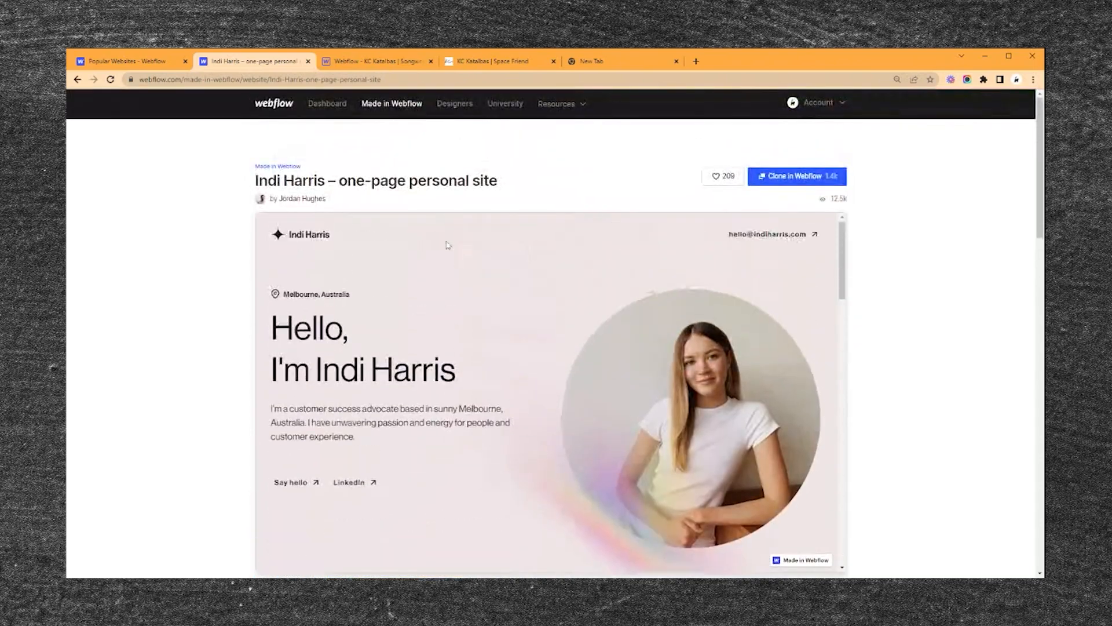
- Switch to the live KC Katalbas site and scroll through its Music, Space and Creative sections
click(375, 62)
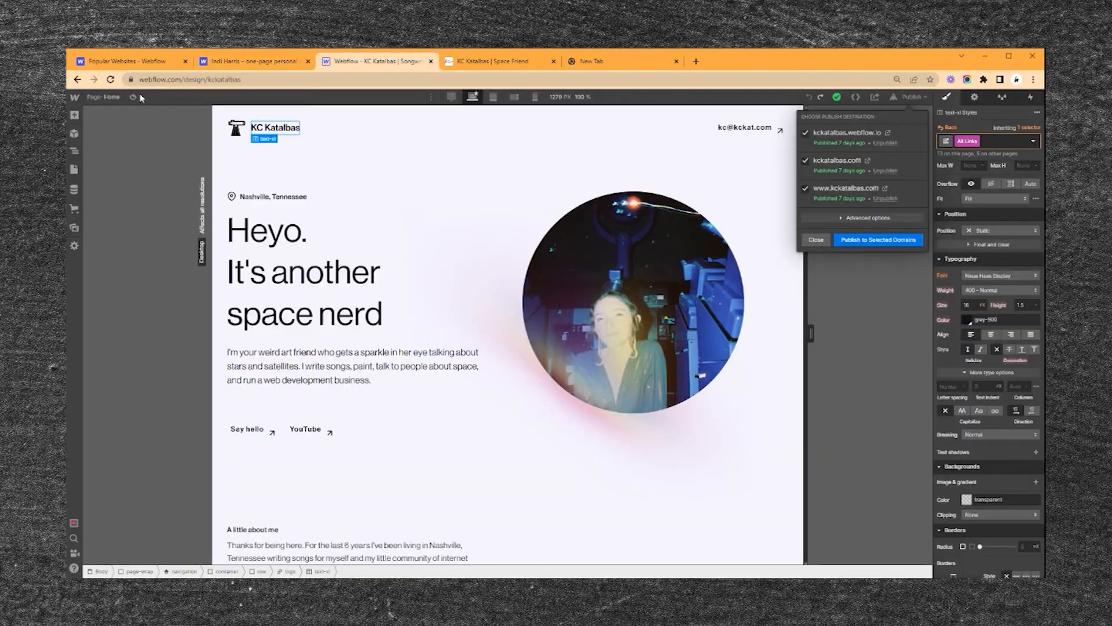
click(489, 60)
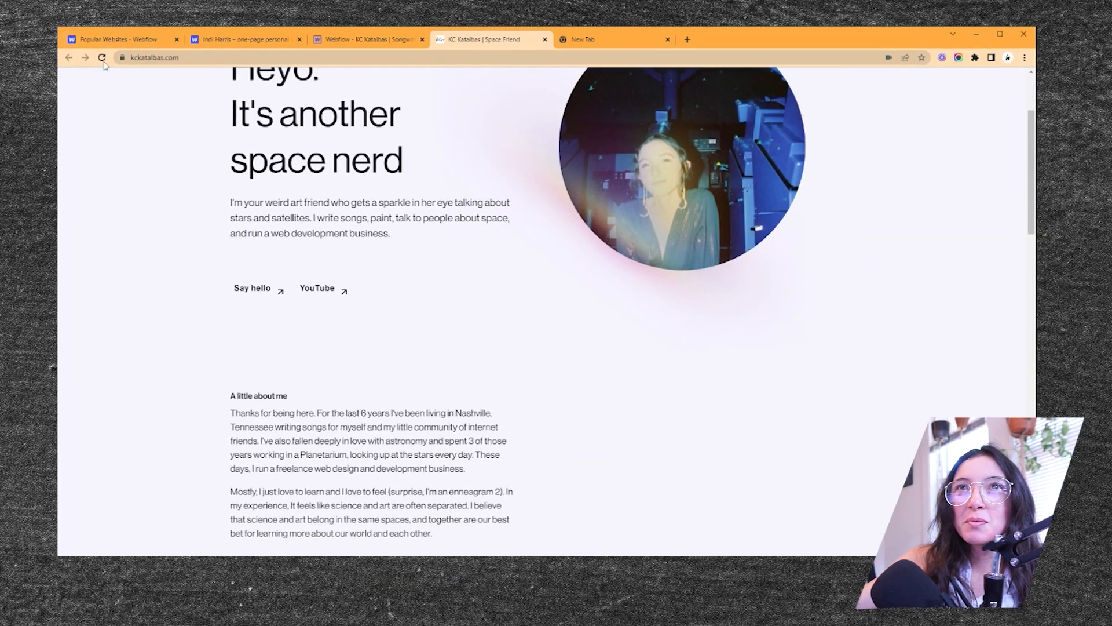
scroll(up, 3)
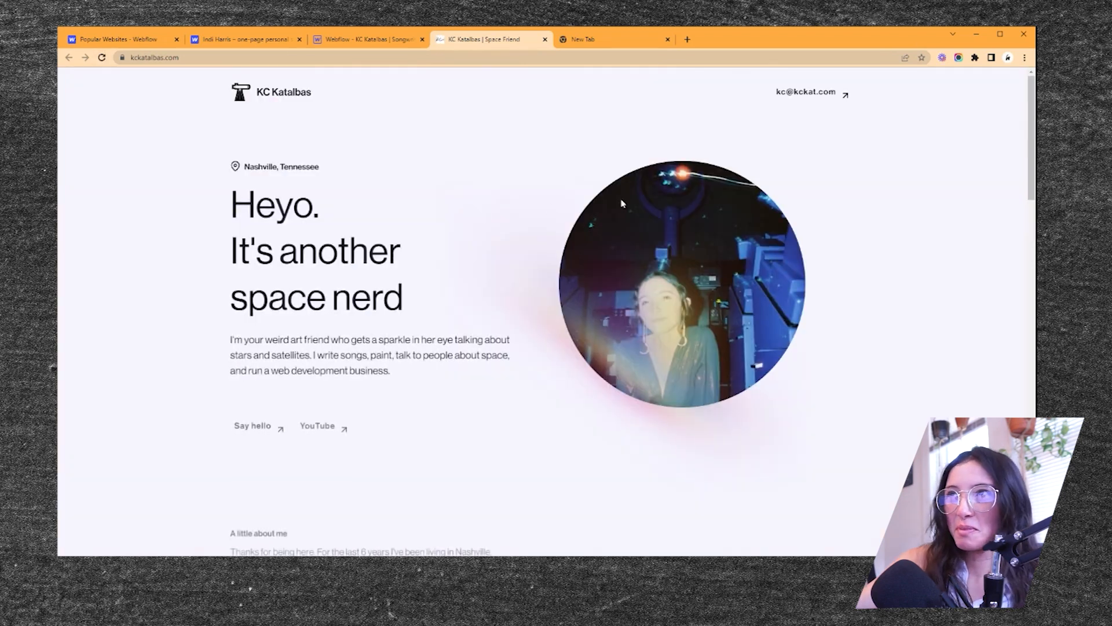
scroll(down, 3)
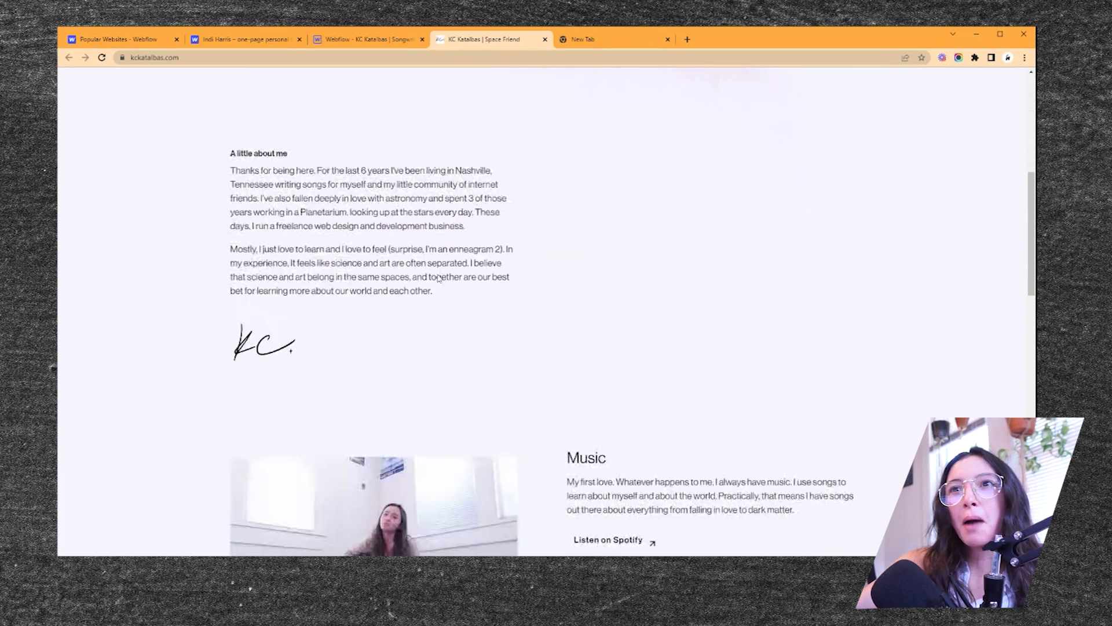
scroll(down, 3)
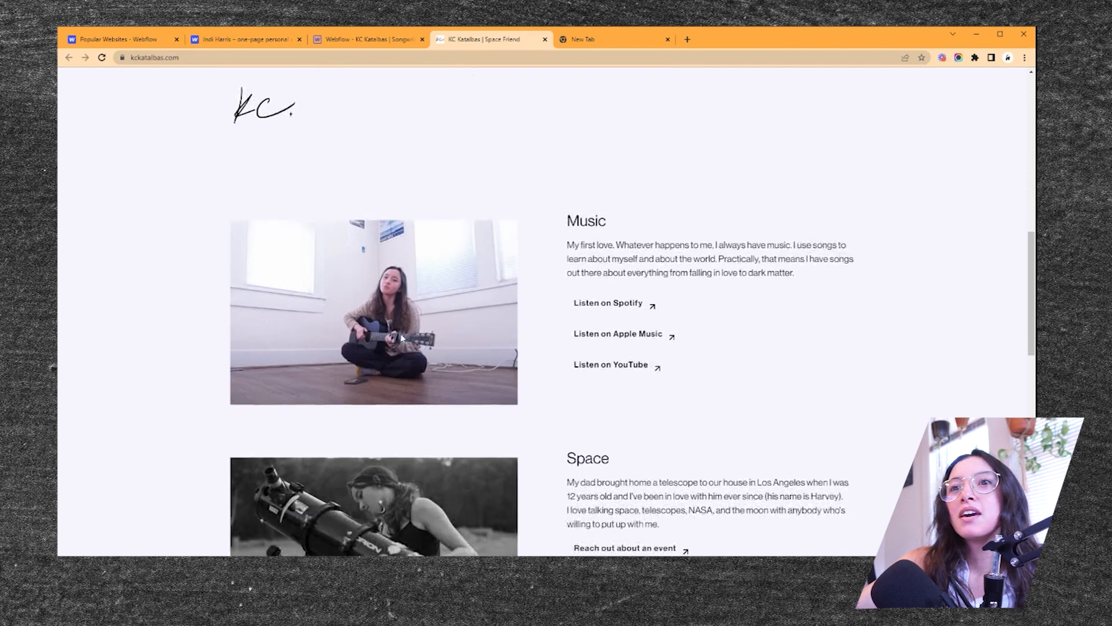
scroll(down, 3)
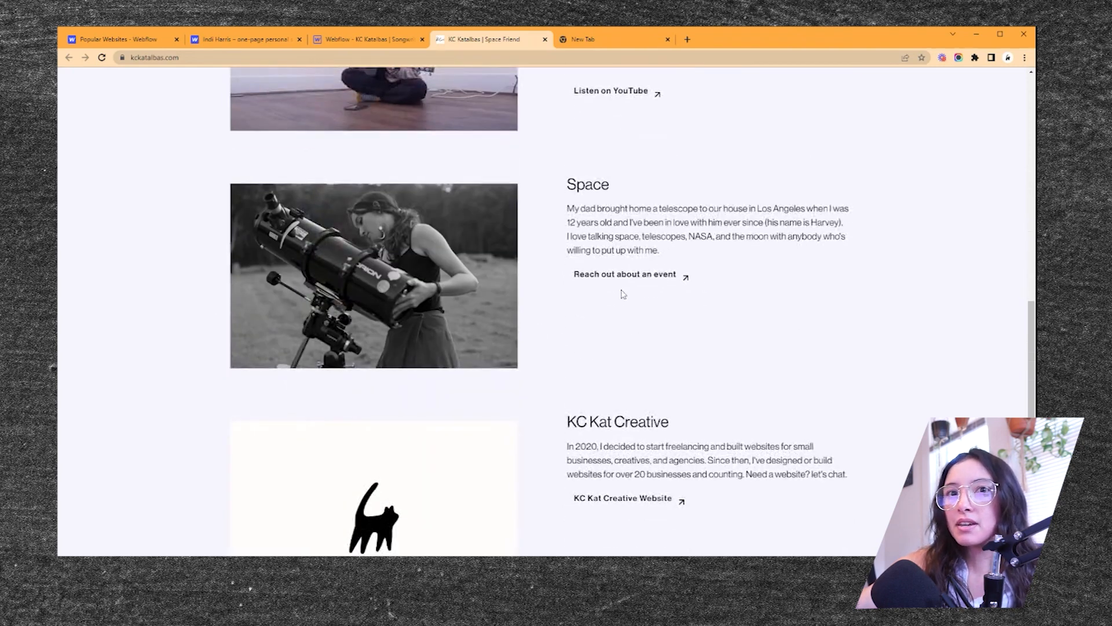
scroll(down, 3)
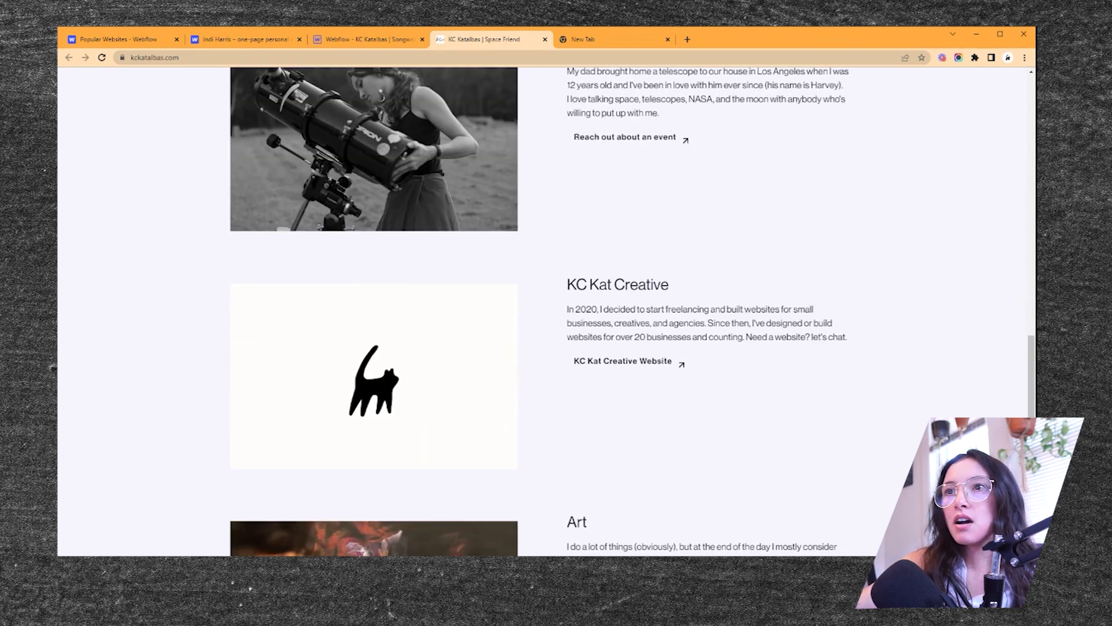
scroll(down, 3)
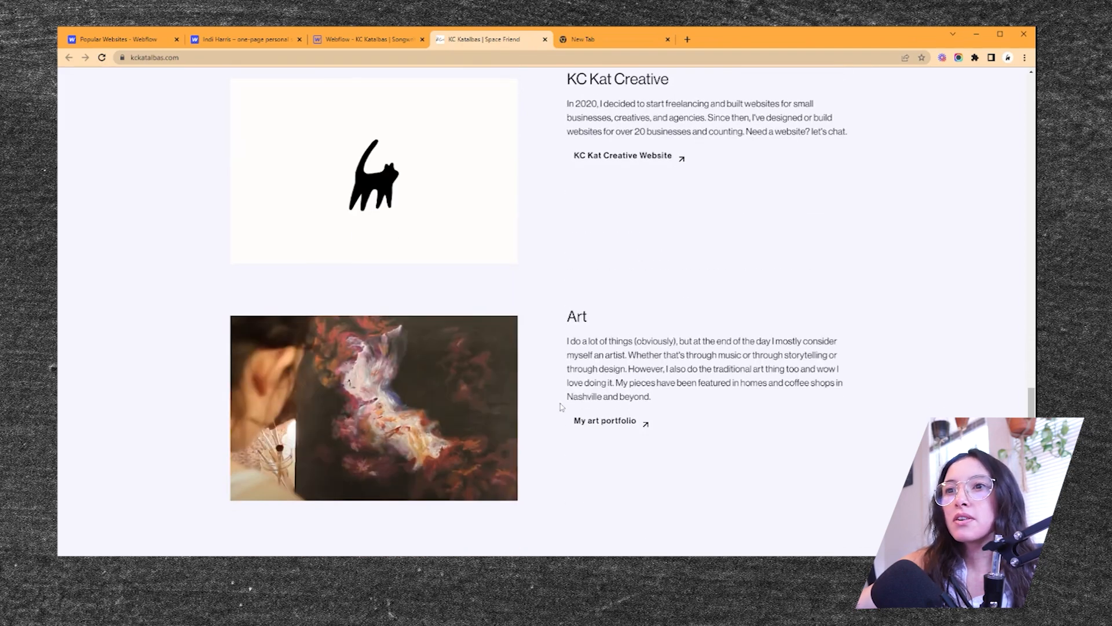
- Visit the My art portfolio page, then return to the top of the home page
click(605, 419)
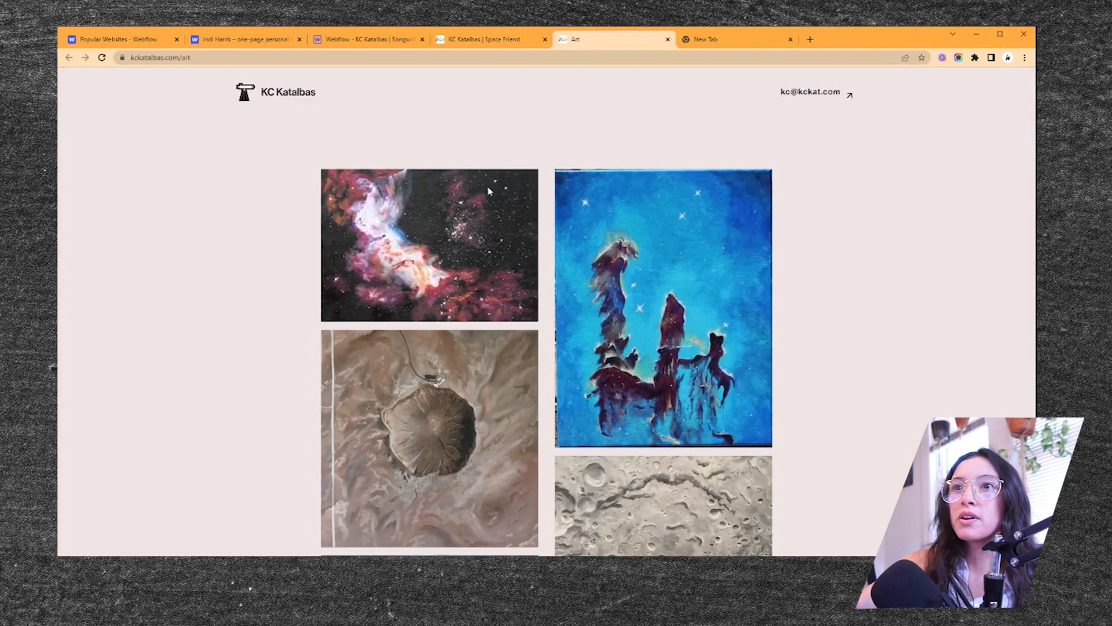
scroll(down, 3)
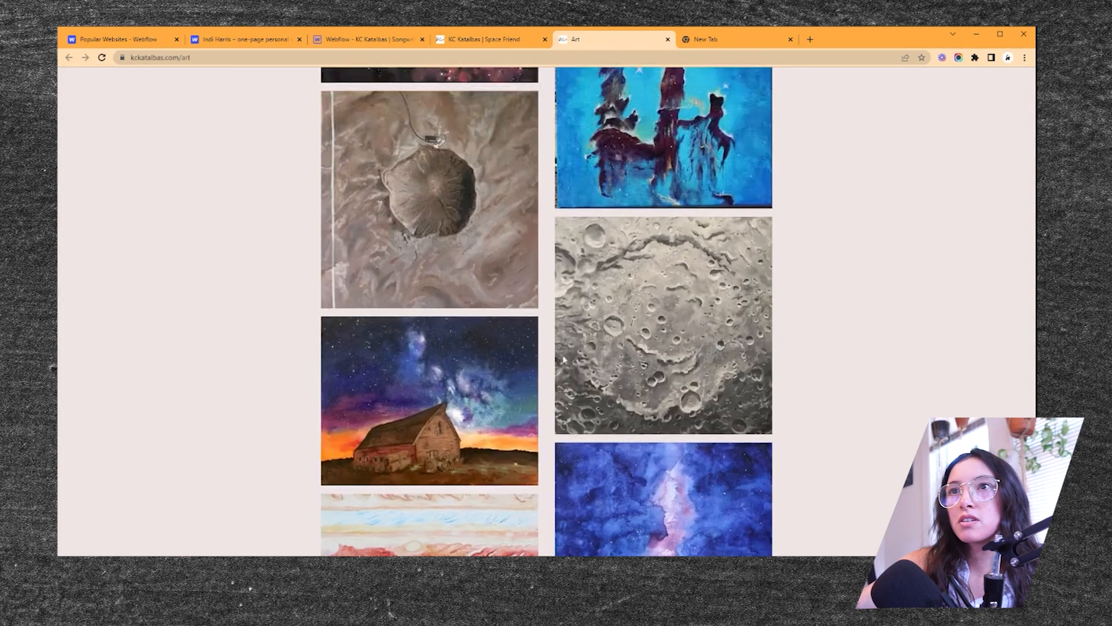
scroll(up, 3)
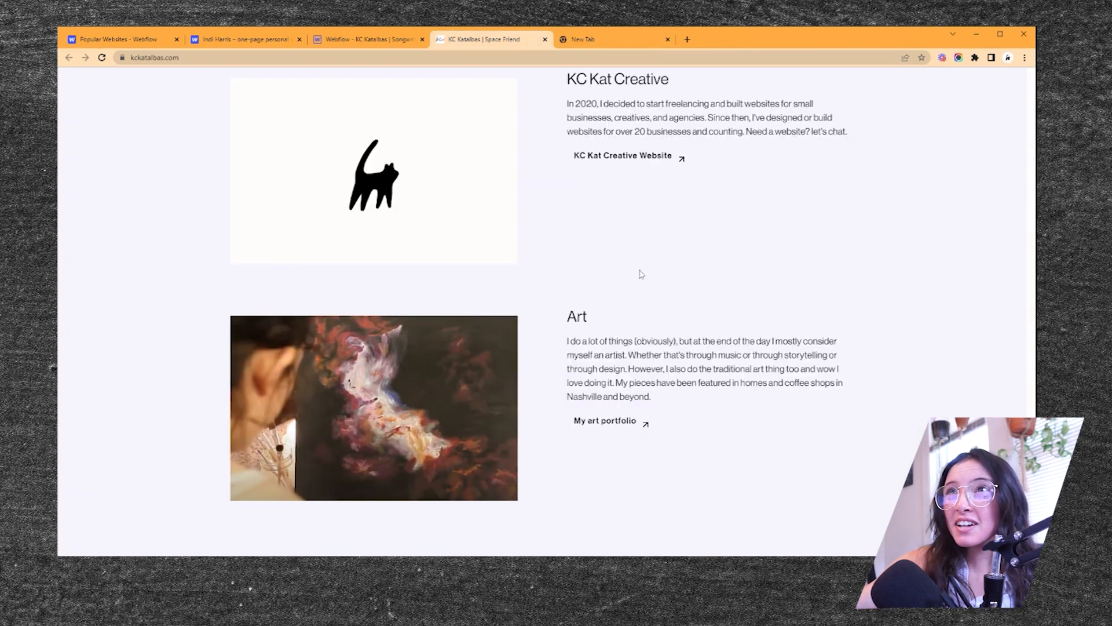
scroll(up, 3)
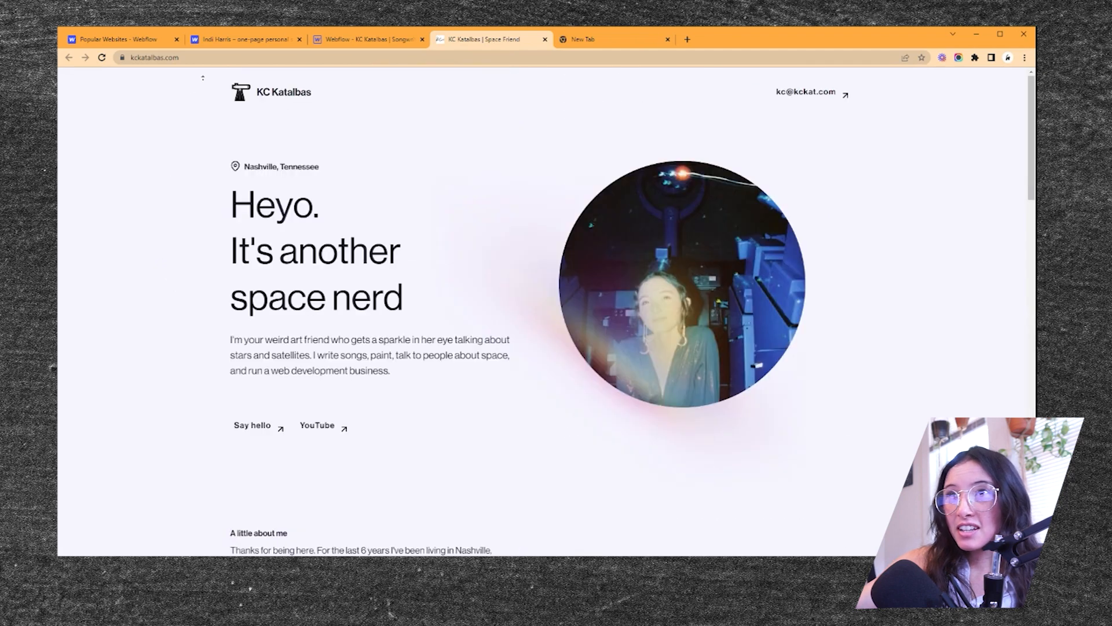
mouse_move(323, 110)
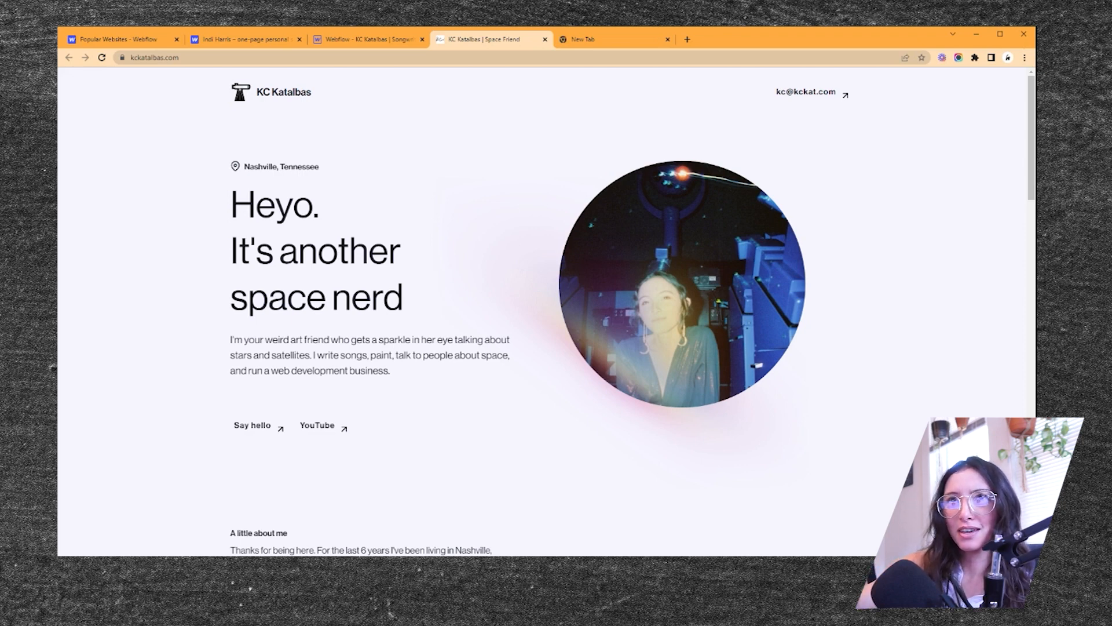
mouse_move(523, 116)
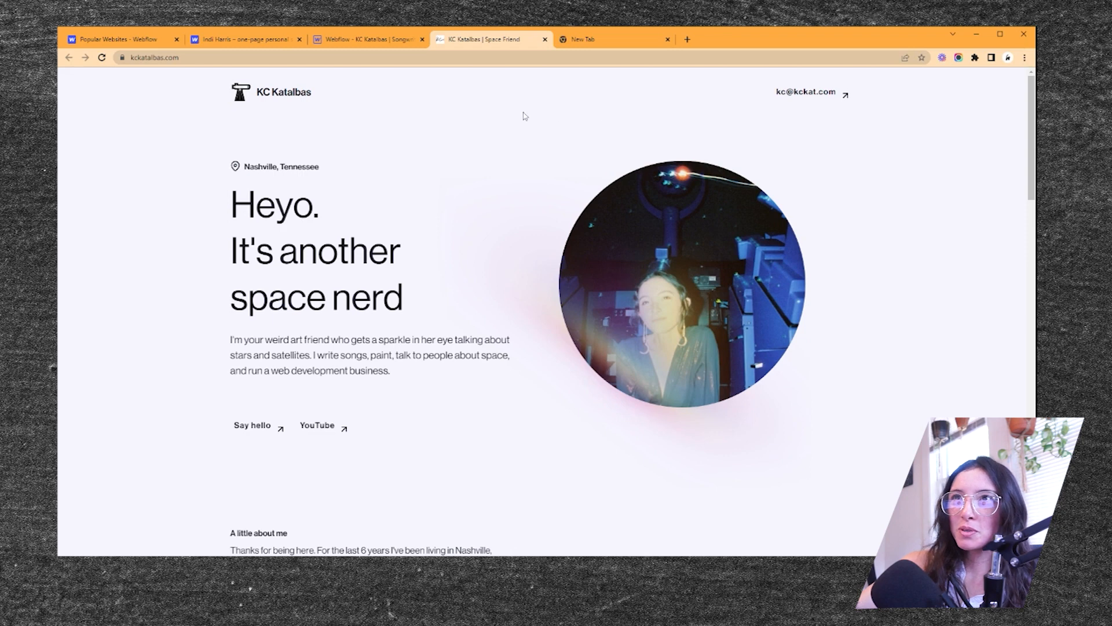
mouse_move(551, 85)
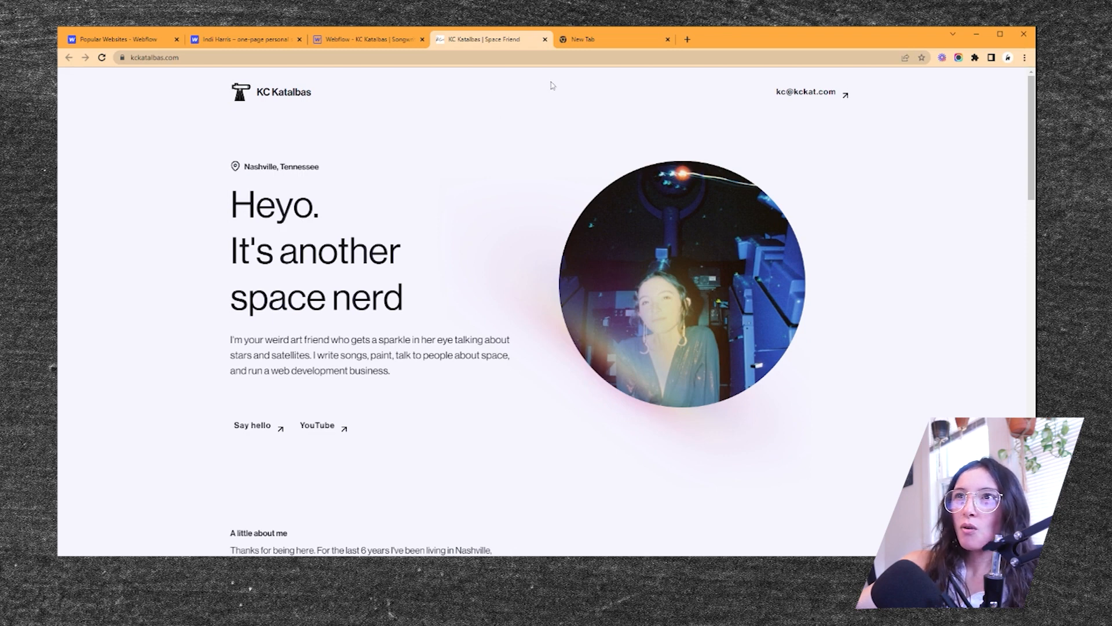
mouse_move(533, 90)
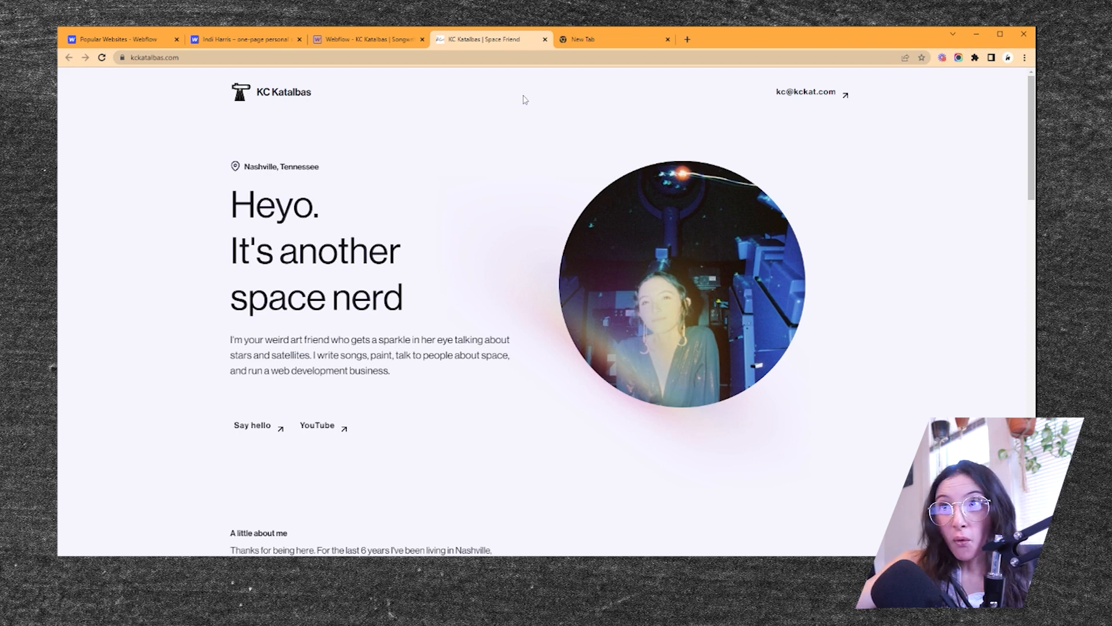
mouse_move(555, 274)
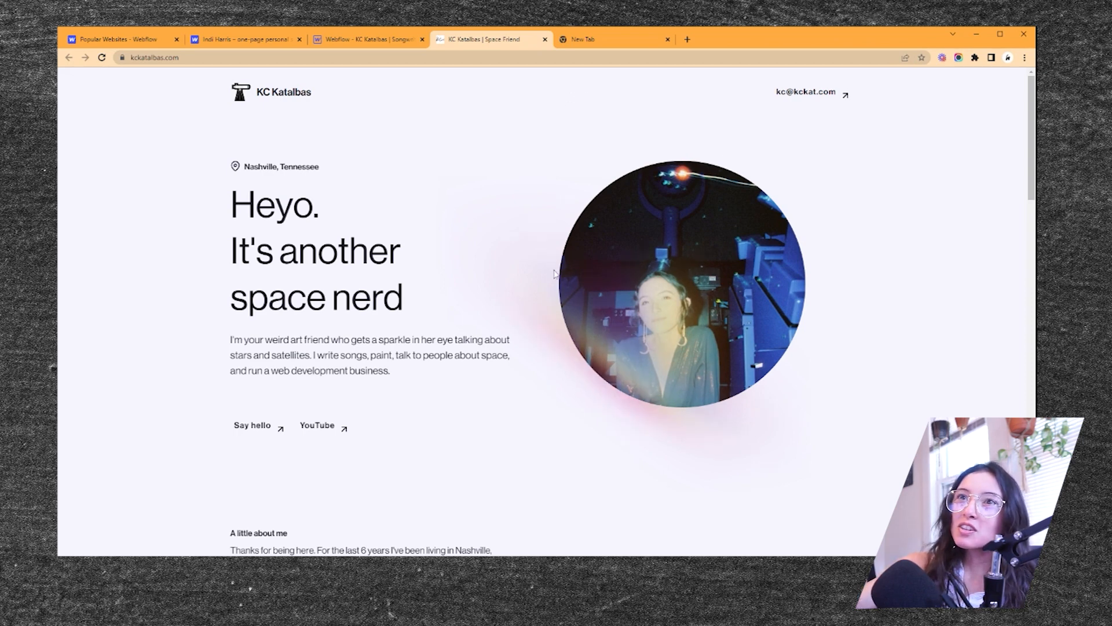
mouse_move(546, 138)
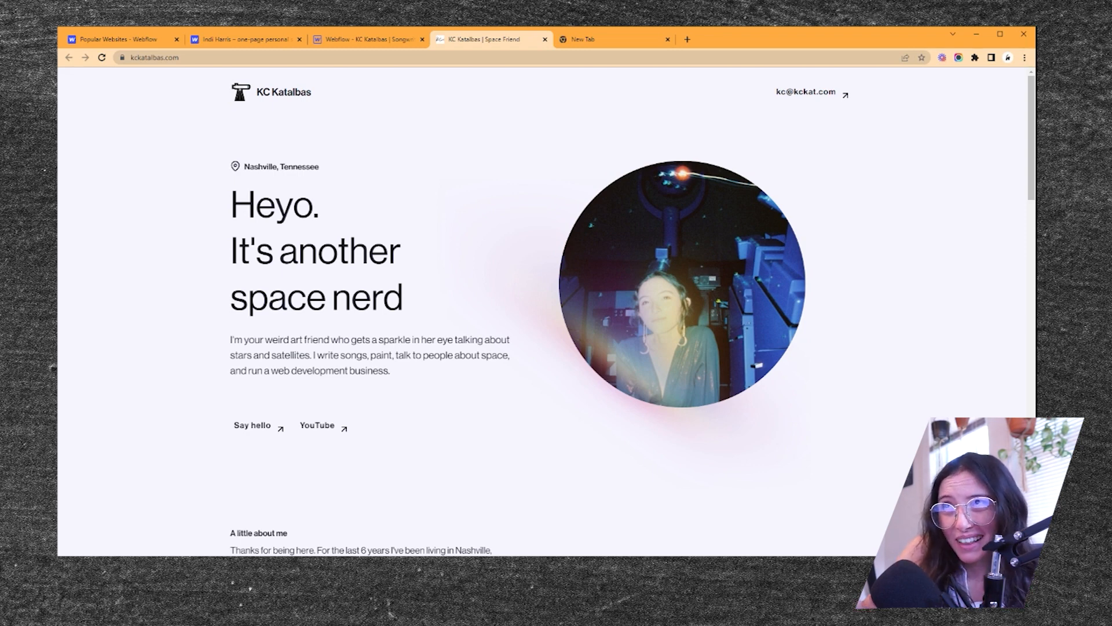
- Back in the KC Katalbas project, review the Pages list and the Navigator element tree
click(365, 39)
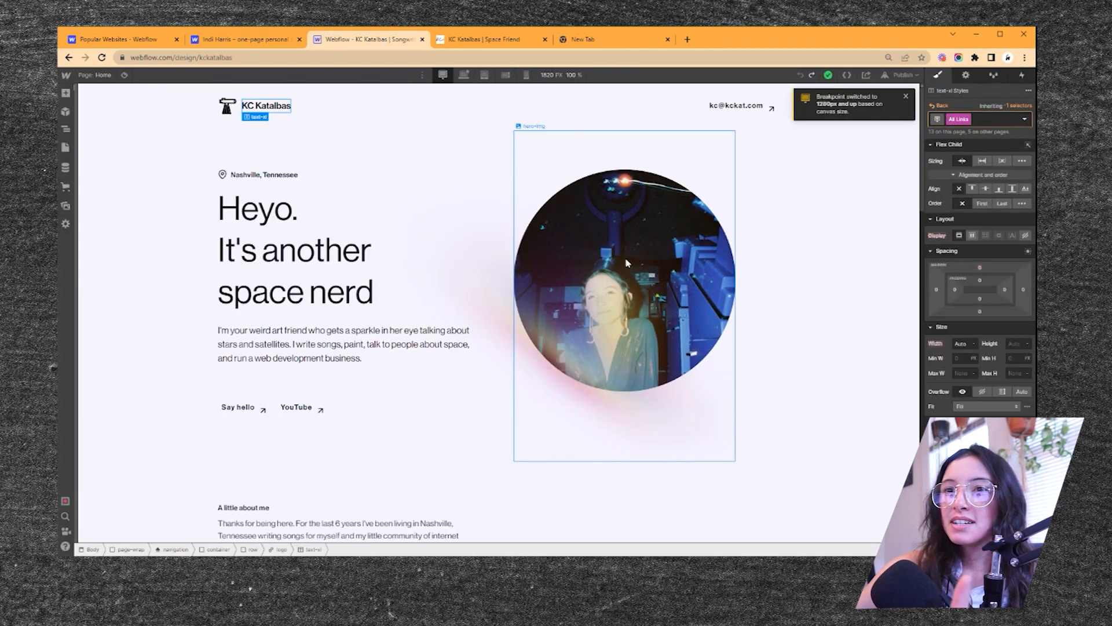
mouse_move(582, 265)
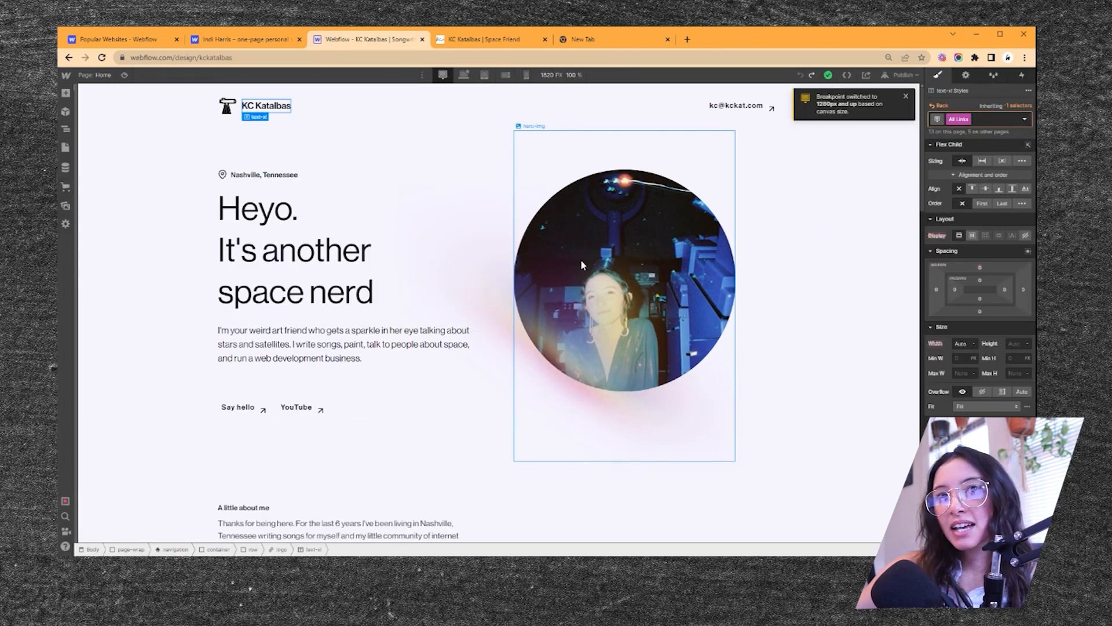
click(64, 147)
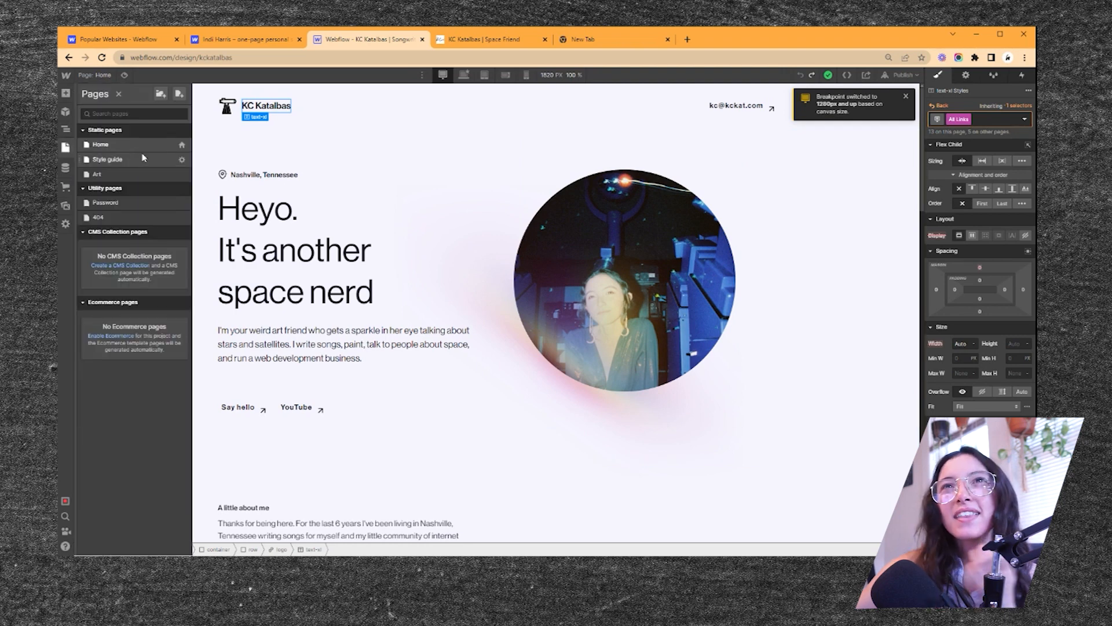
click(65, 128)
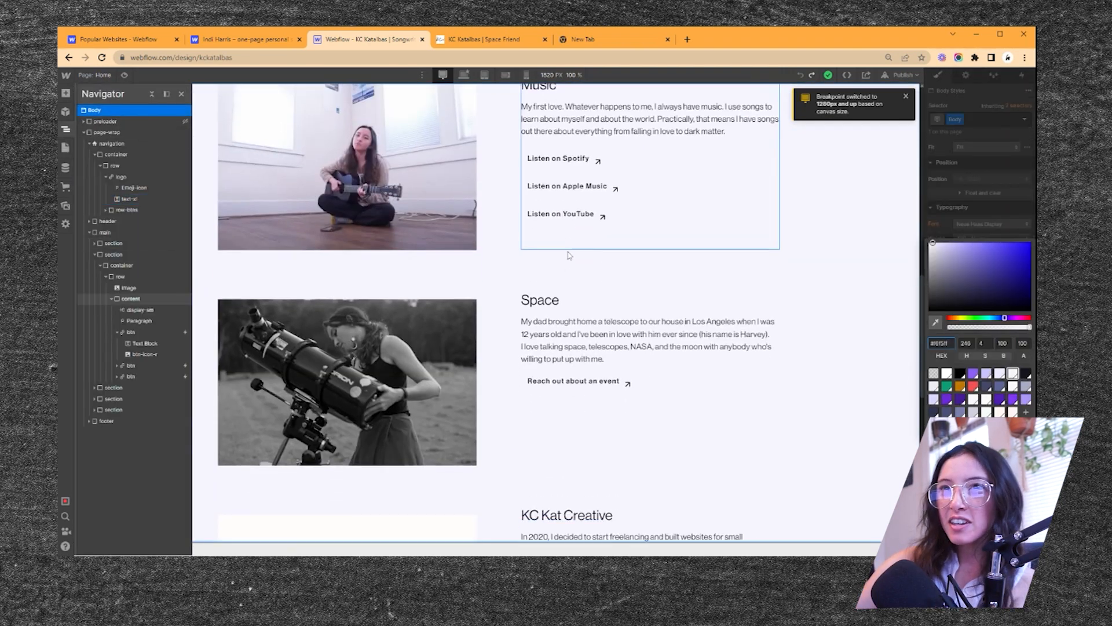
scroll(up, 3)
text(weblock)
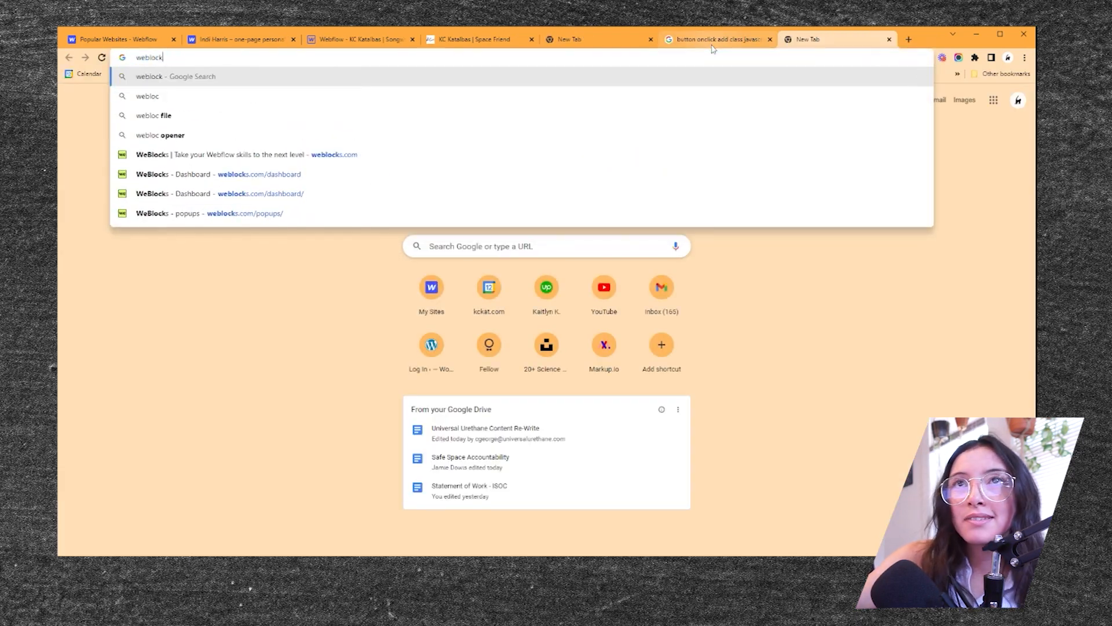
- Load the weblocks.com/popups page from the address bar suggestion
click(208, 213)
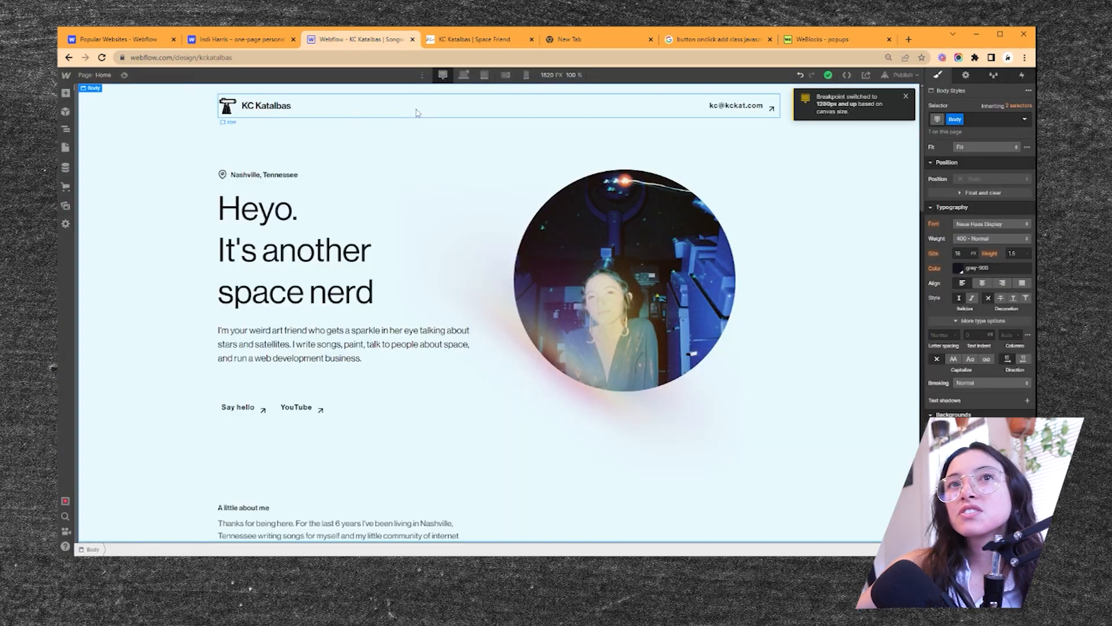
- Save the peach background colour as a swatch and select the light and black colour buttons for classing
click(65, 94)
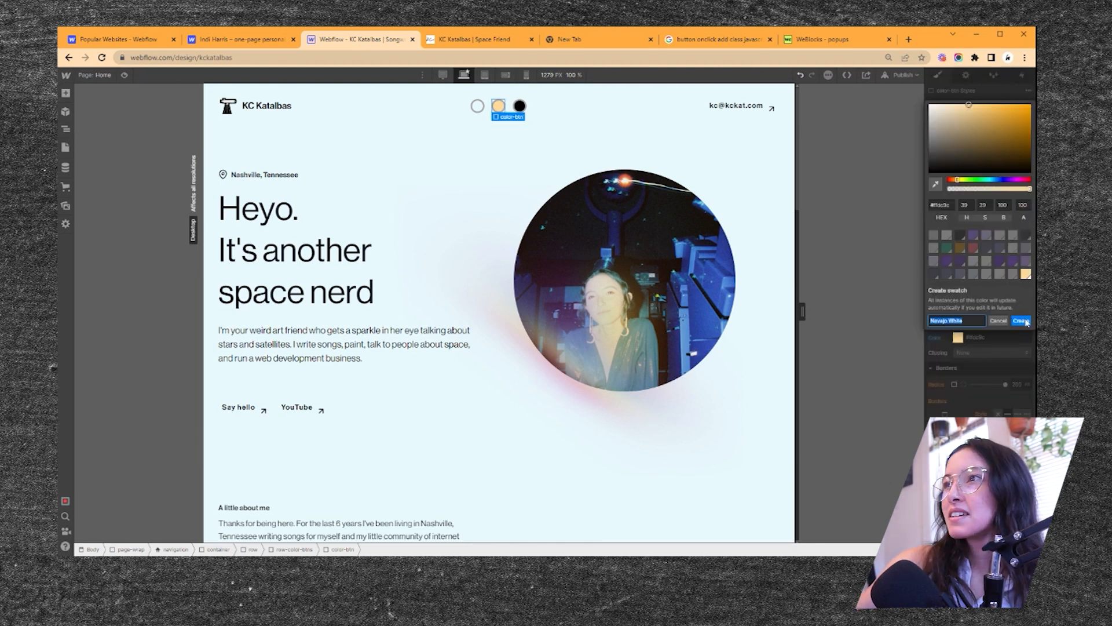
click(1020, 321)
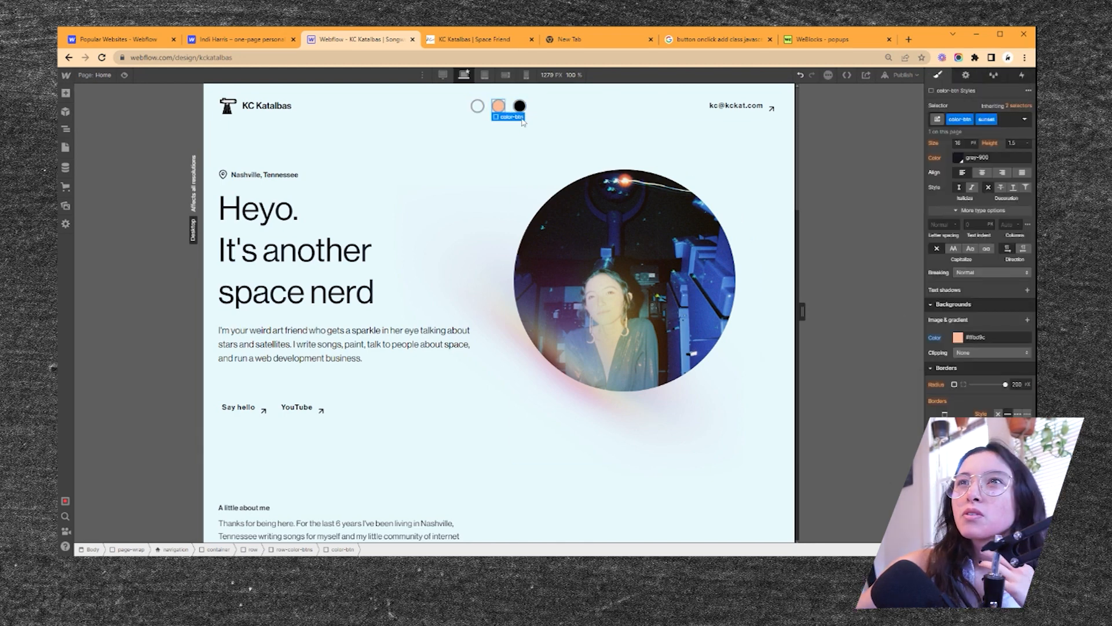
right_click(498, 106)
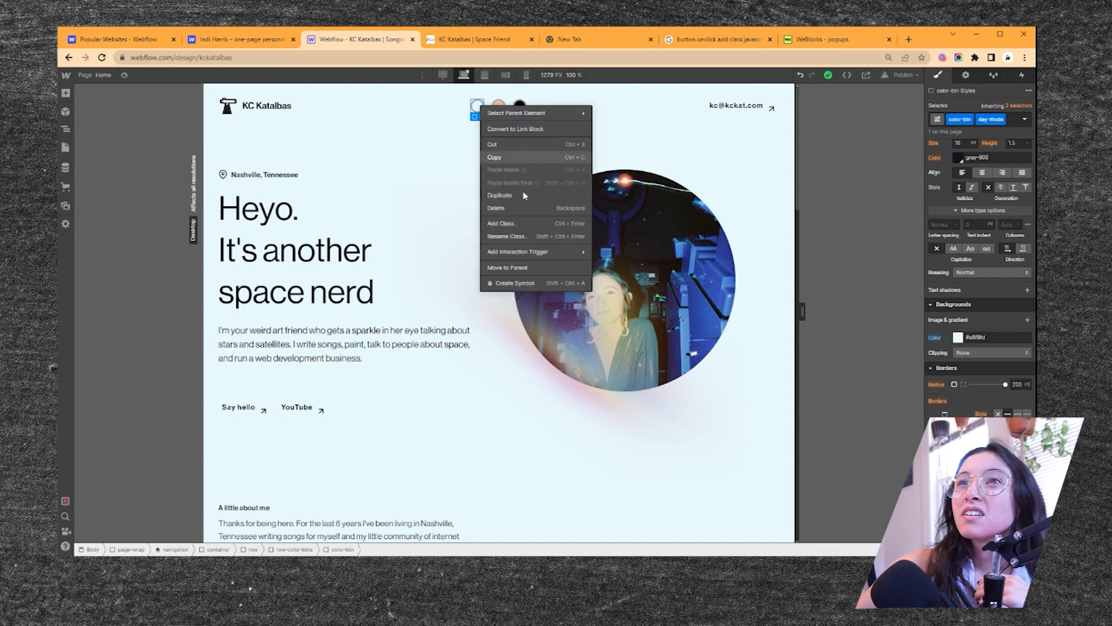
mouse_move(529, 137)
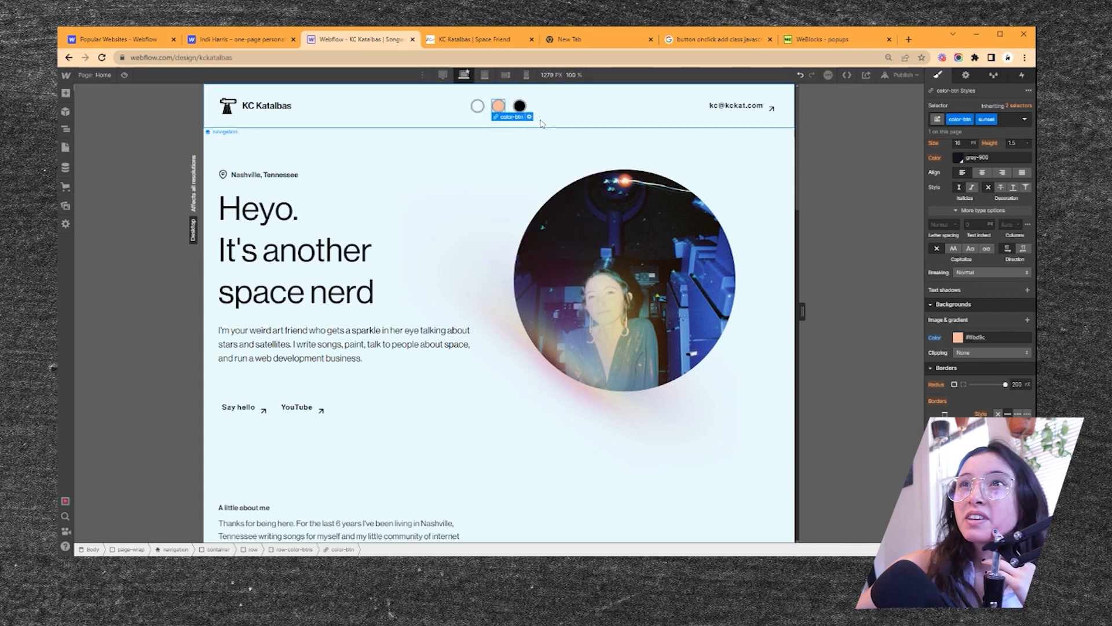
click(519, 105)
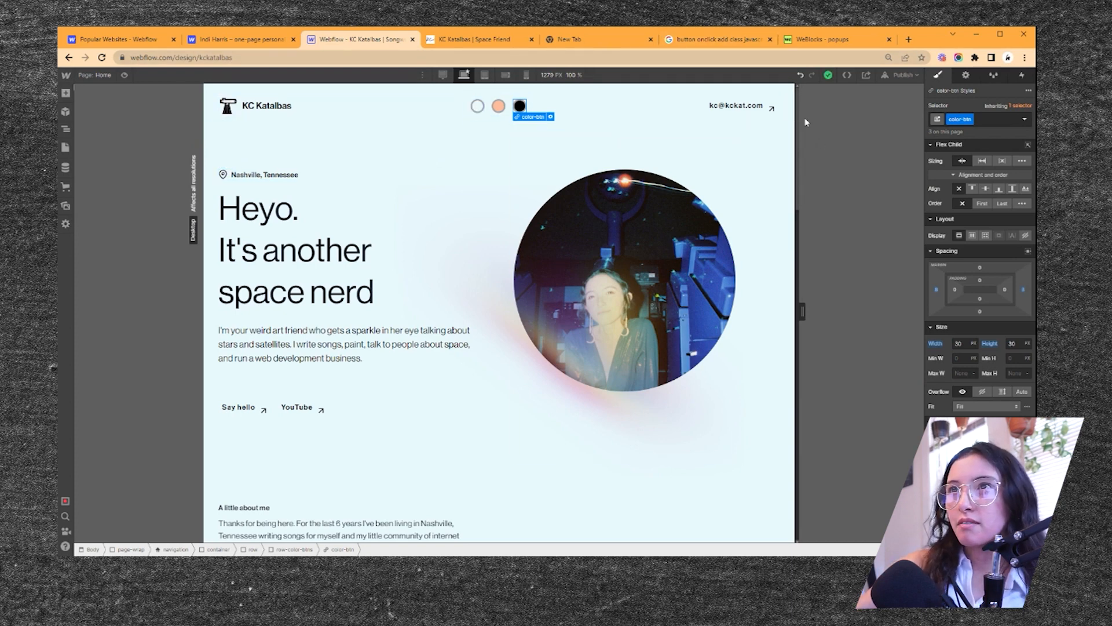
- Add an On click event block in WeBlocks targeting class color-btn, checking the other tabs for names
click(826, 39)
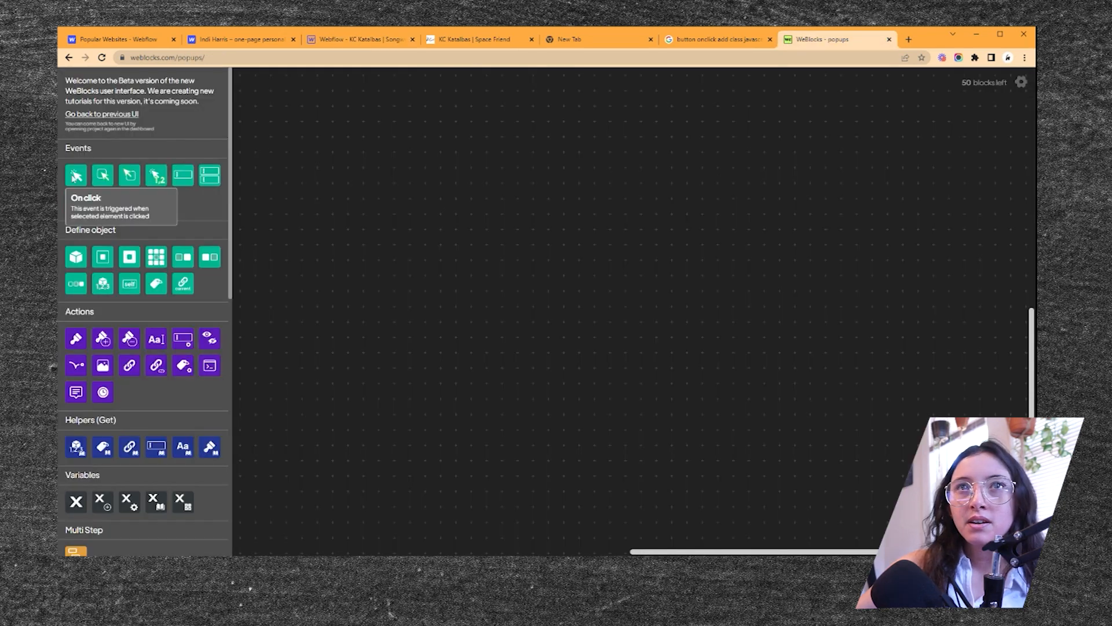
click(75, 175)
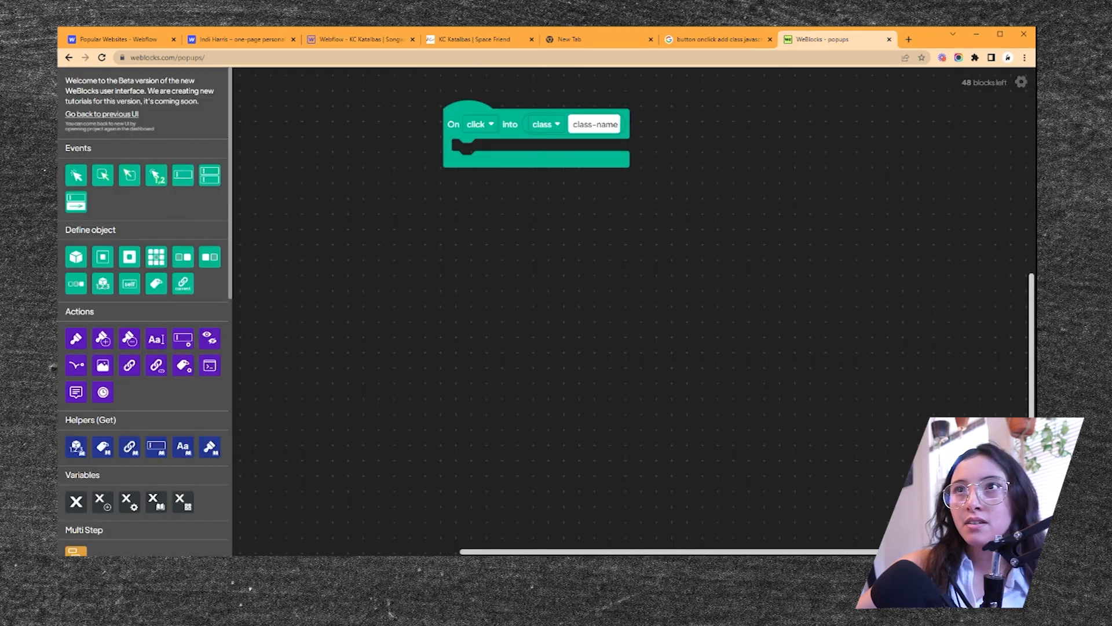
text(color-btn)
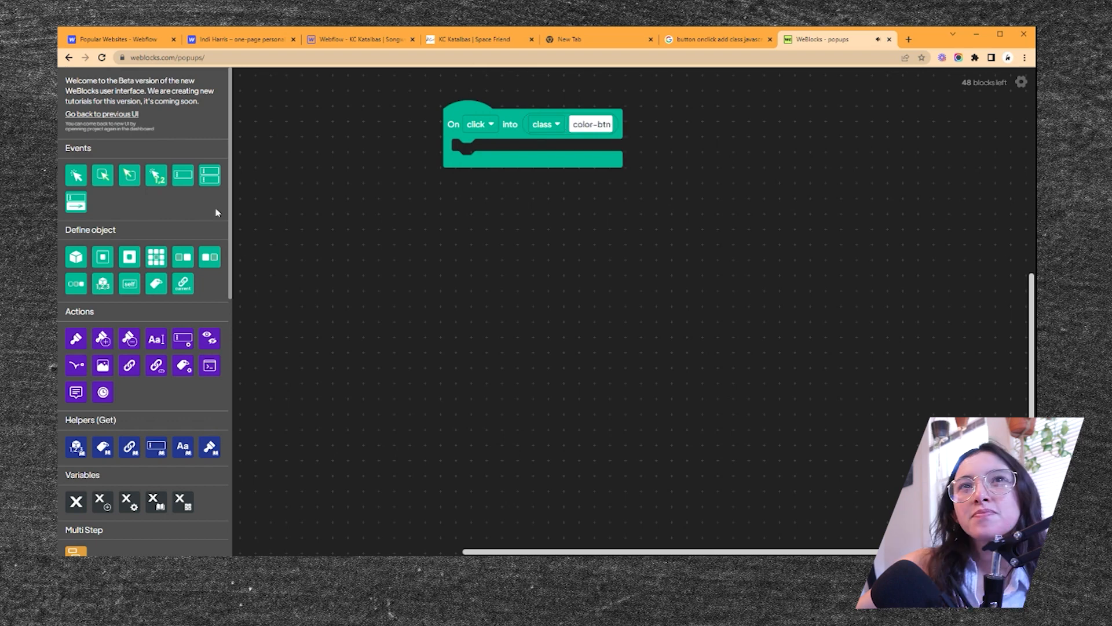
mouse_move(517, 79)
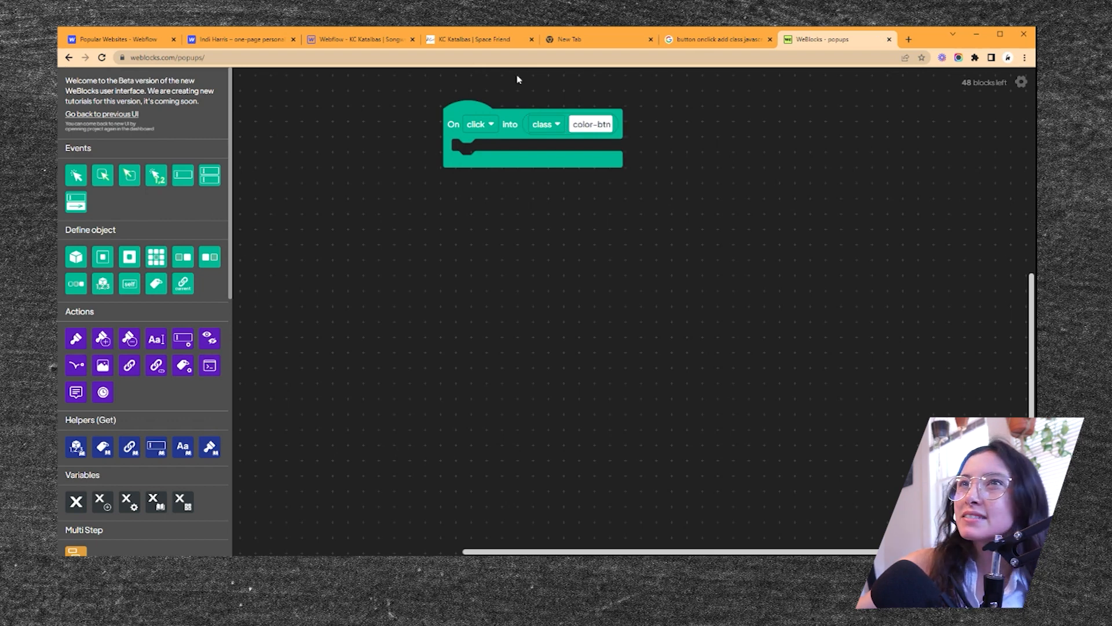
click(598, 39)
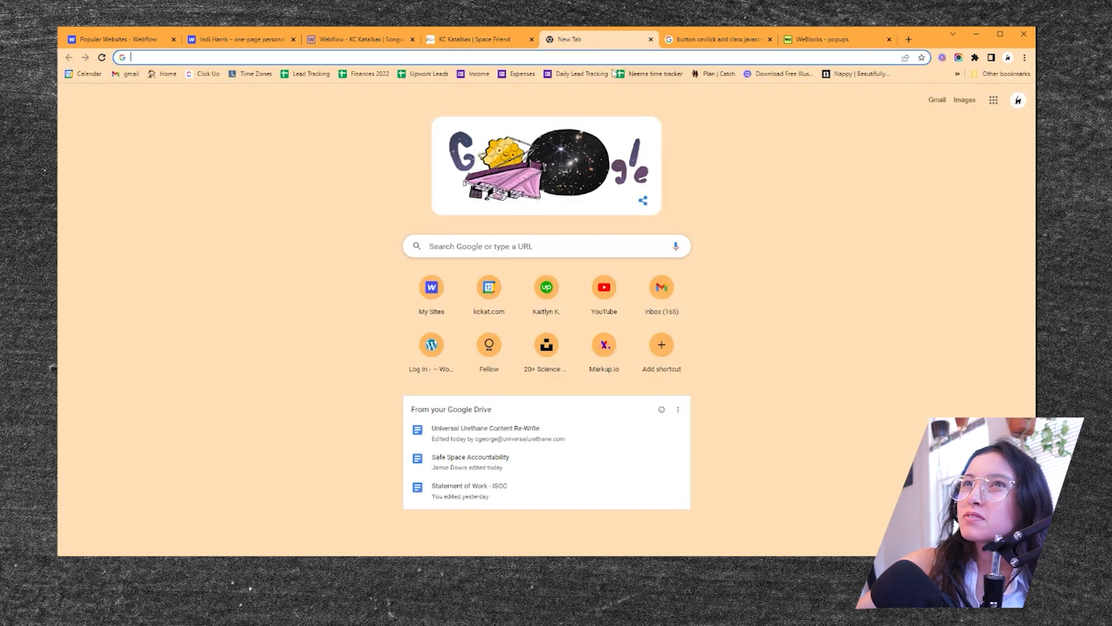
click(355, 39)
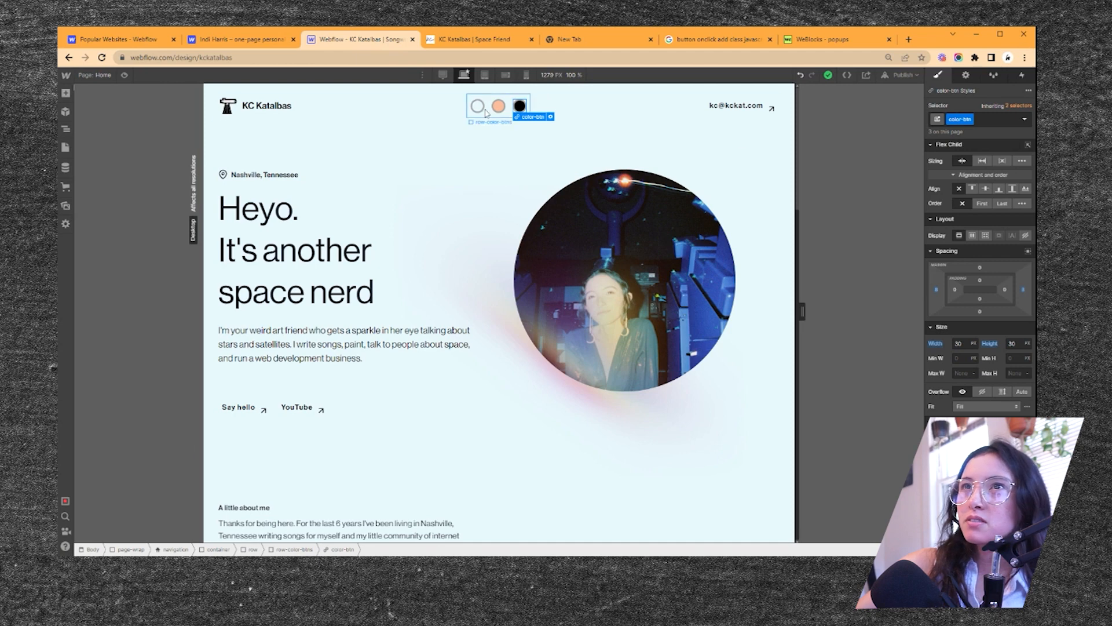
click(479, 40)
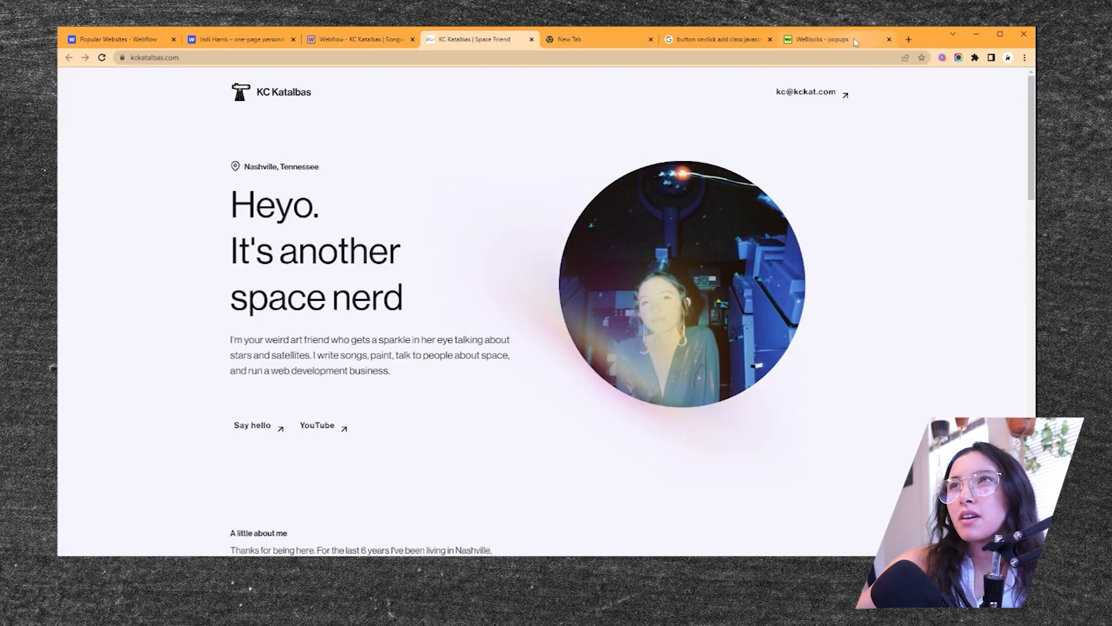
click(816, 40)
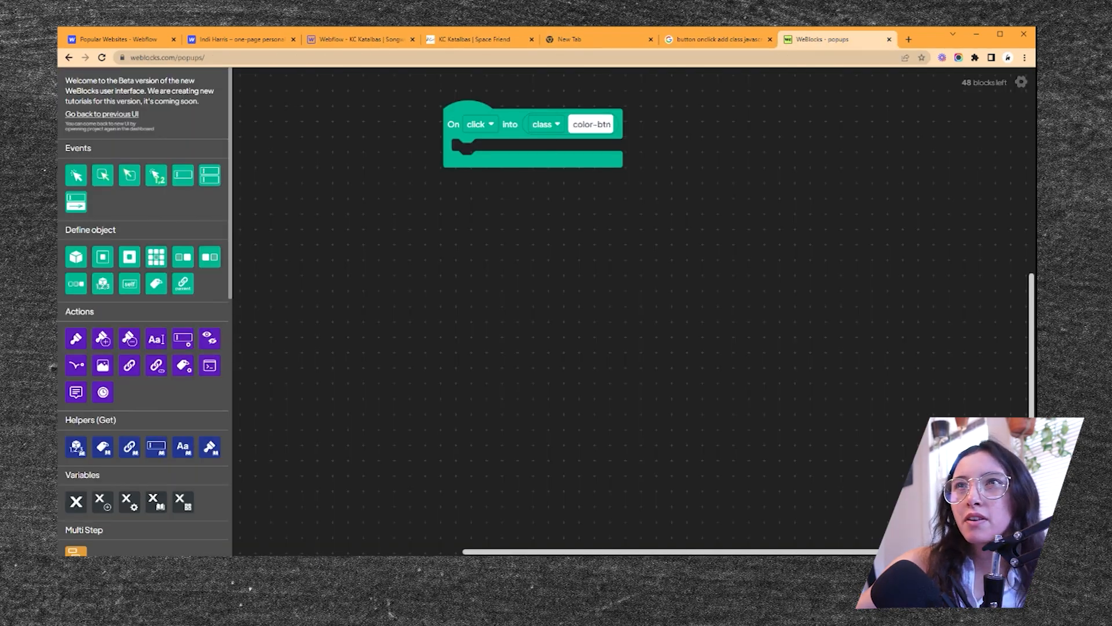
- Retarget the event to id night-mode and add an Add class night action on body
click(546, 124)
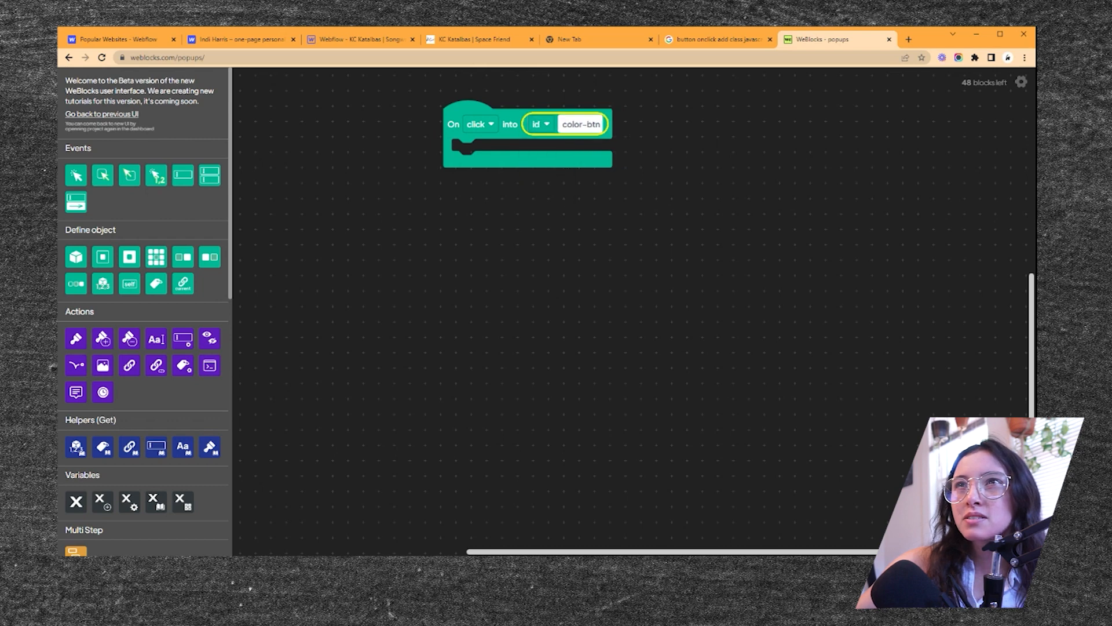
text(night-mode)
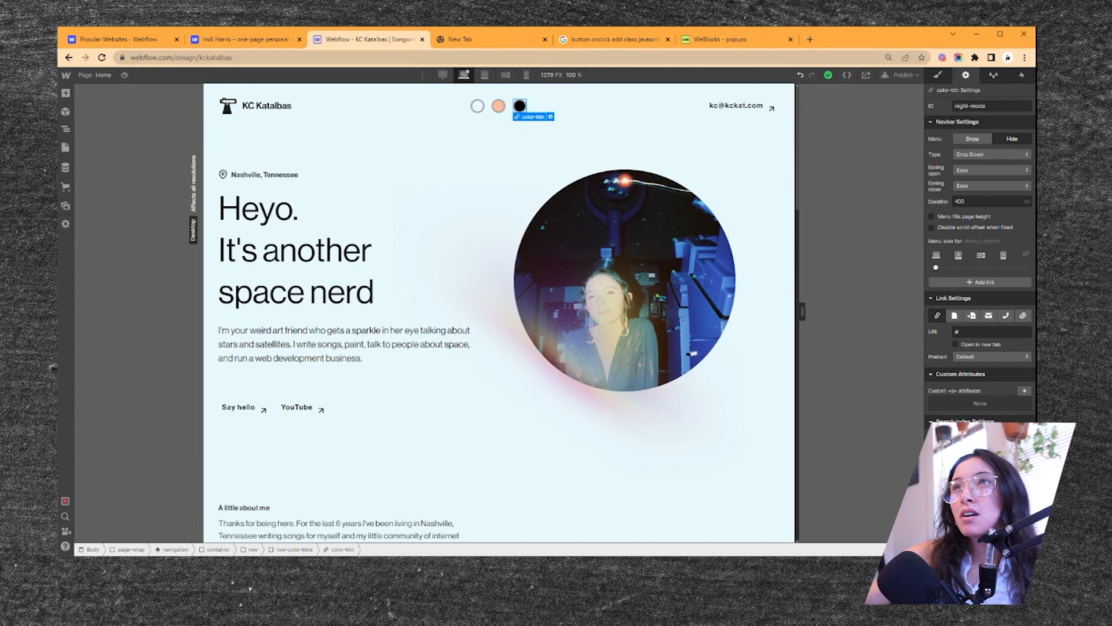
click(717, 39)
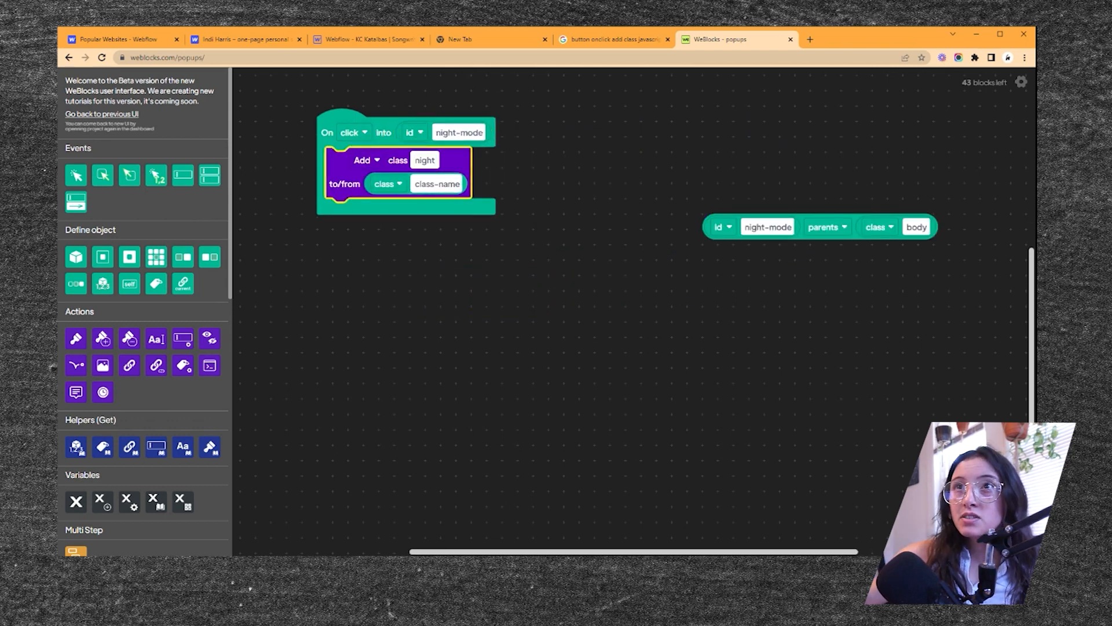
text(body)
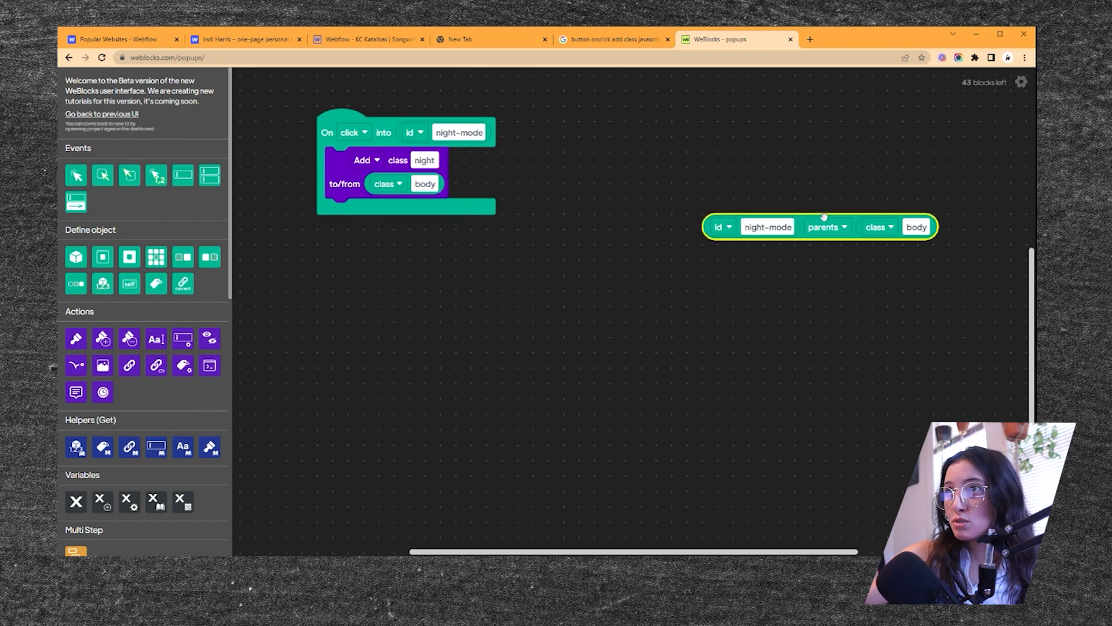
click(614, 39)
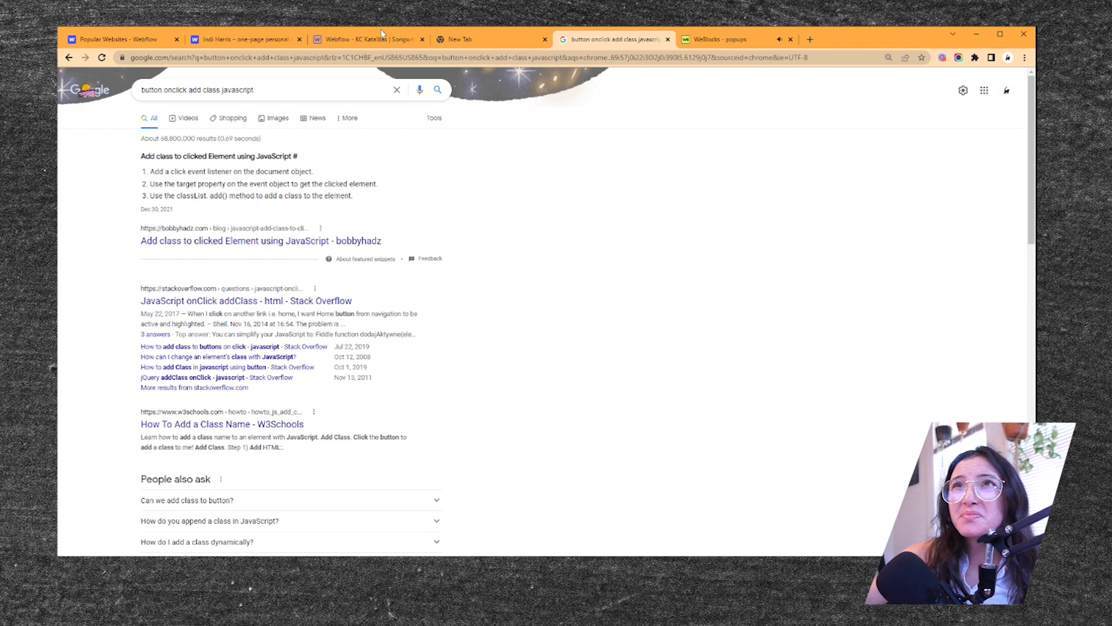
- Style the Body's night combo class with a black background and white text
click(368, 40)
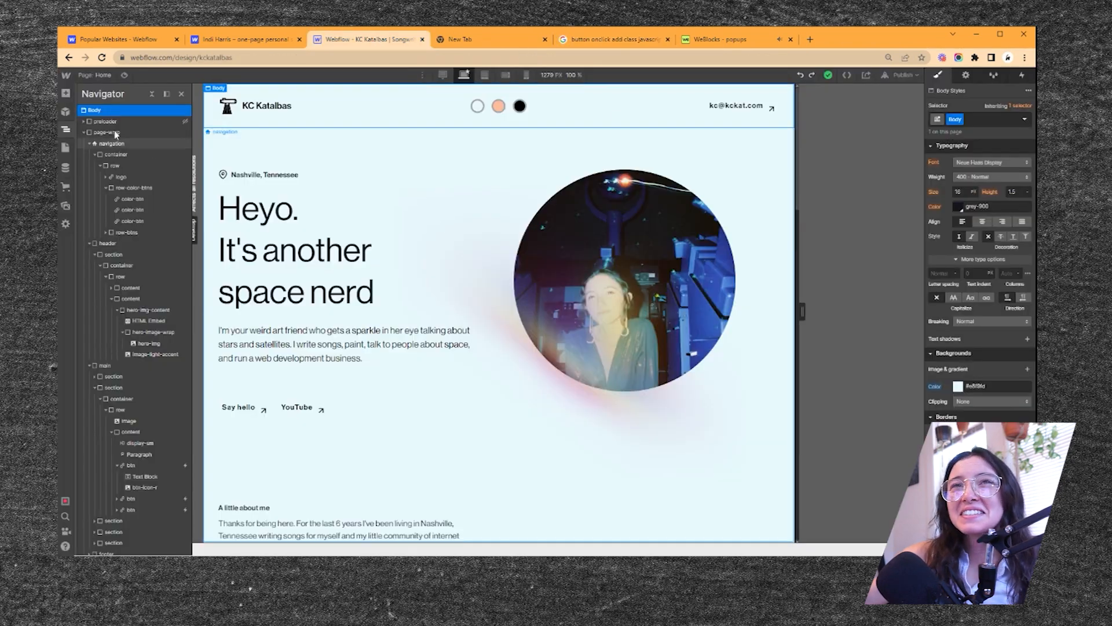
click(978, 118)
text( night)
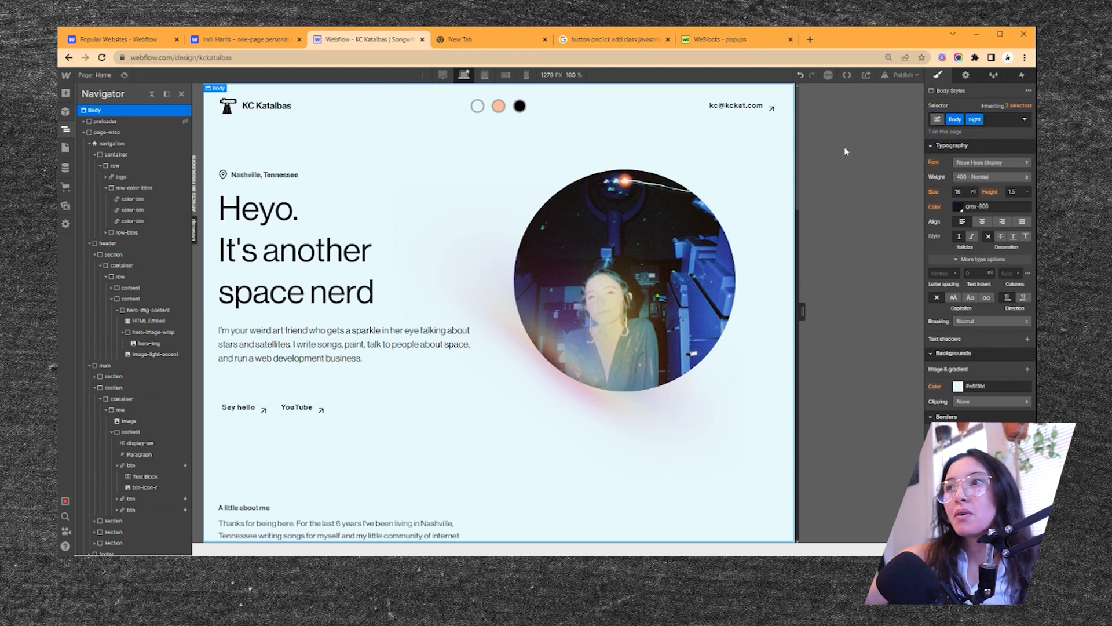
click(959, 386)
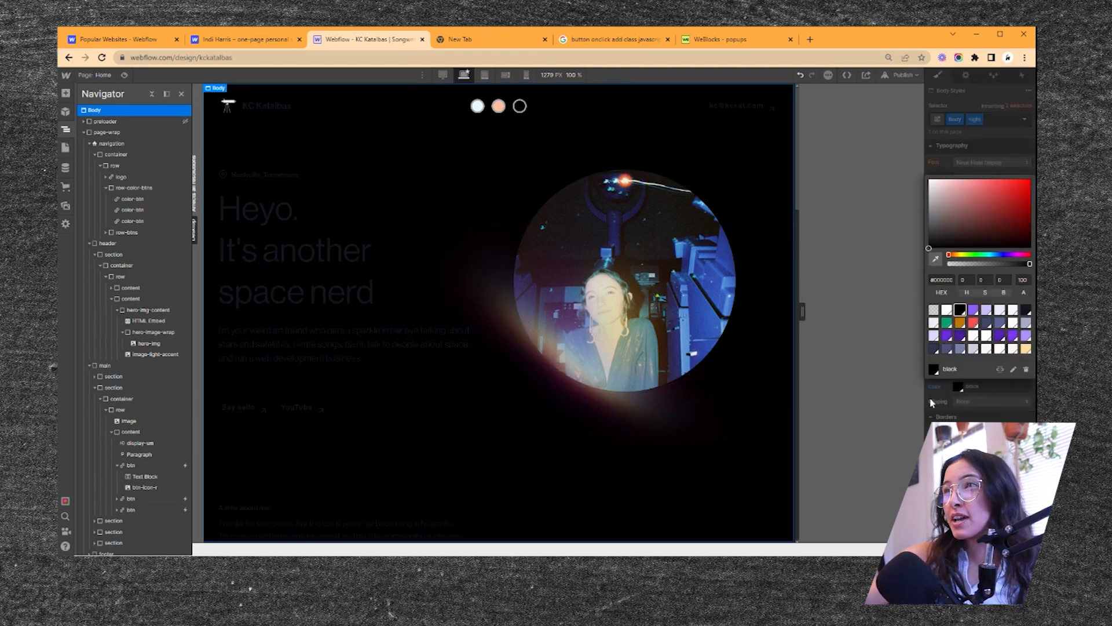
click(936, 75)
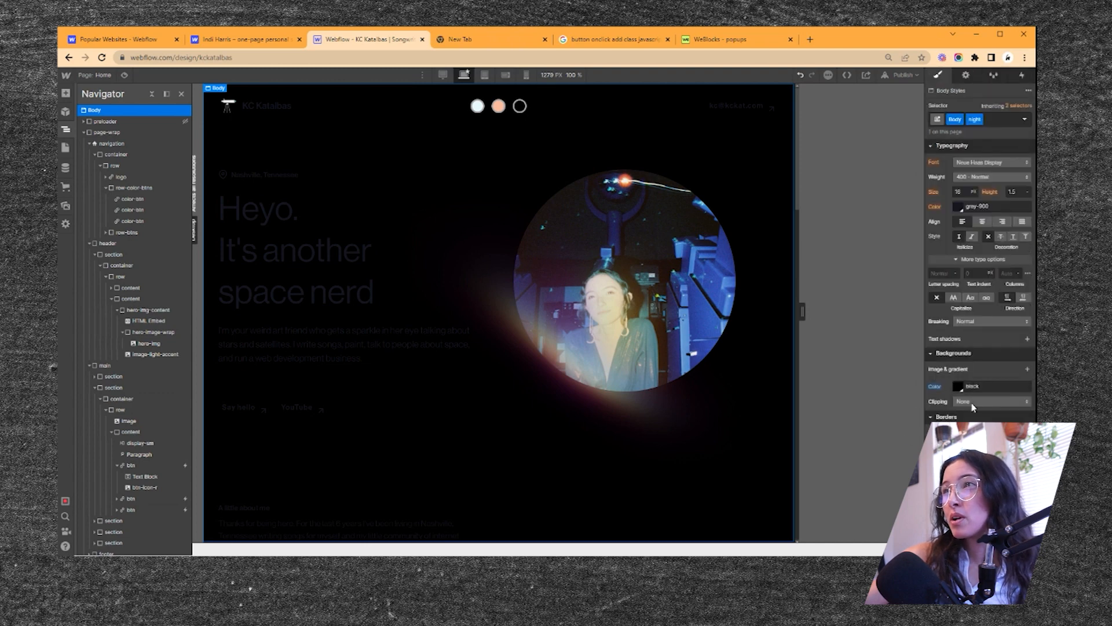
click(959, 386)
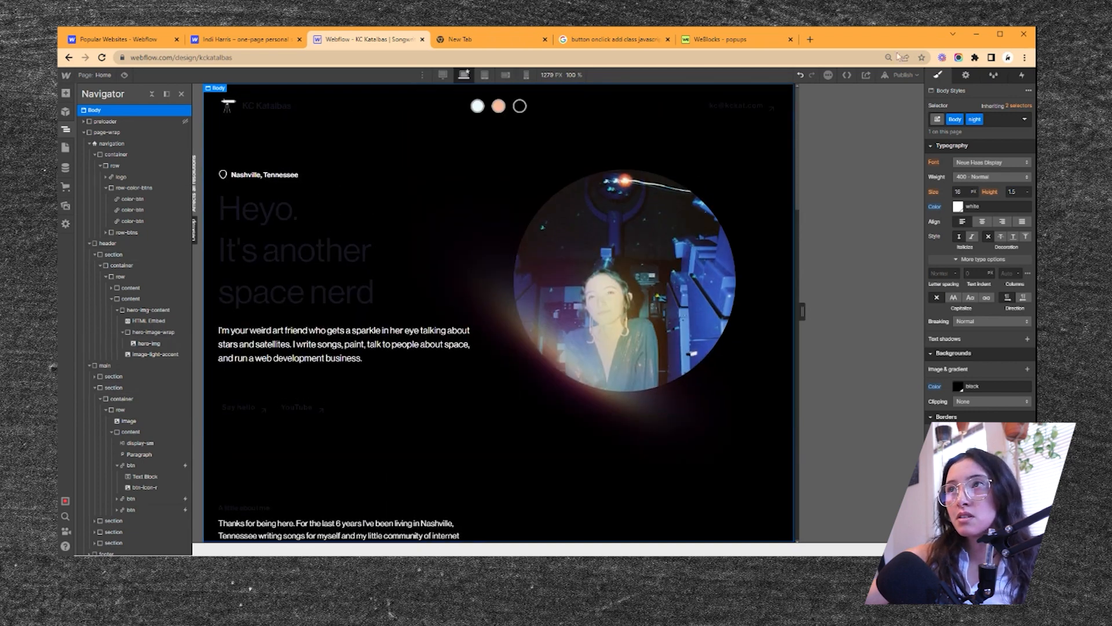
click(723, 40)
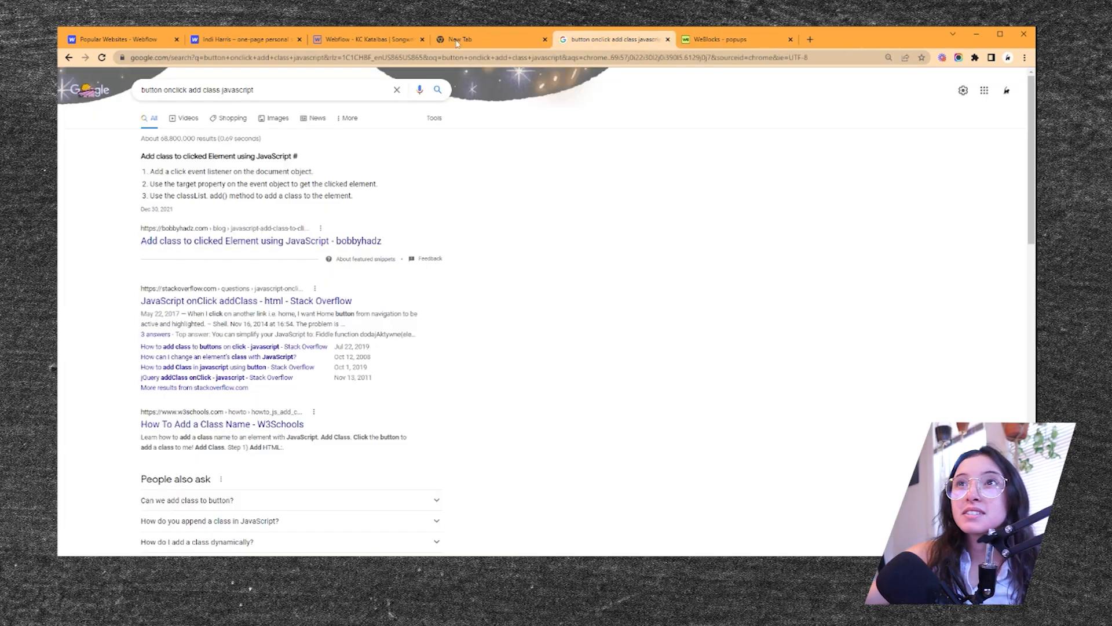
- Select the generated night-mode jQuery code in WeBlocks to copy it
click(368, 40)
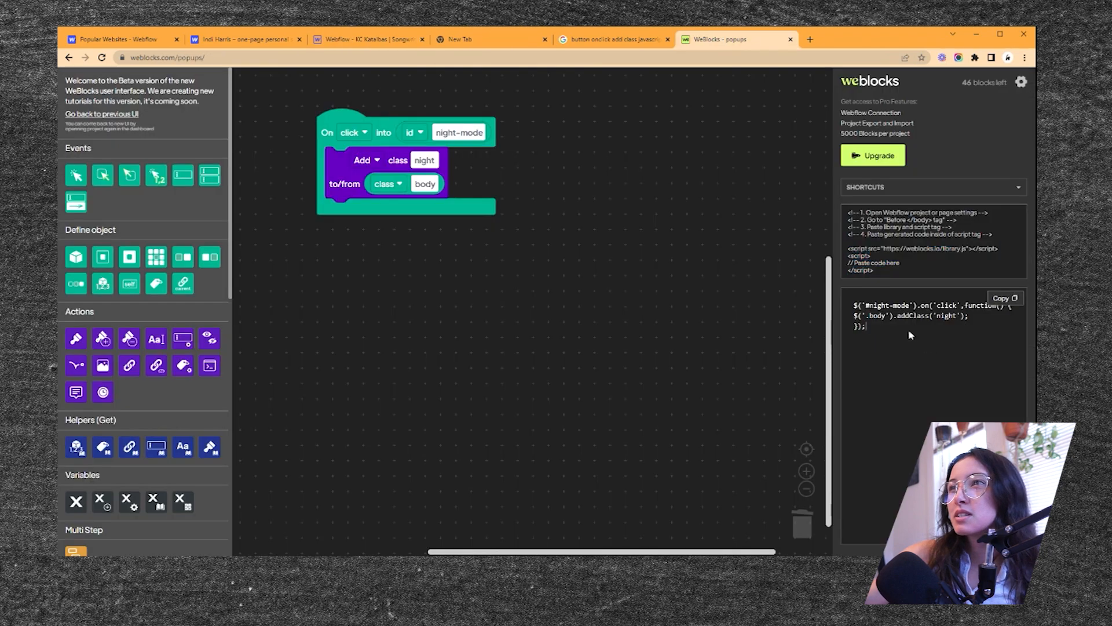
triple_click(908, 314)
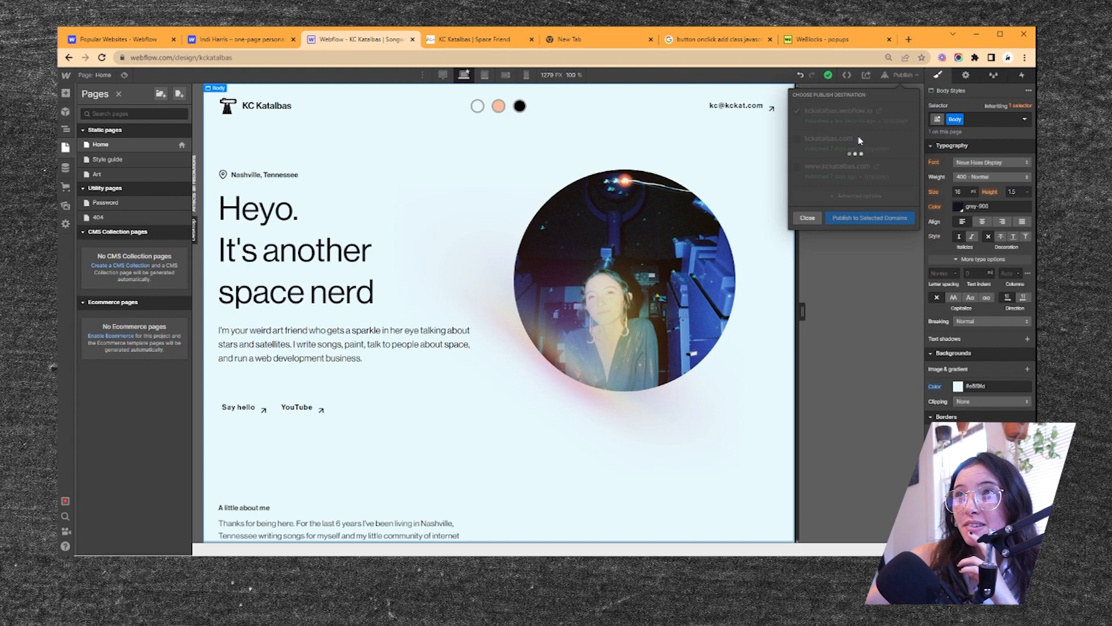
- Open the freshly published kckatalbas.webflow.io site and switch it to night mode with the black circle
click(869, 217)
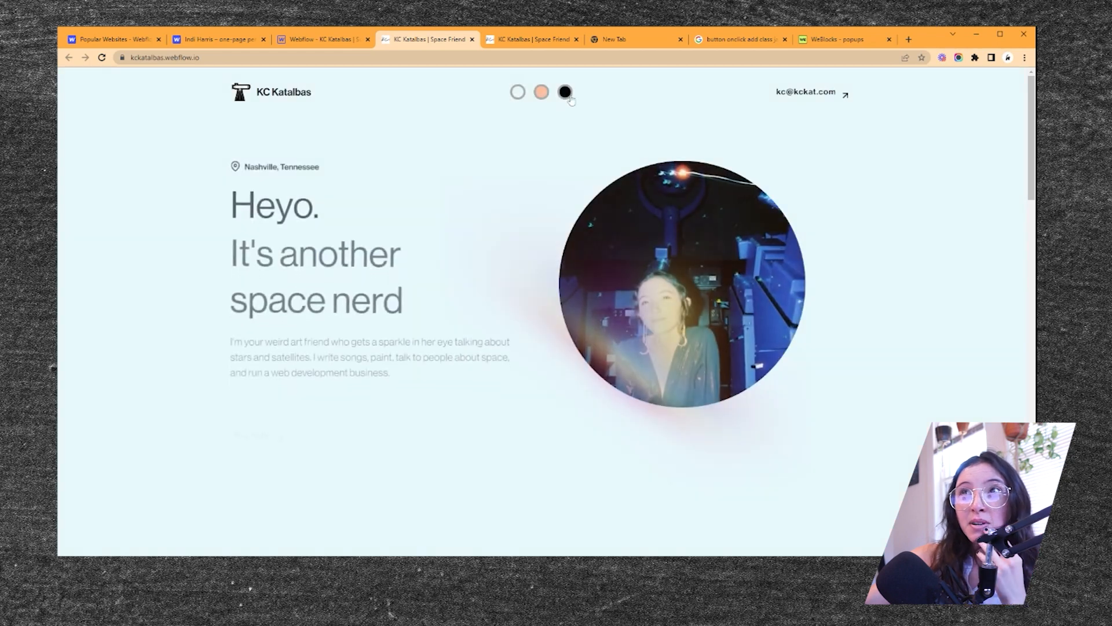
click(565, 92)
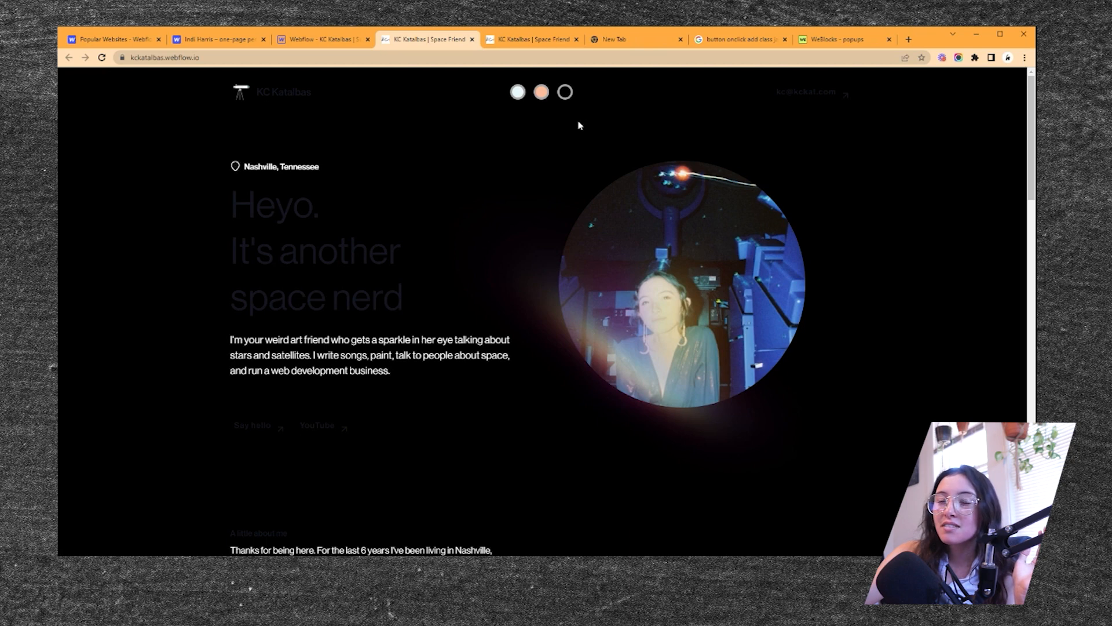
mouse_move(538, 116)
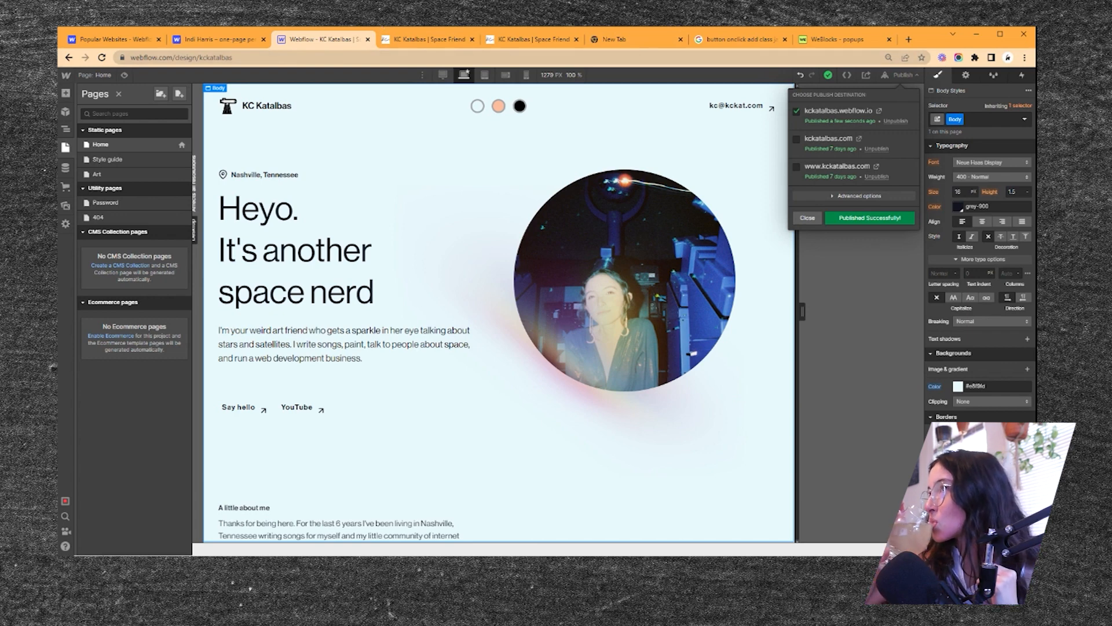
- Inspect the hero YouTube link, consult the Stack Overflow selector question, then return to WeBlocks
click(807, 218)
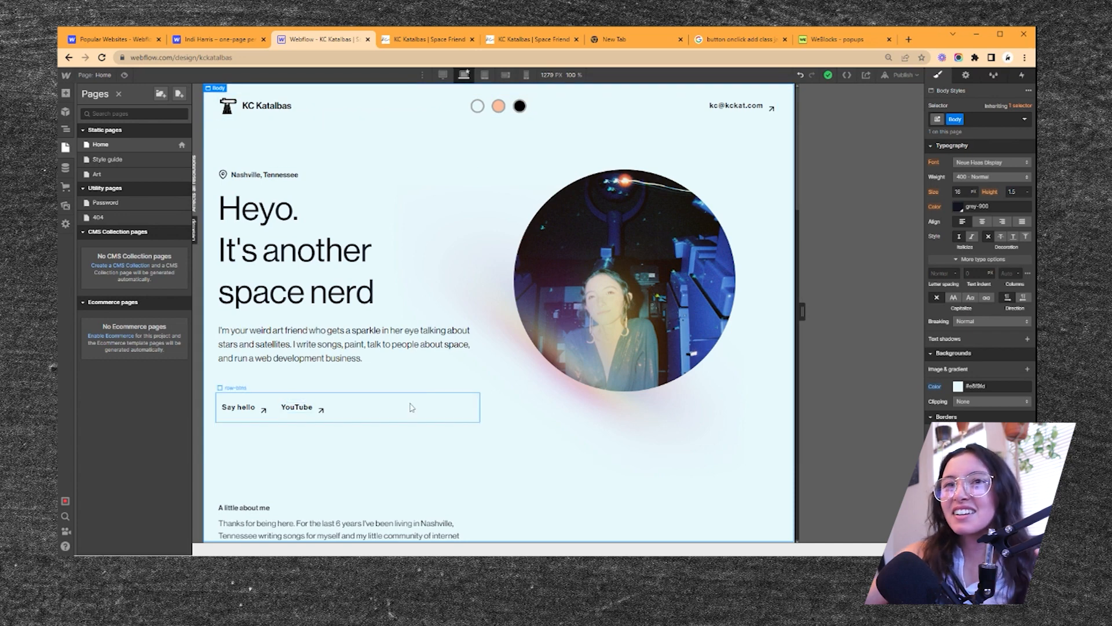
click(297, 407)
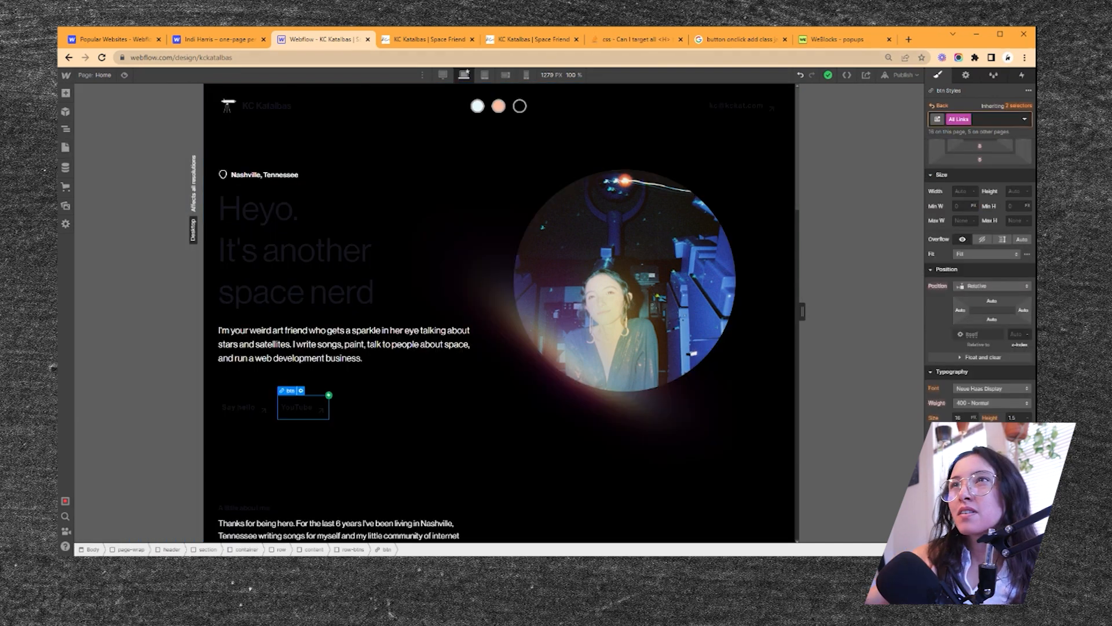
click(634, 39)
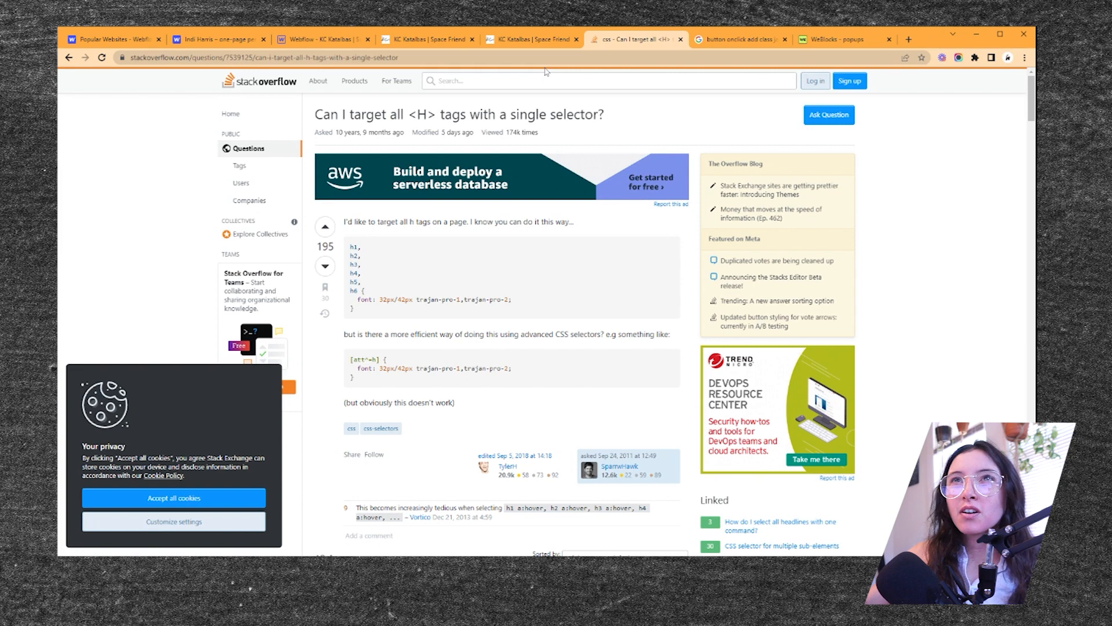
click(284, 58)
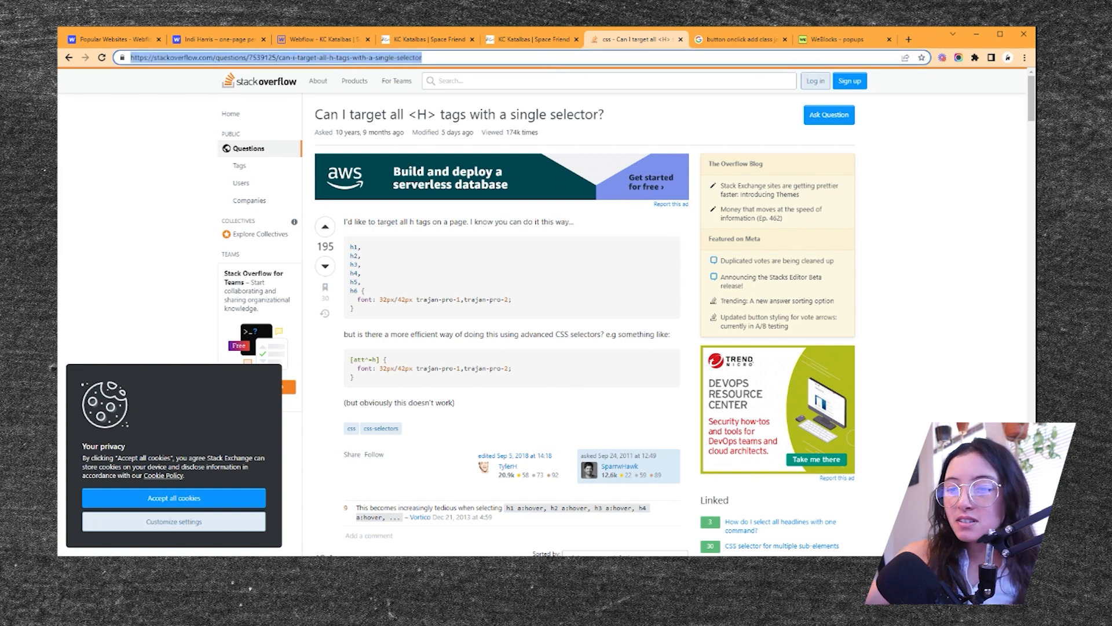
click(833, 39)
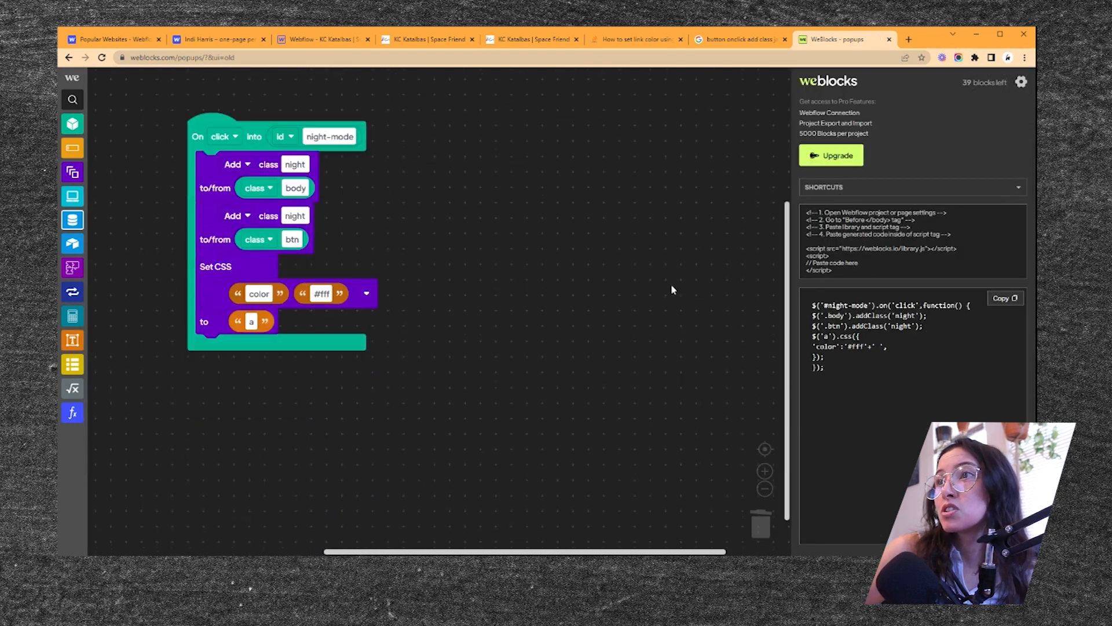
- Switch the live page to night mode and scroll through every section checking text and link colors
click(472, 40)
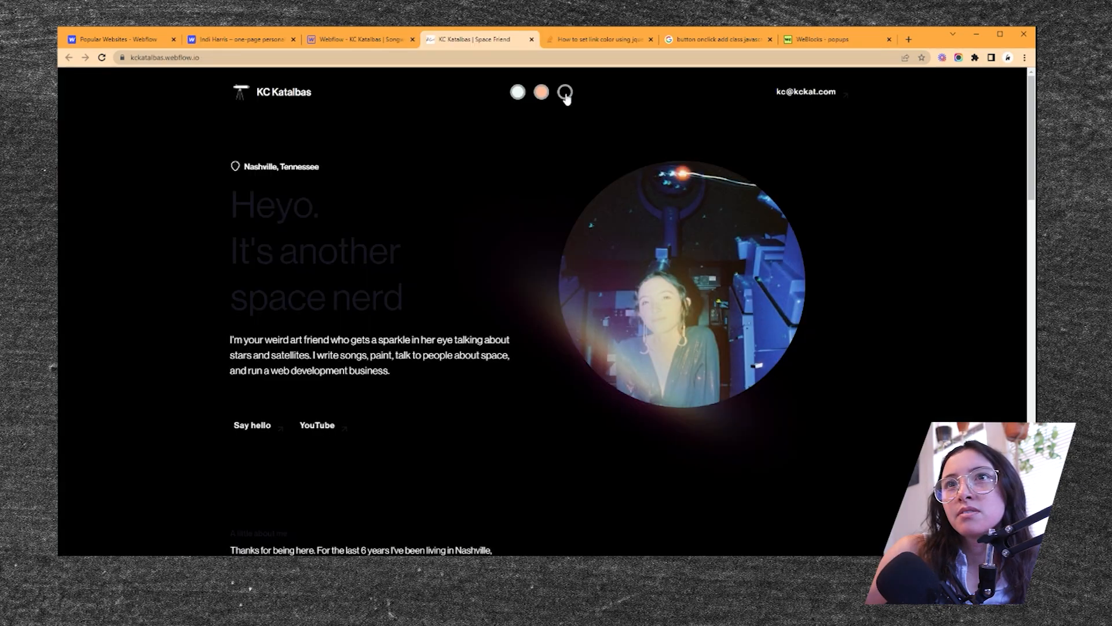
scroll(down, 3)
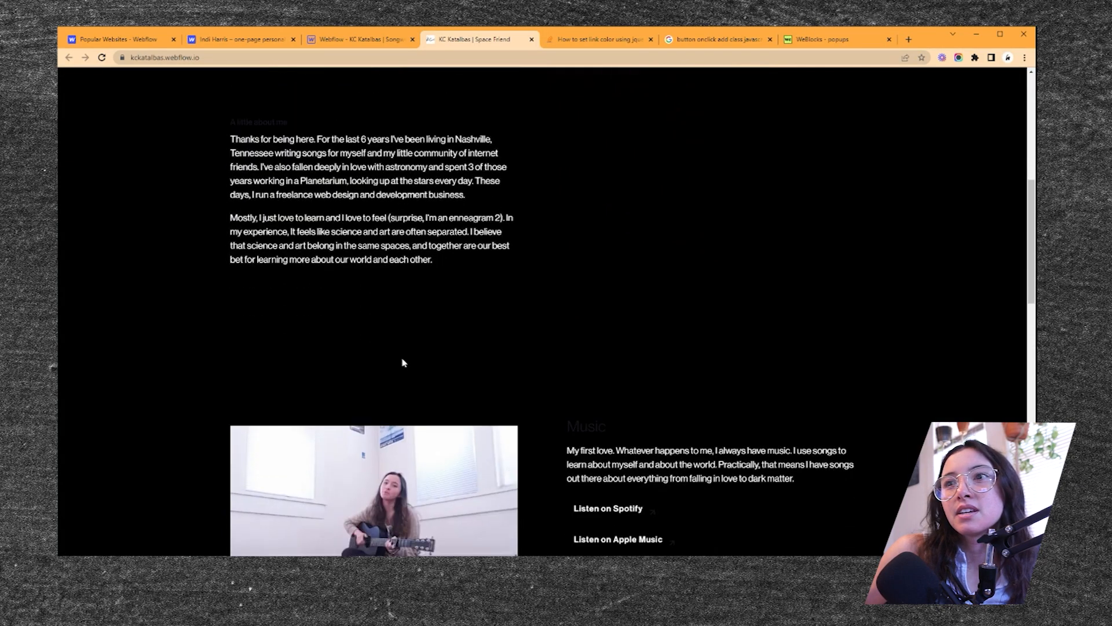
scroll(down, 3)
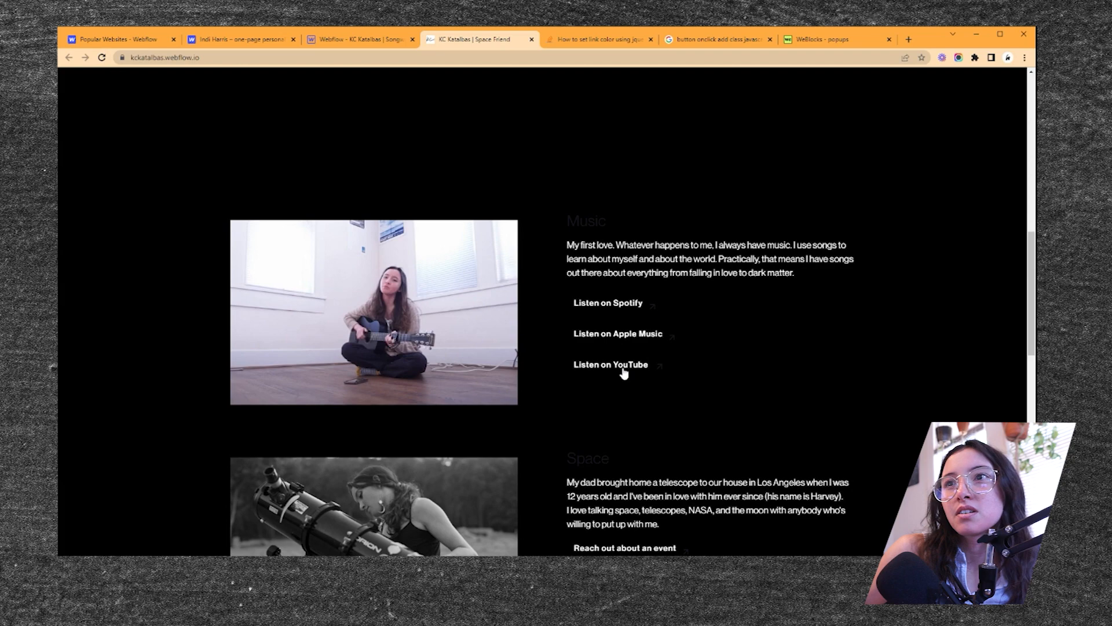
scroll(up, 3)
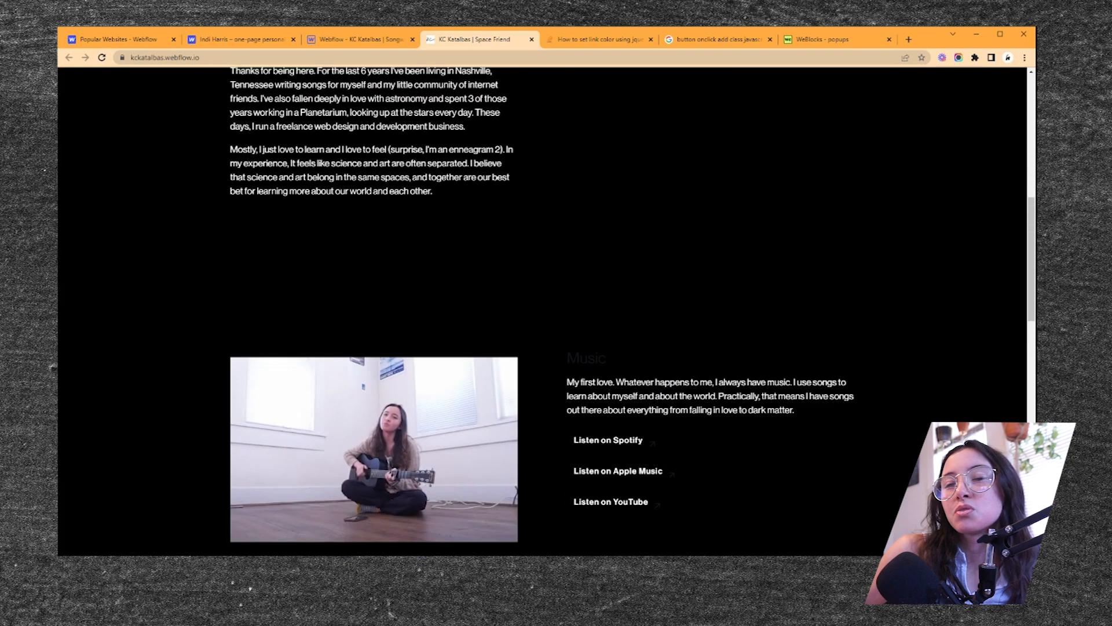
scroll(down, 3)
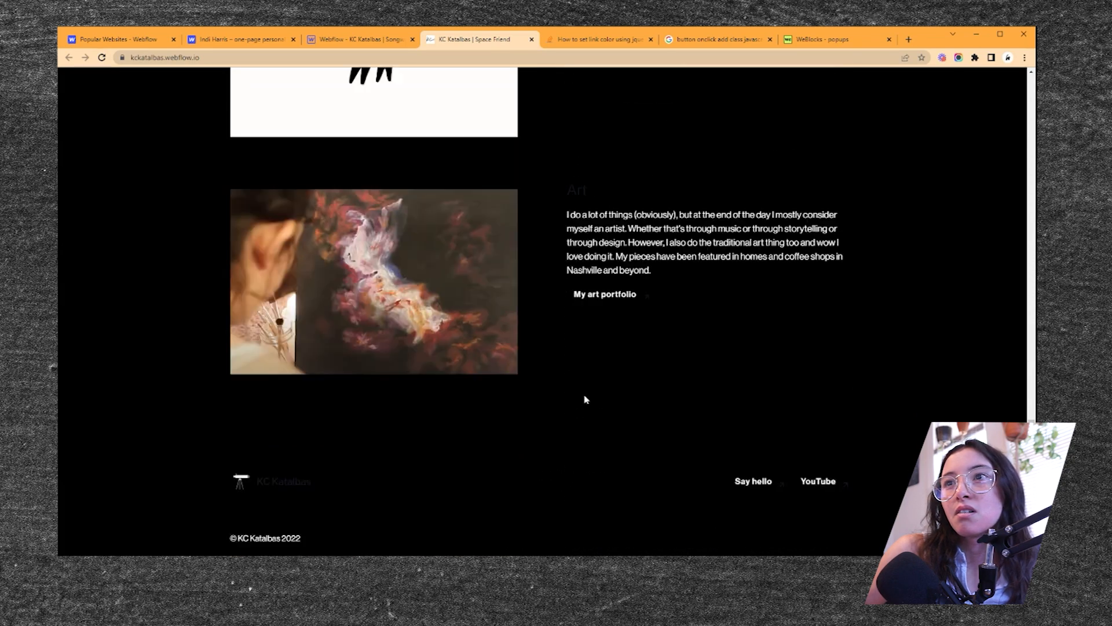
scroll(up, 3)
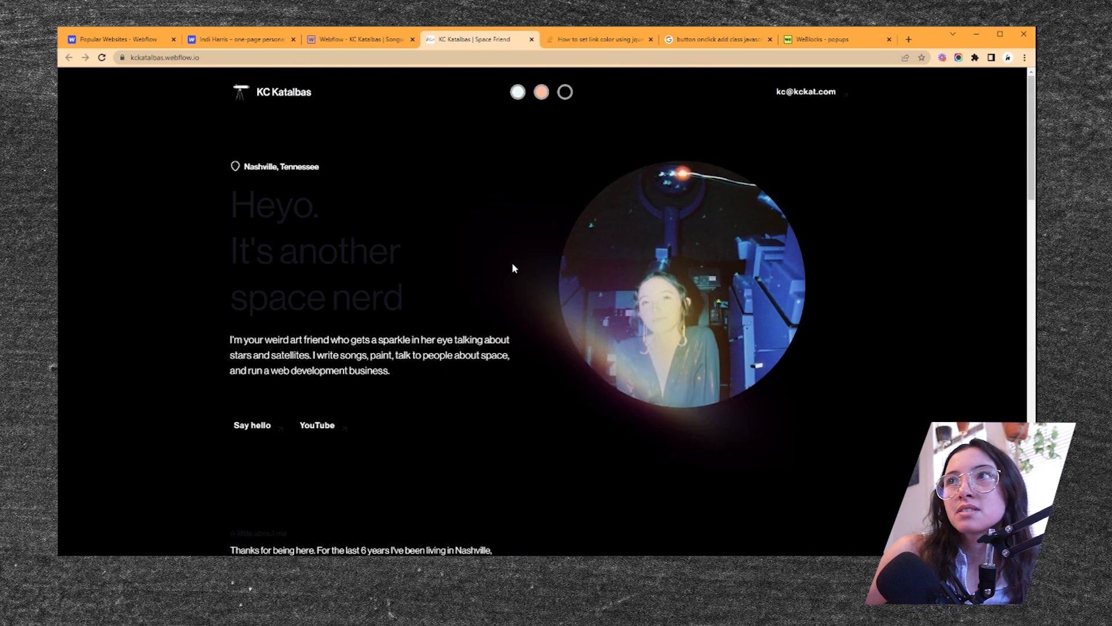
mouse_move(233, 173)
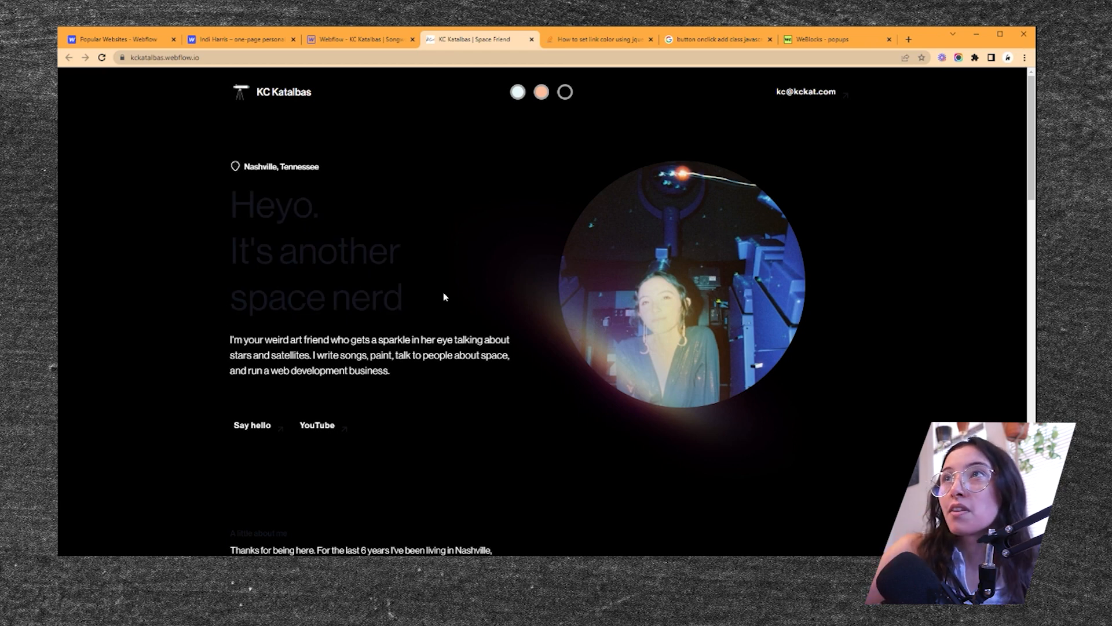
- Look up on Stack Overflow how to select all headings with jQuery
click(816, 39)
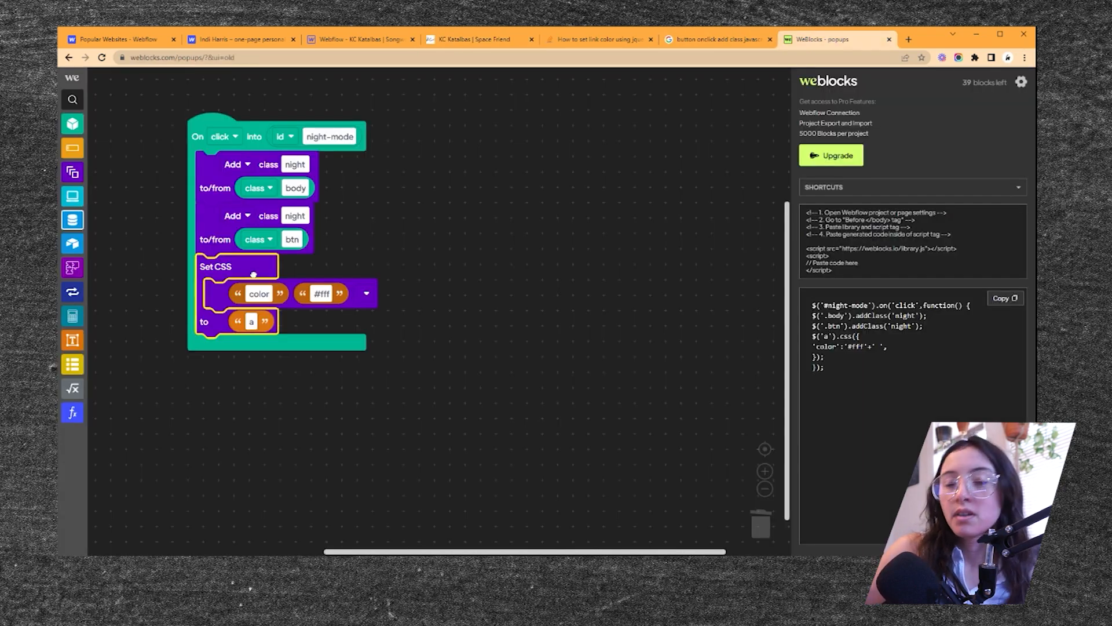
click(598, 40)
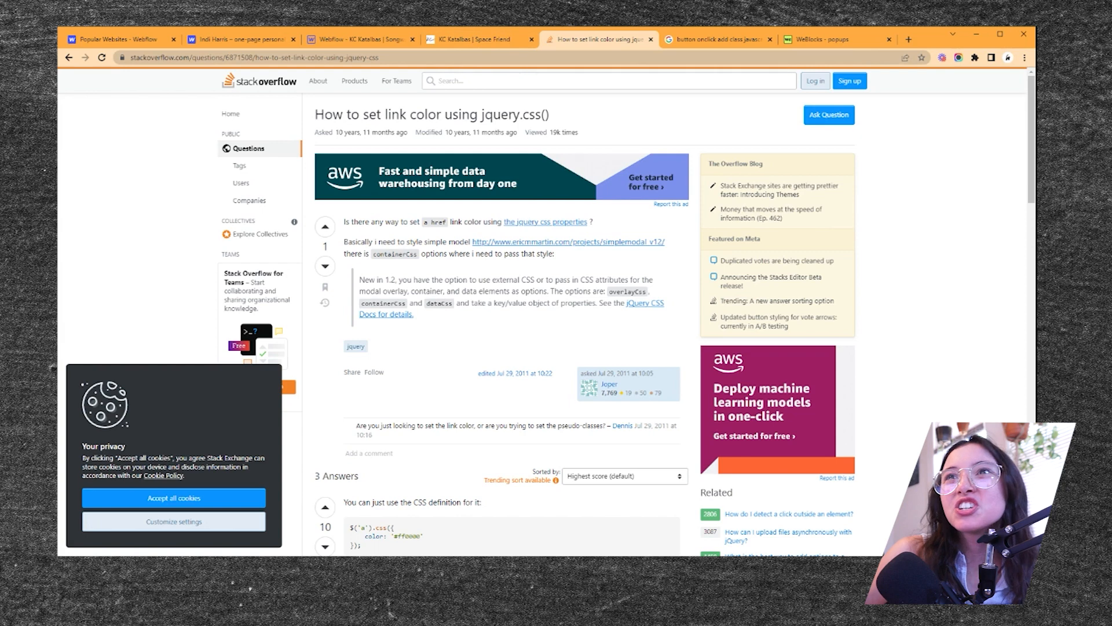
click(719, 39)
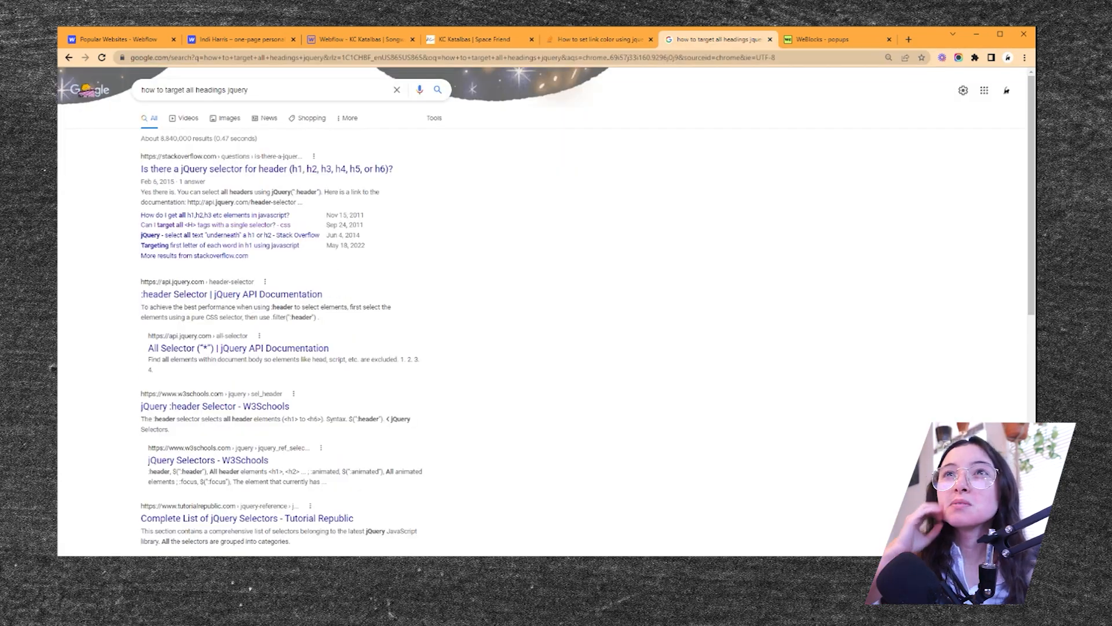
click(276, 168)
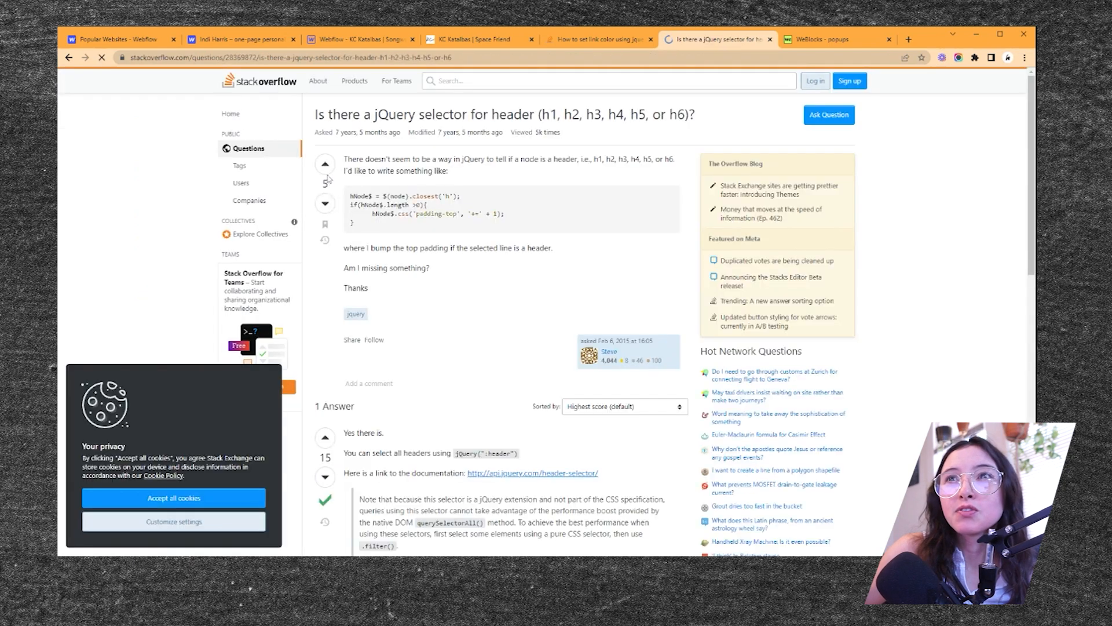
scroll(down, 3)
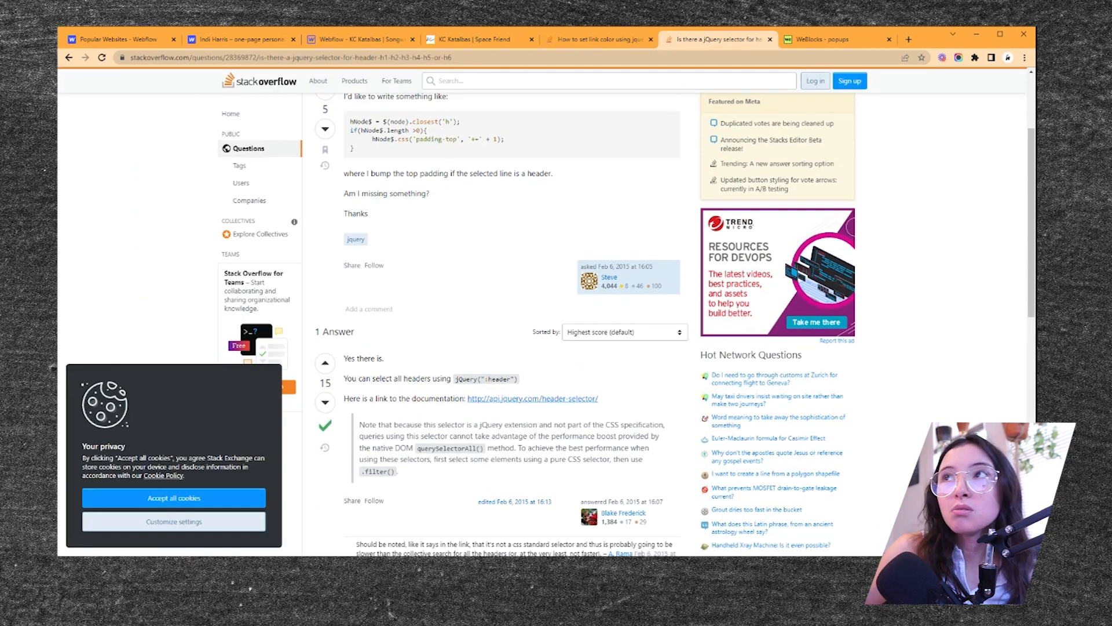
- In WeBlocks, make the night-mode script set h1 color to #fff, cross-checking the answer
click(836, 39)
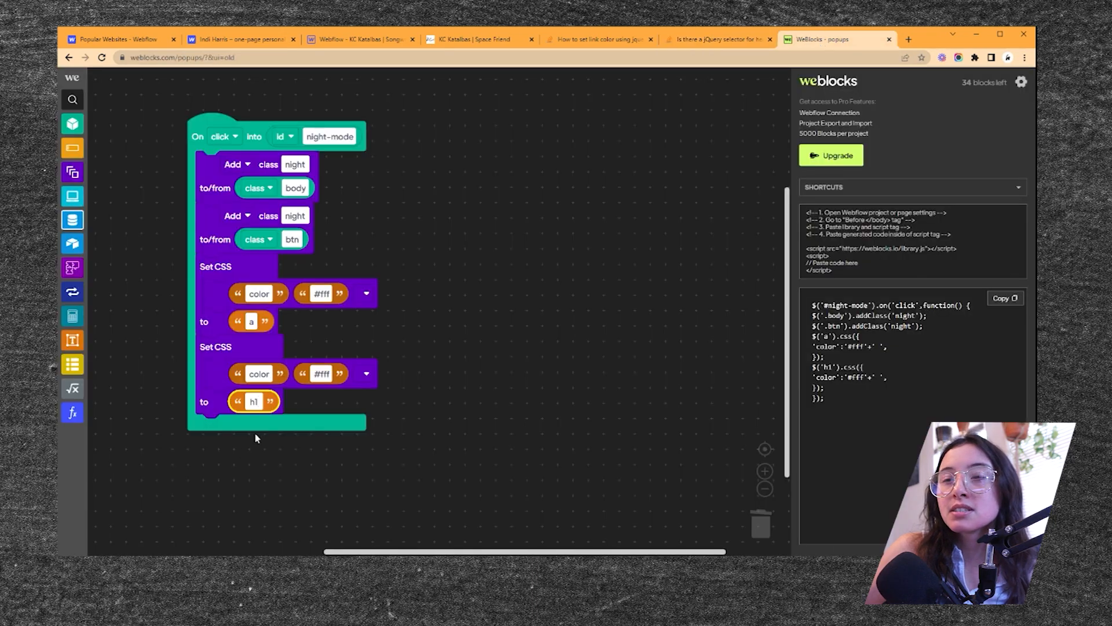
click(717, 39)
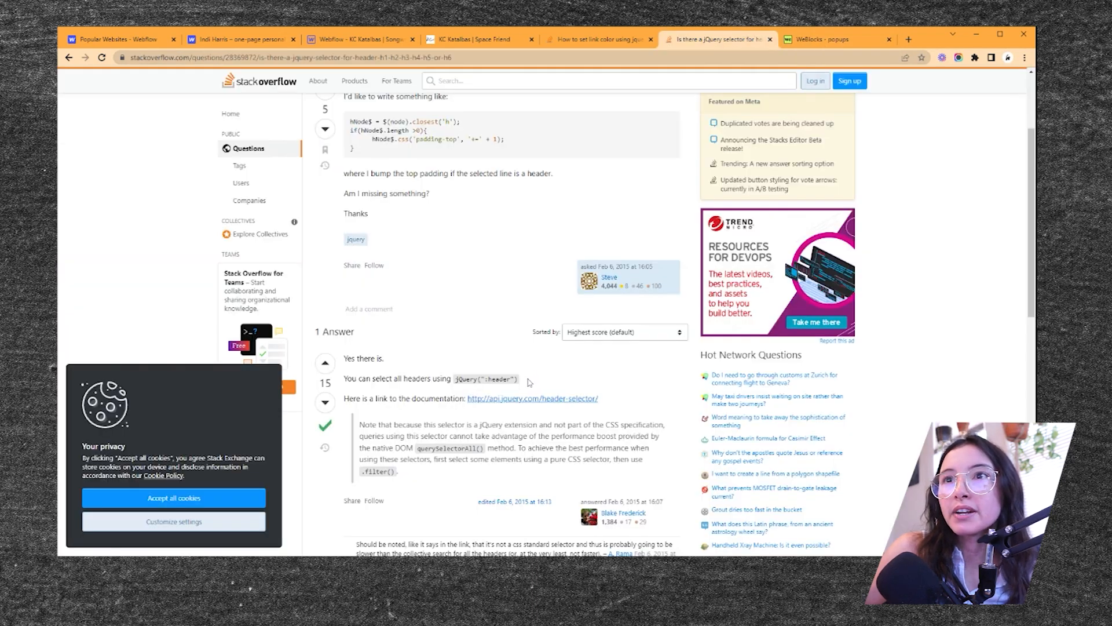
click(836, 39)
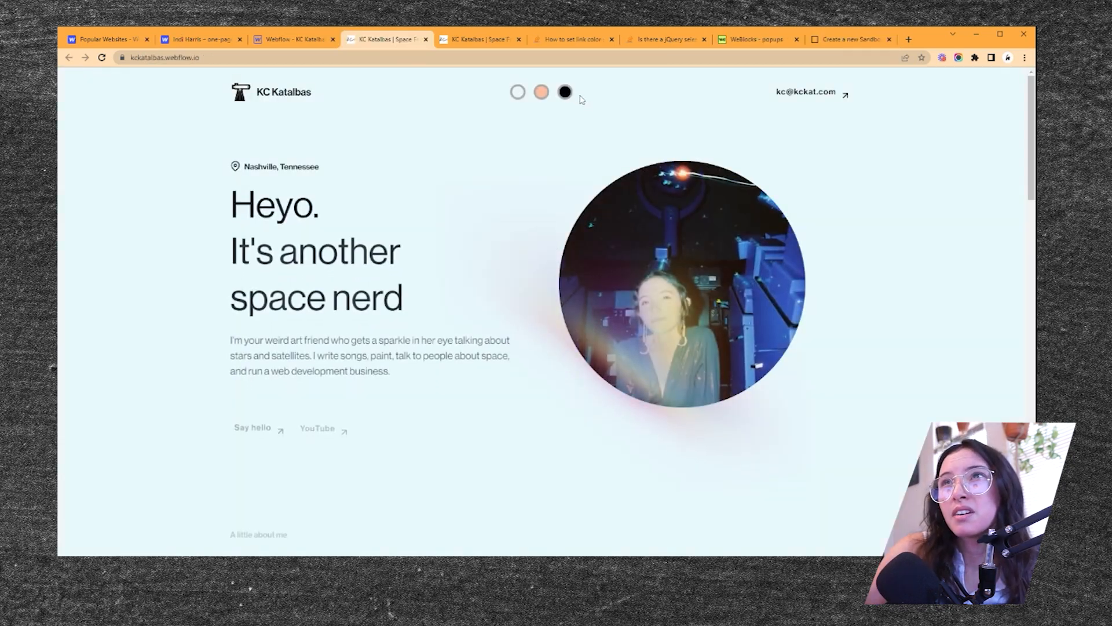
click(564, 92)
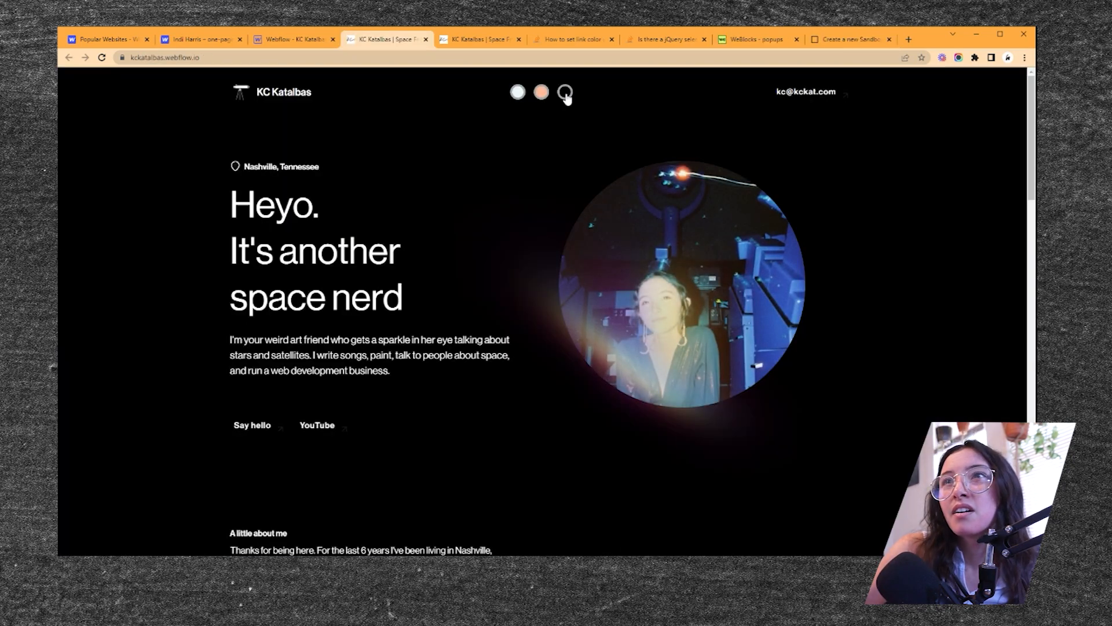
scroll(down, 3)
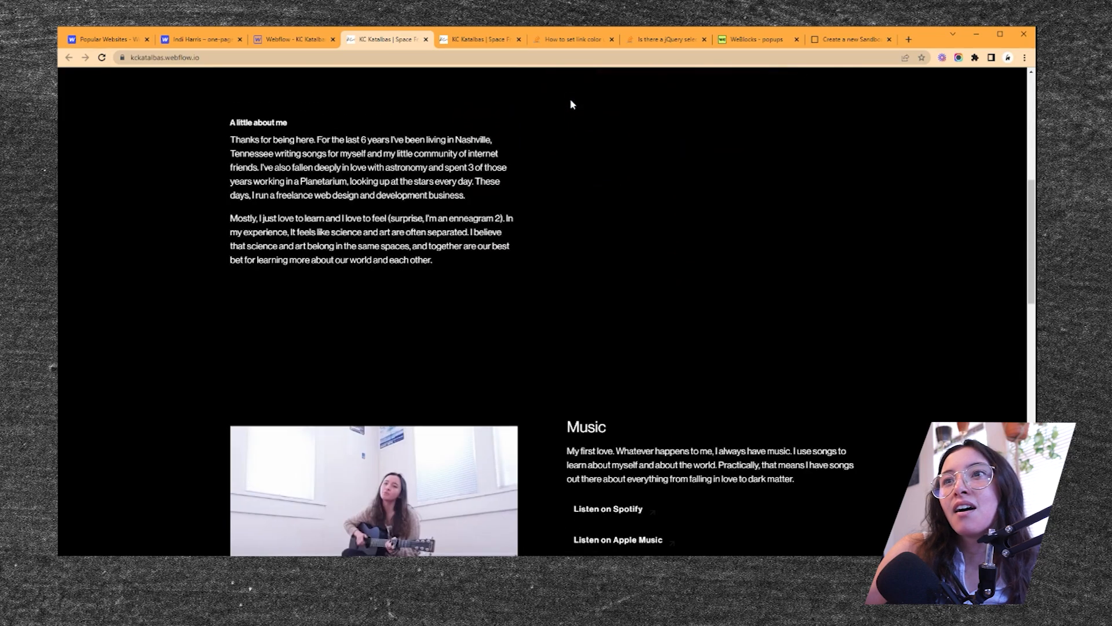
scroll(up, 3)
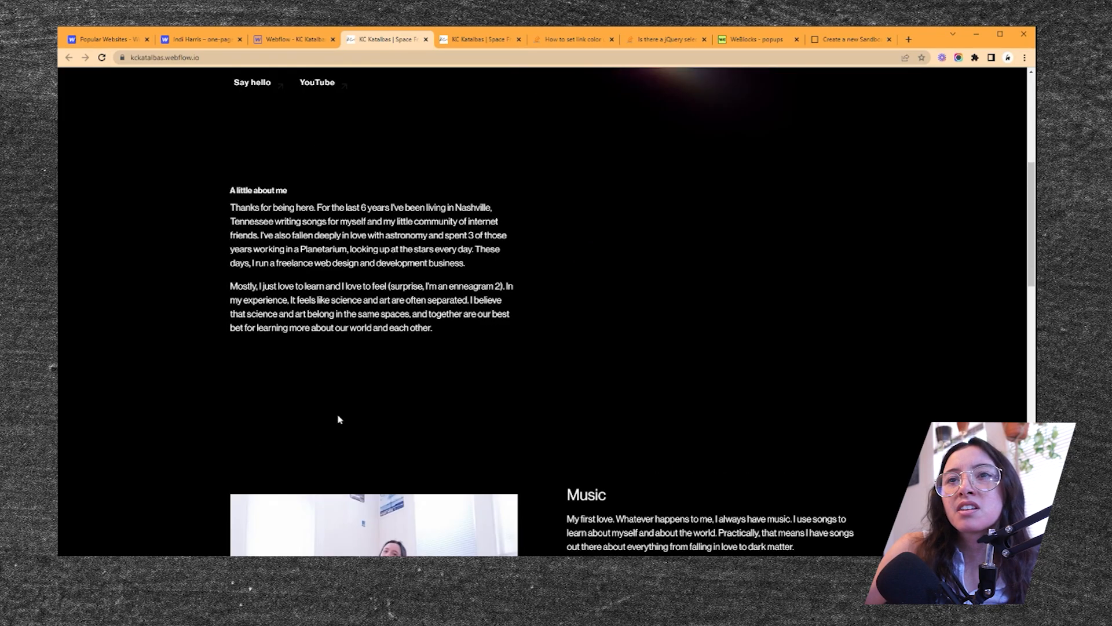
scroll(down, 3)
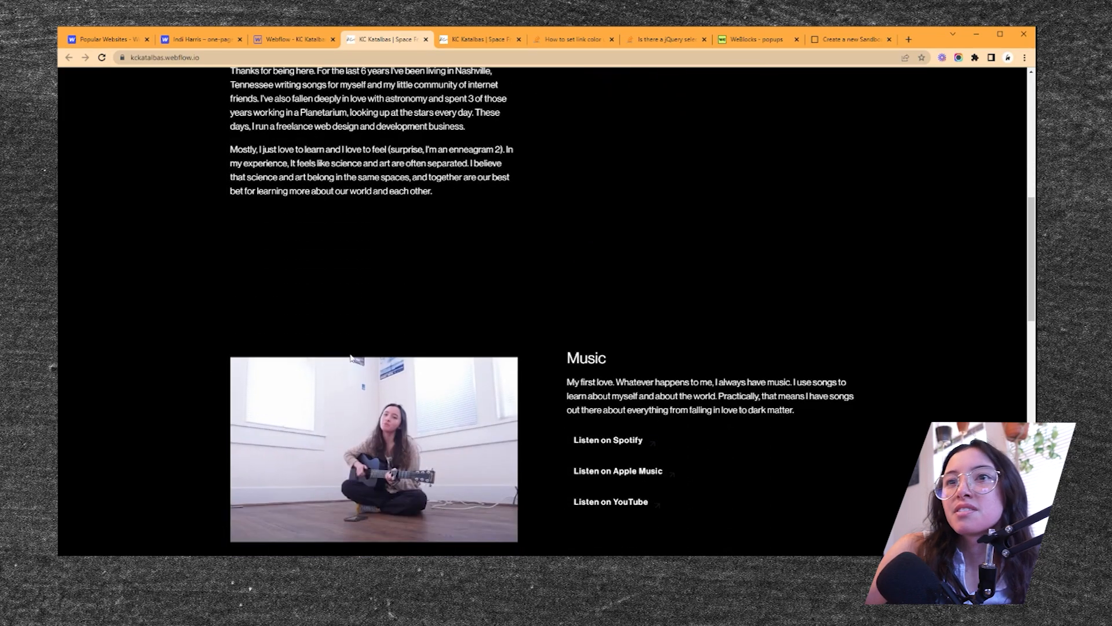
scroll(down, 3)
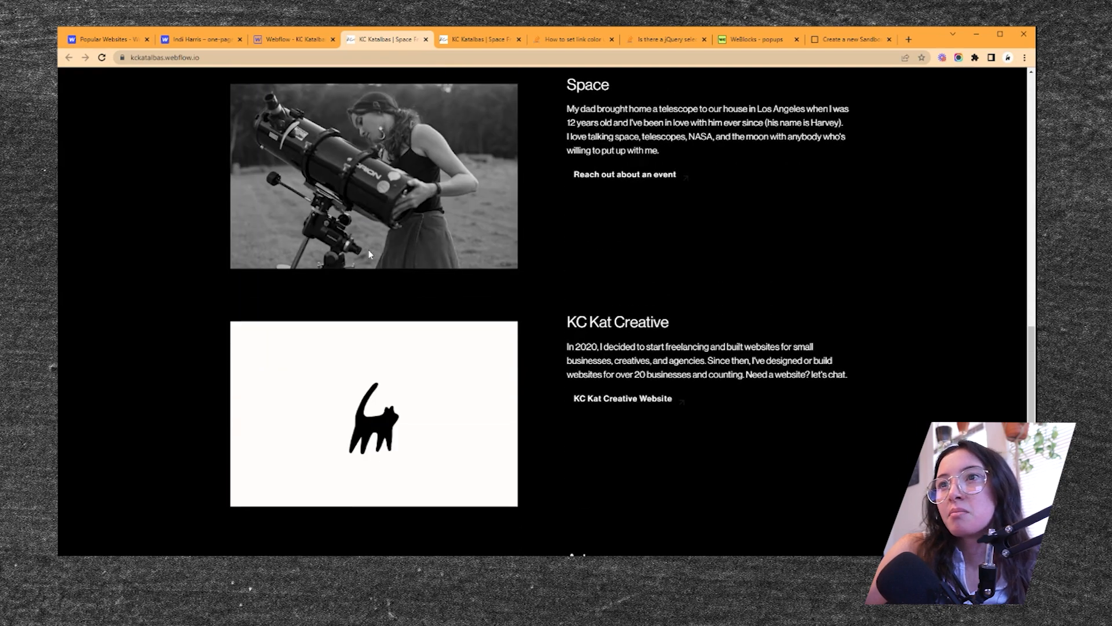
scroll(down, 3)
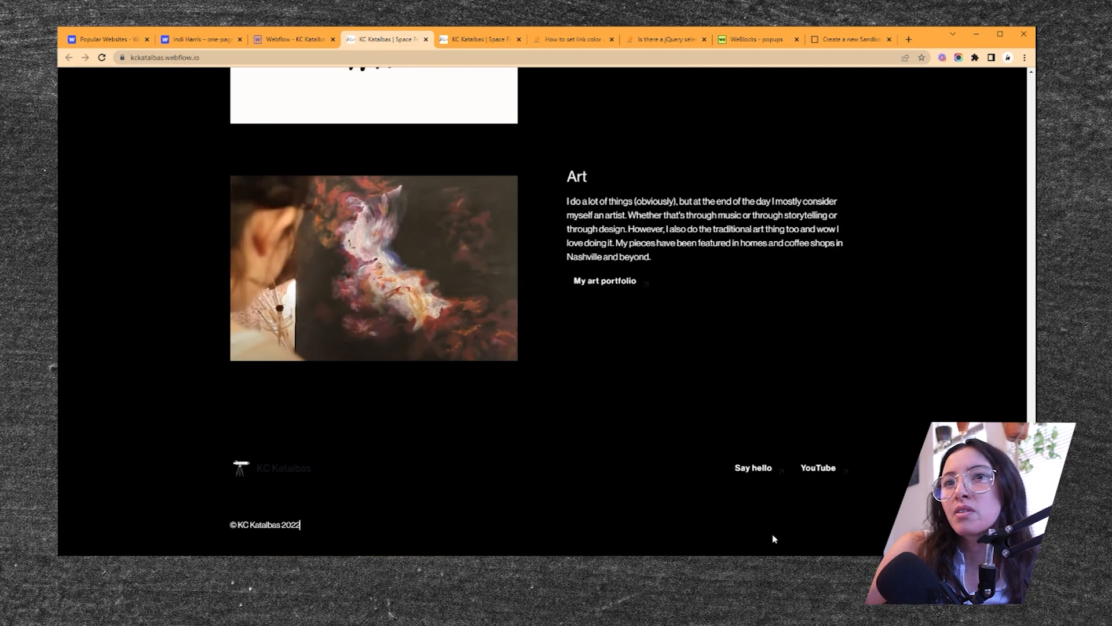
scroll(up, 3)
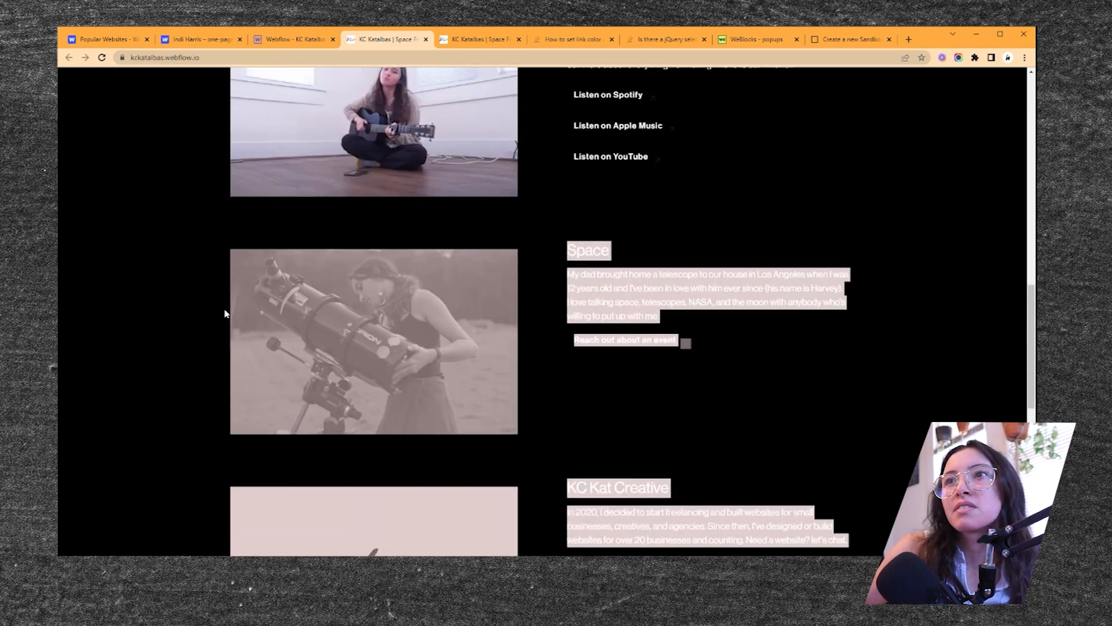
scroll(up, 3)
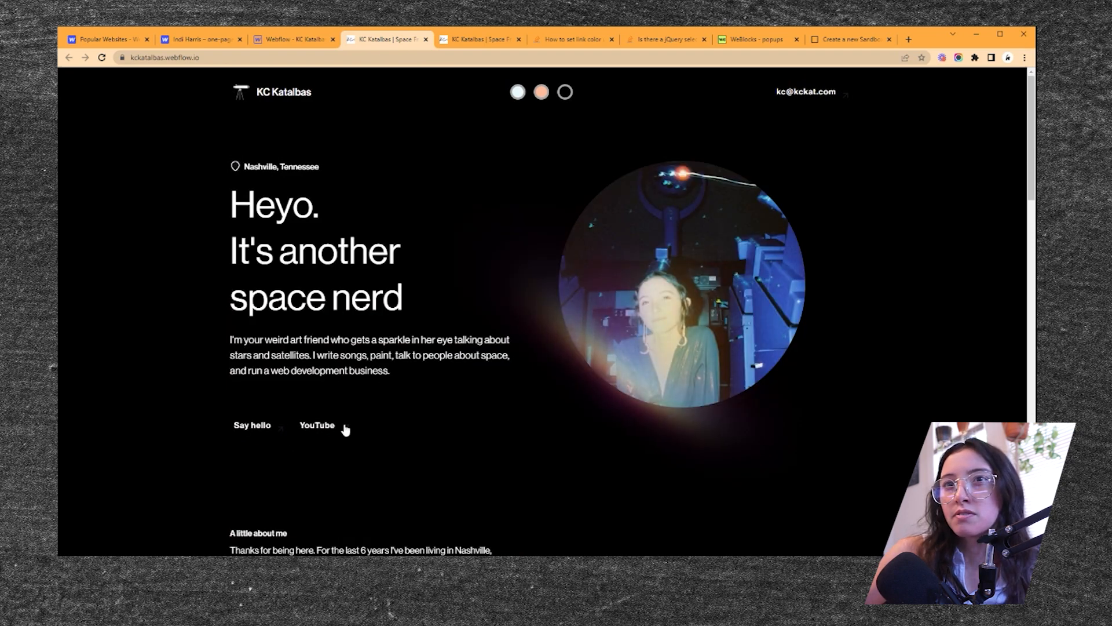
mouse_move(147, 294)
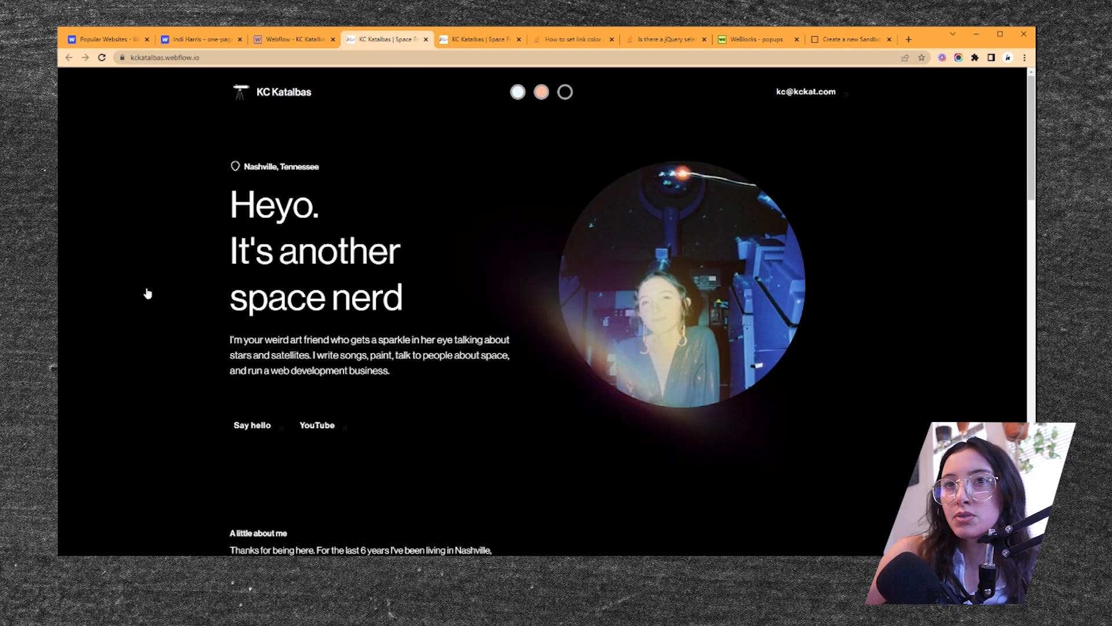
scroll(down, 3)
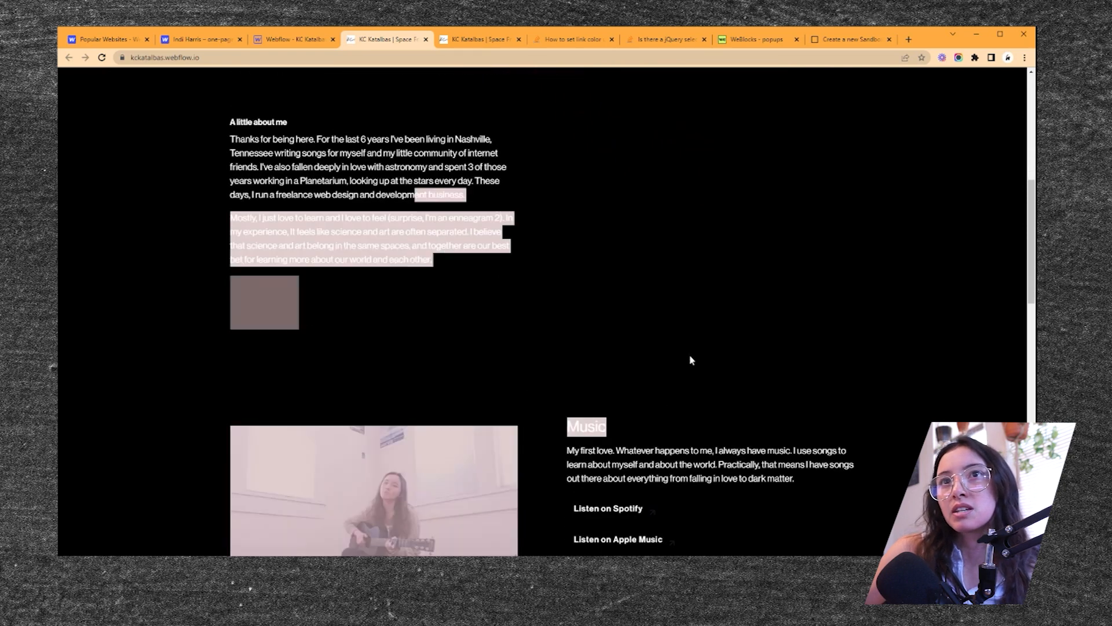
click(263, 308)
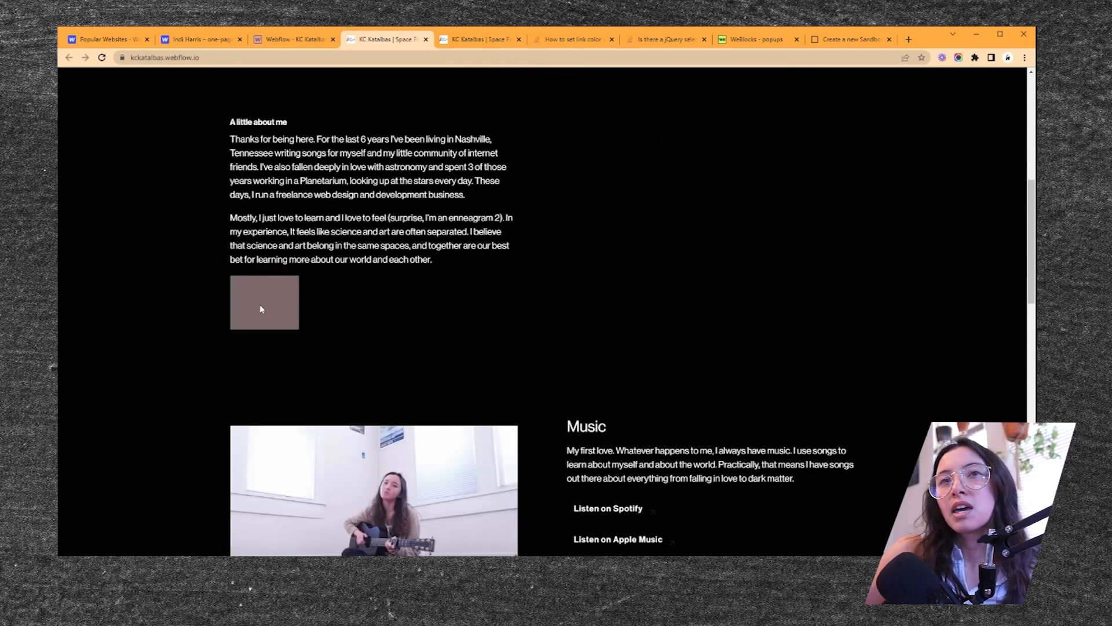
mouse_move(222, 285)
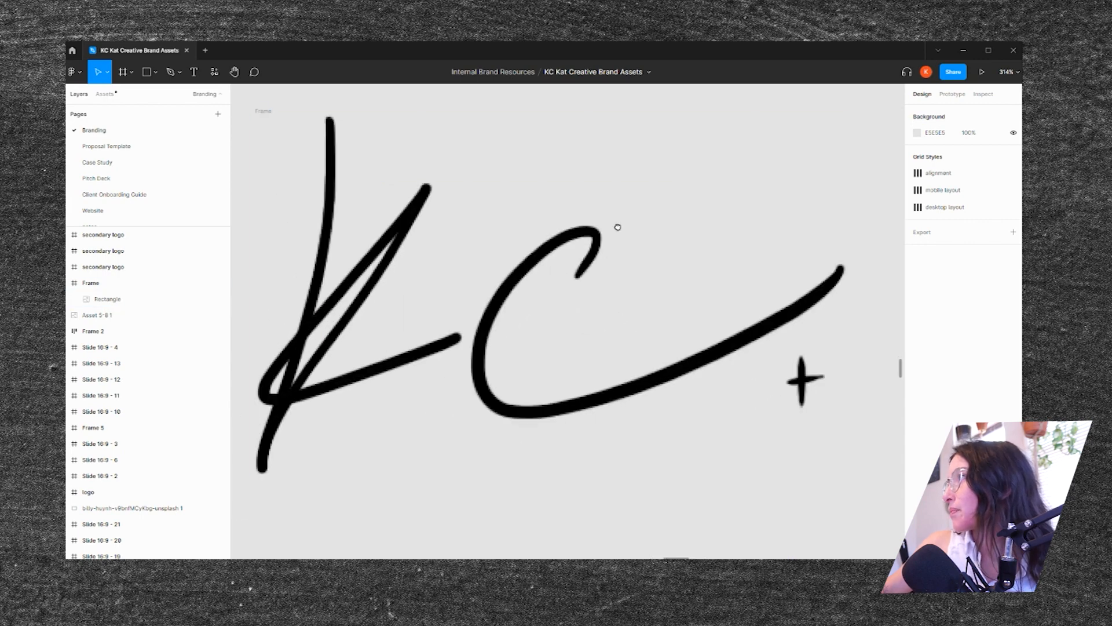
- Trace the KC signature image into a vector with the Image tracer plugin and place it
click(107, 299)
text(image tracer)
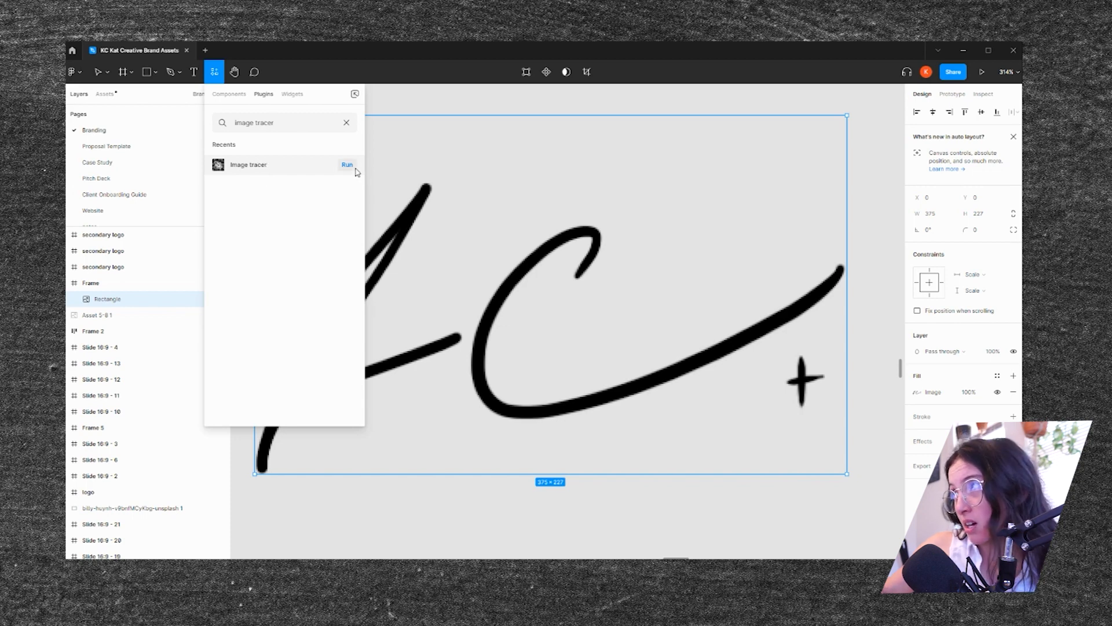
mouse_move(312, 183)
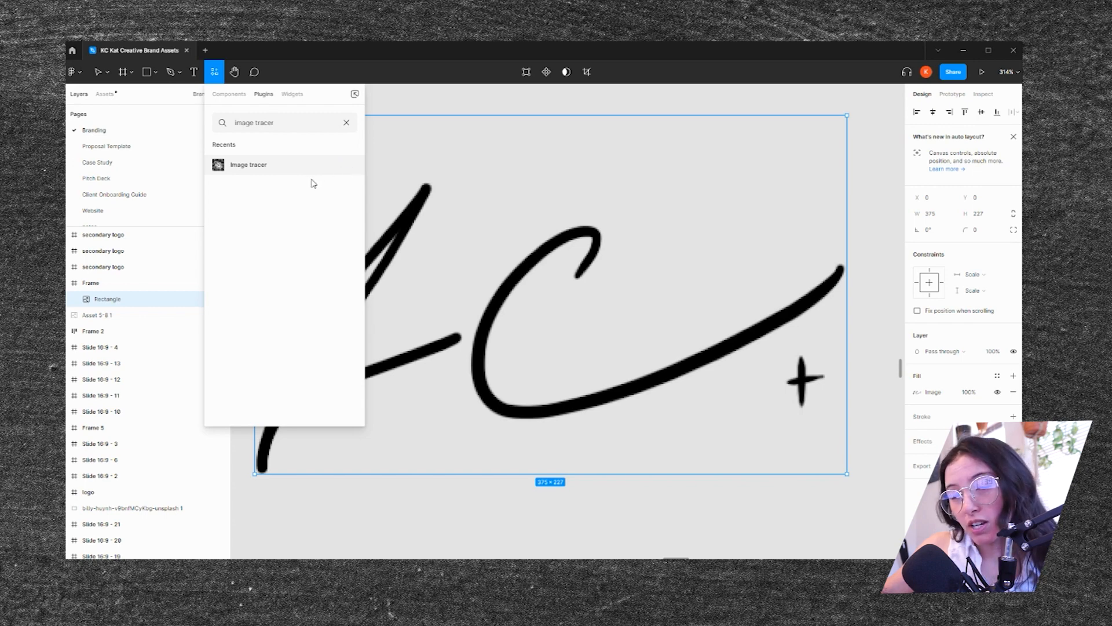
mouse_move(306, 209)
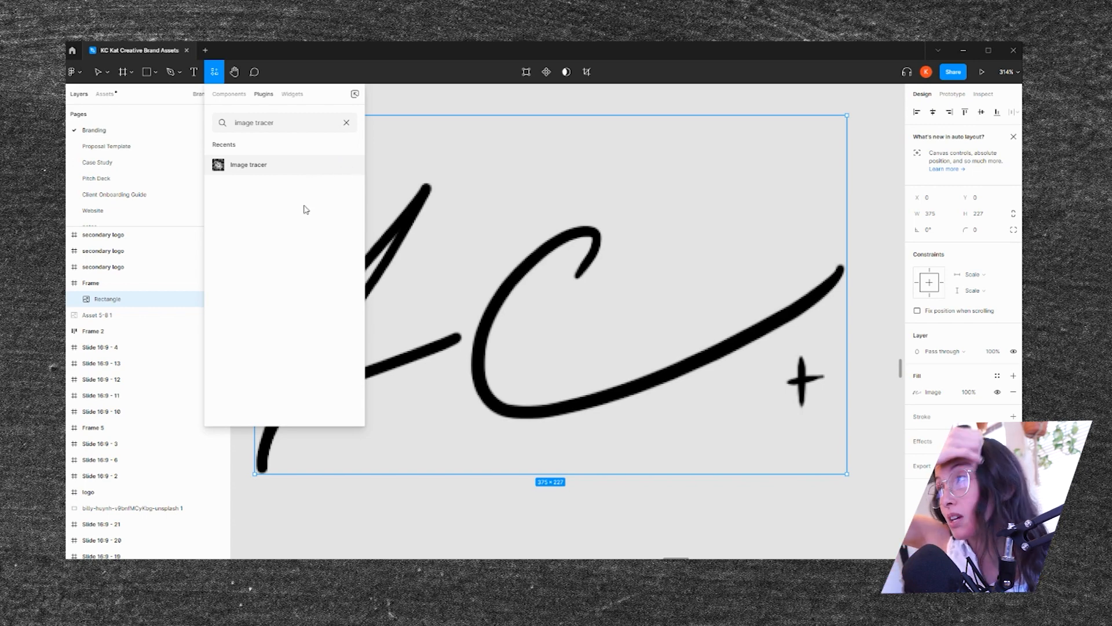
click(248, 165)
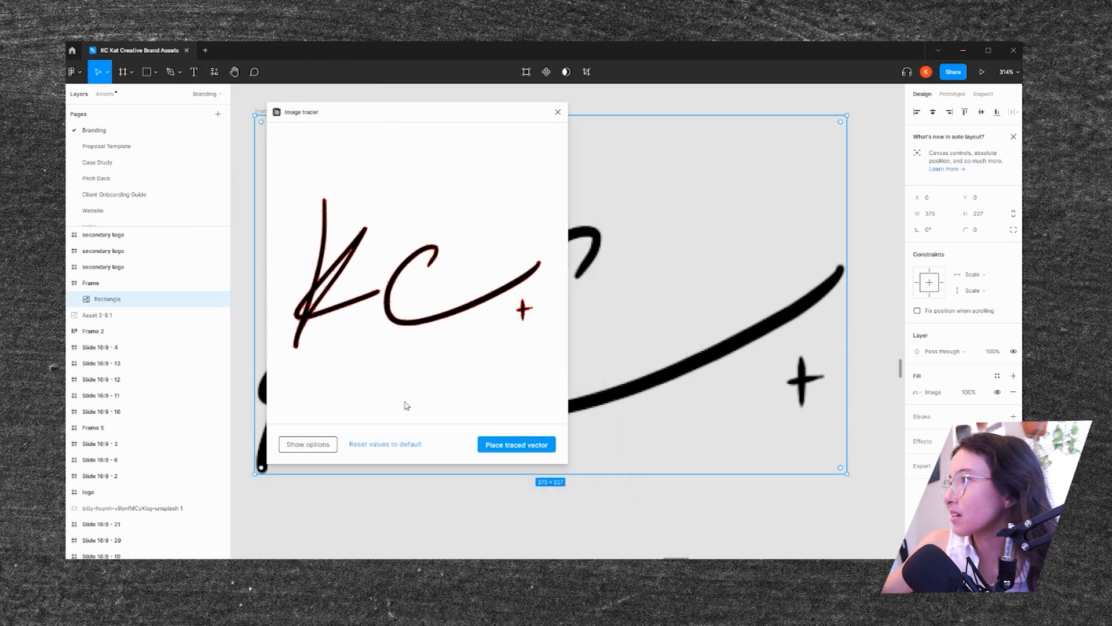
click(516, 444)
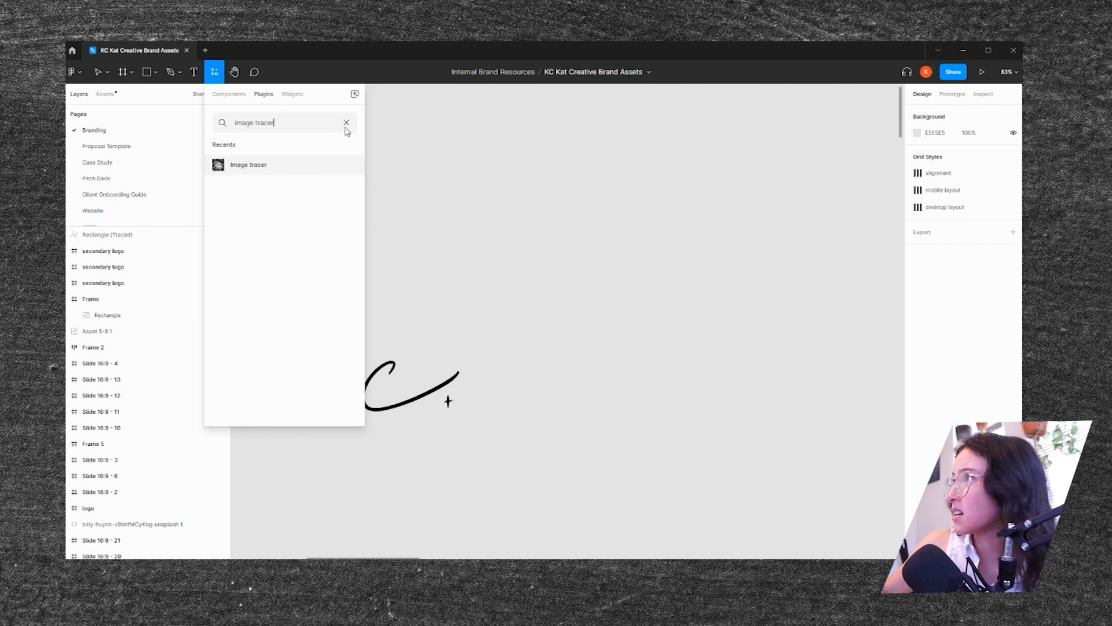
- Close the plugin panel and copy the traced signature as SVG code
click(248, 165)
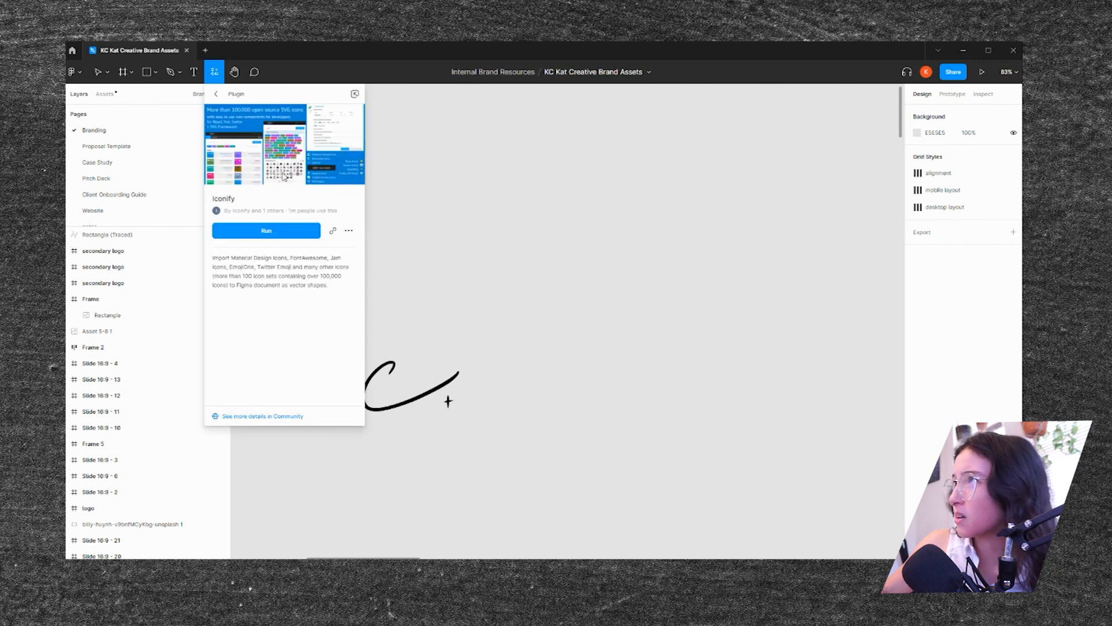
click(267, 229)
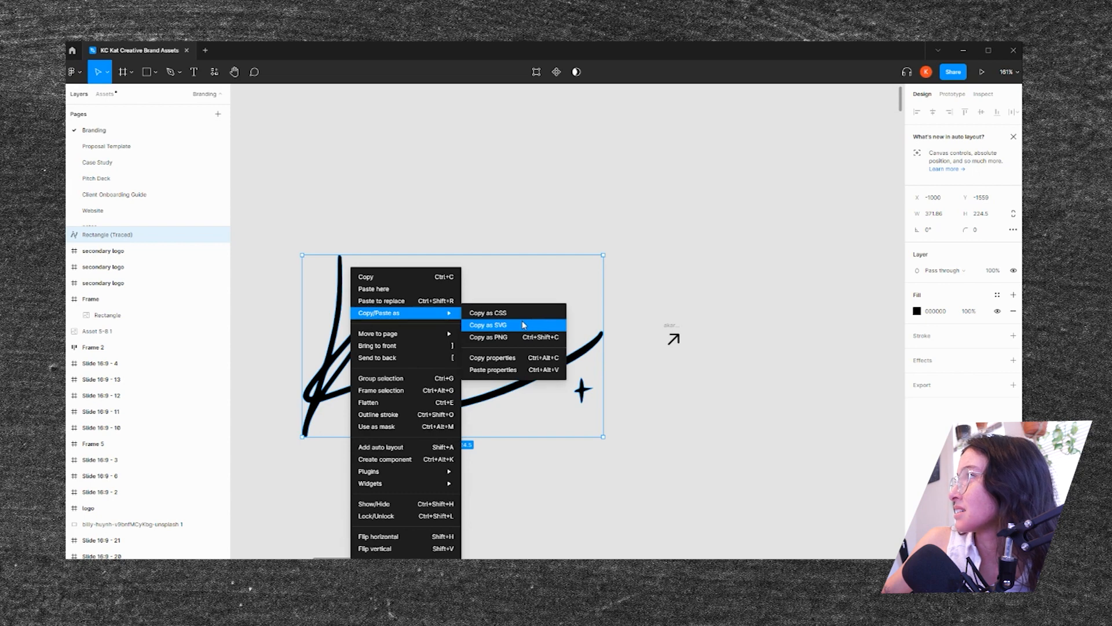
click(488, 324)
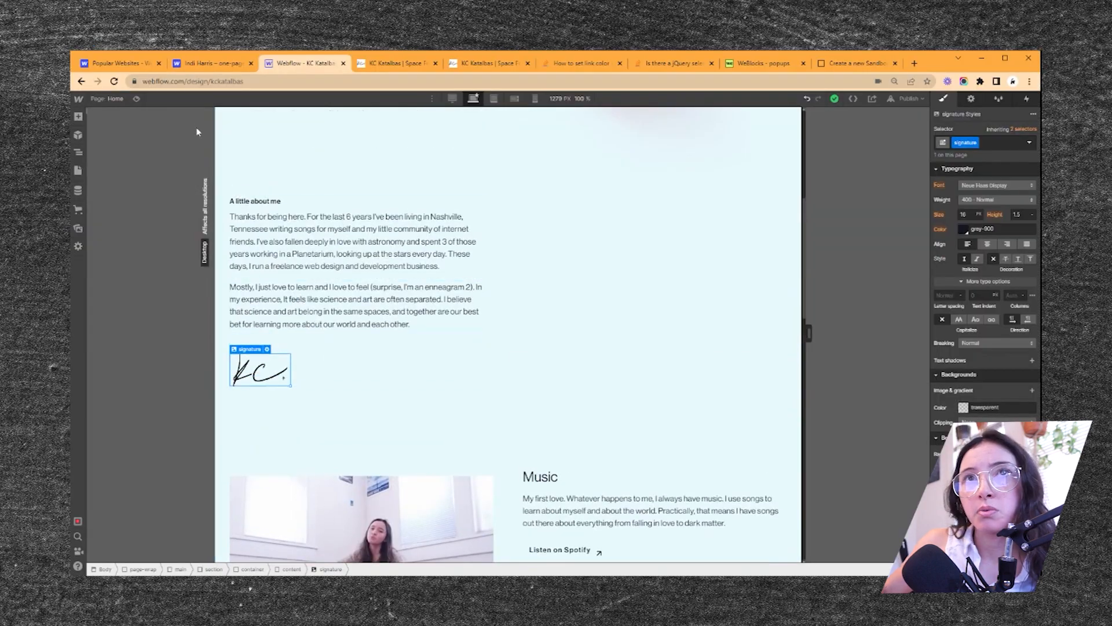
- Embed the signature SVG code in an HTML embed below the About text
click(78, 117)
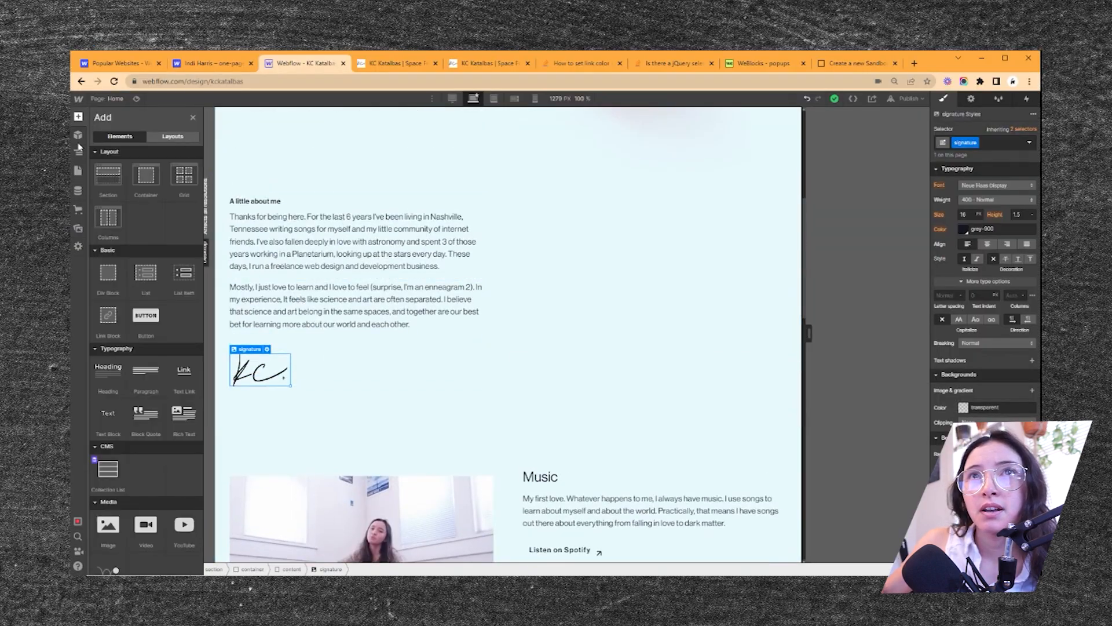
mouse_move(78, 171)
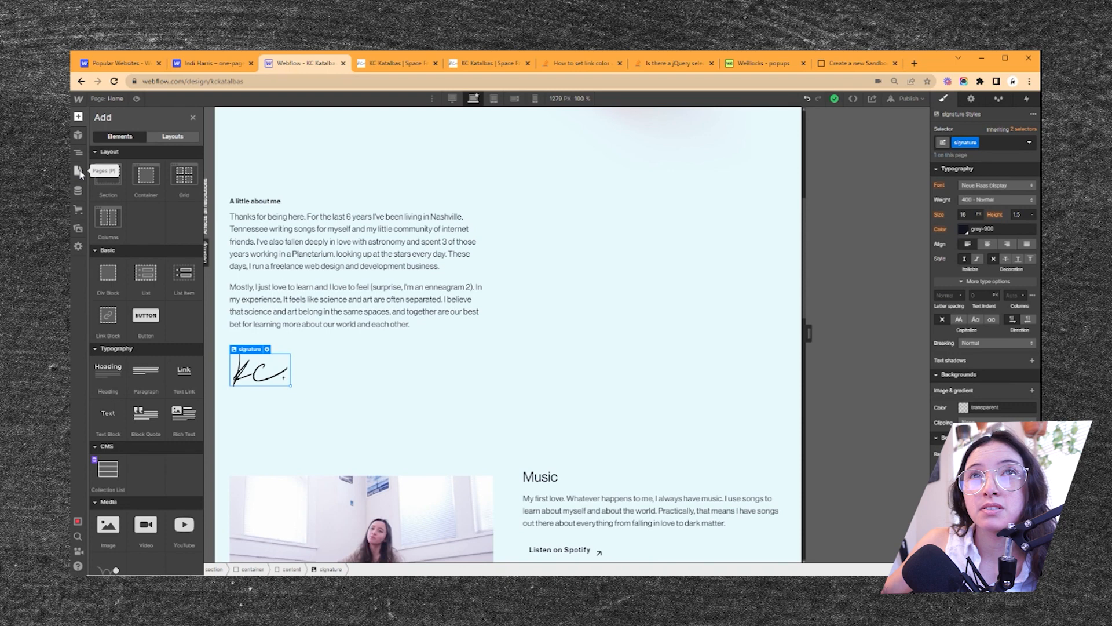
scroll(down, 3)
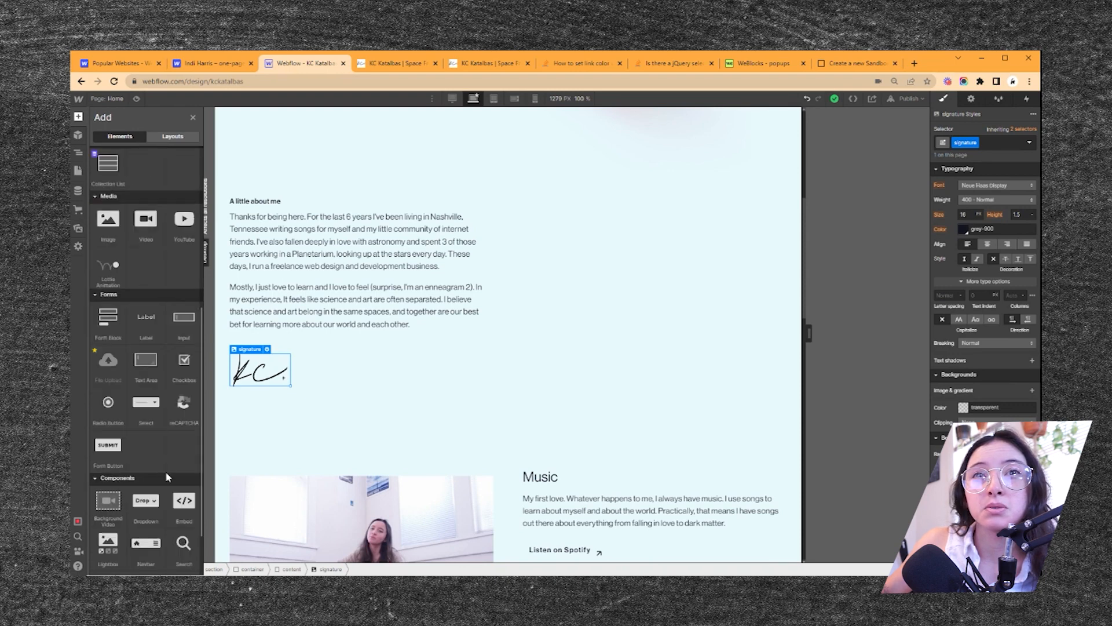
double_click(261, 370)
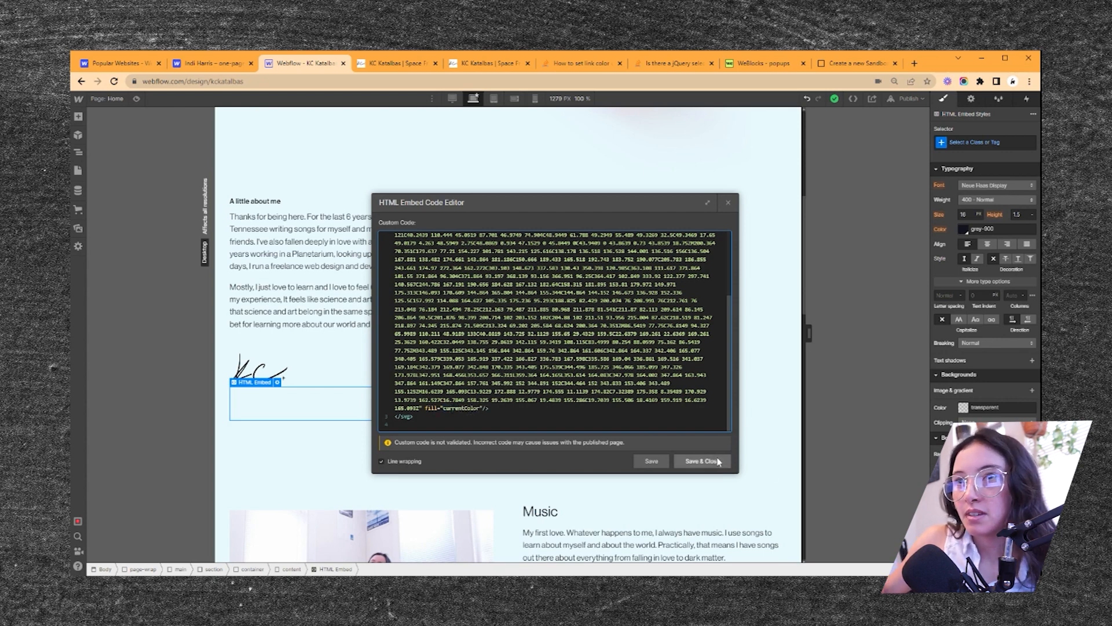
click(701, 460)
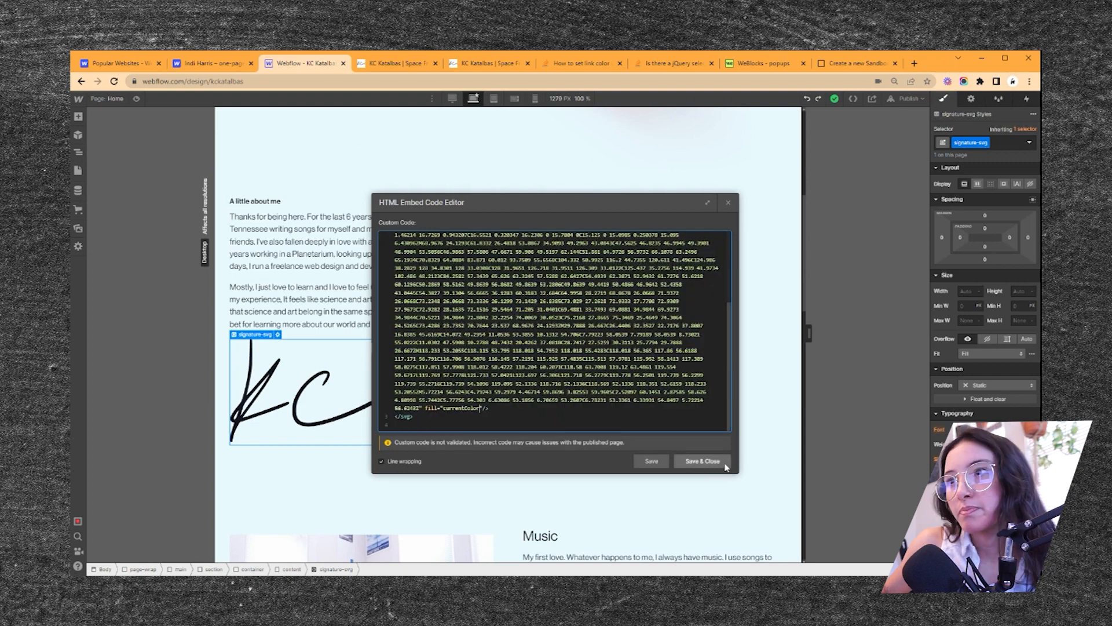
click(701, 461)
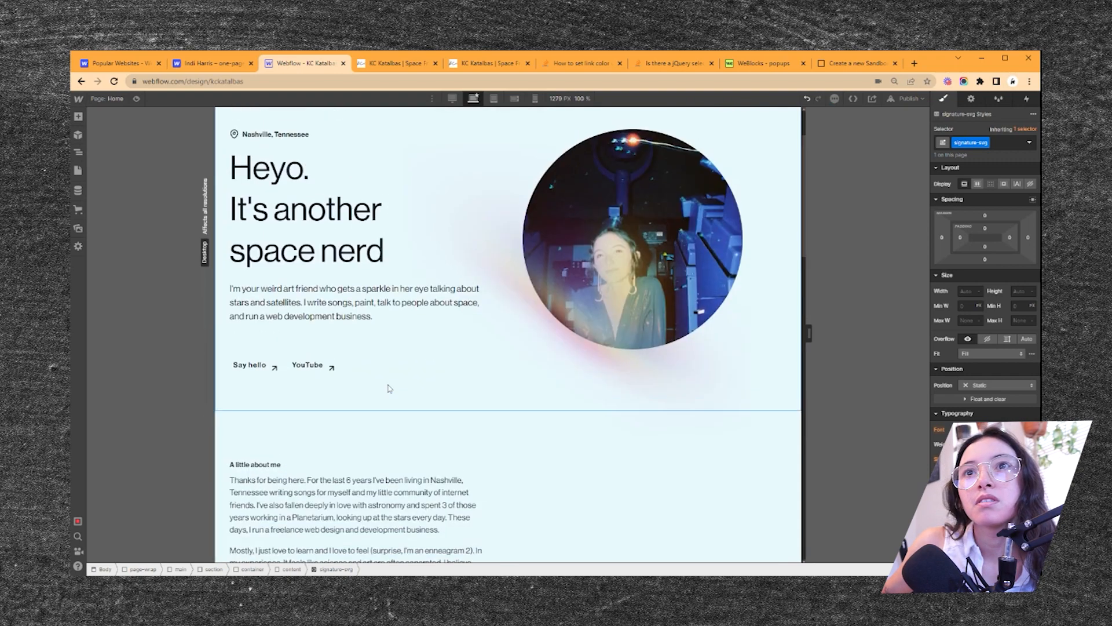
scroll(down, 3)
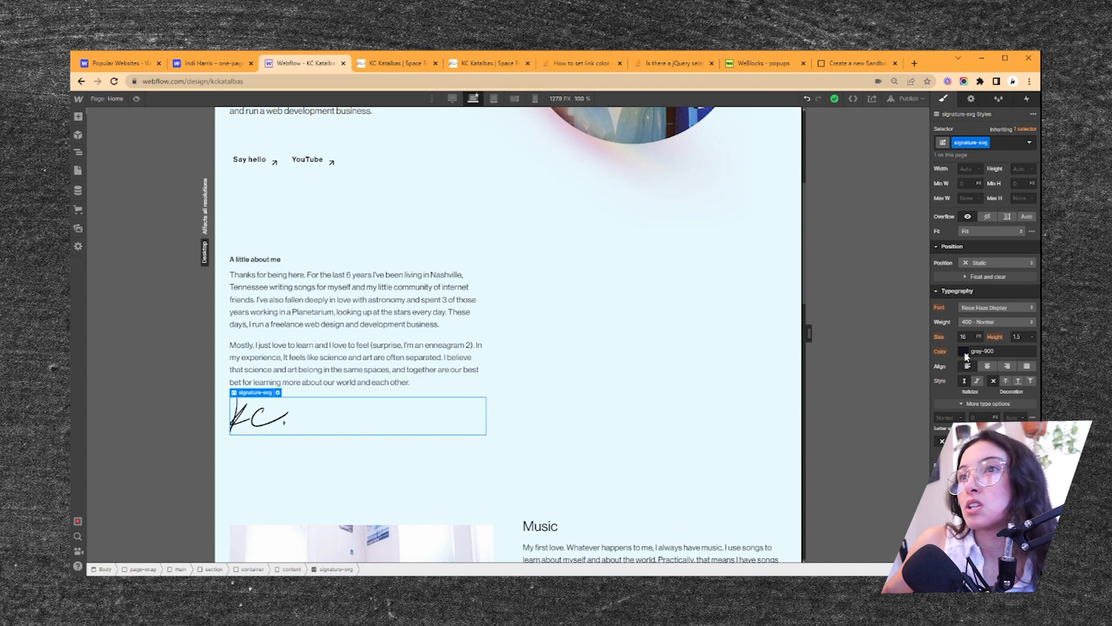
mouse_move(999, 146)
text(sign)
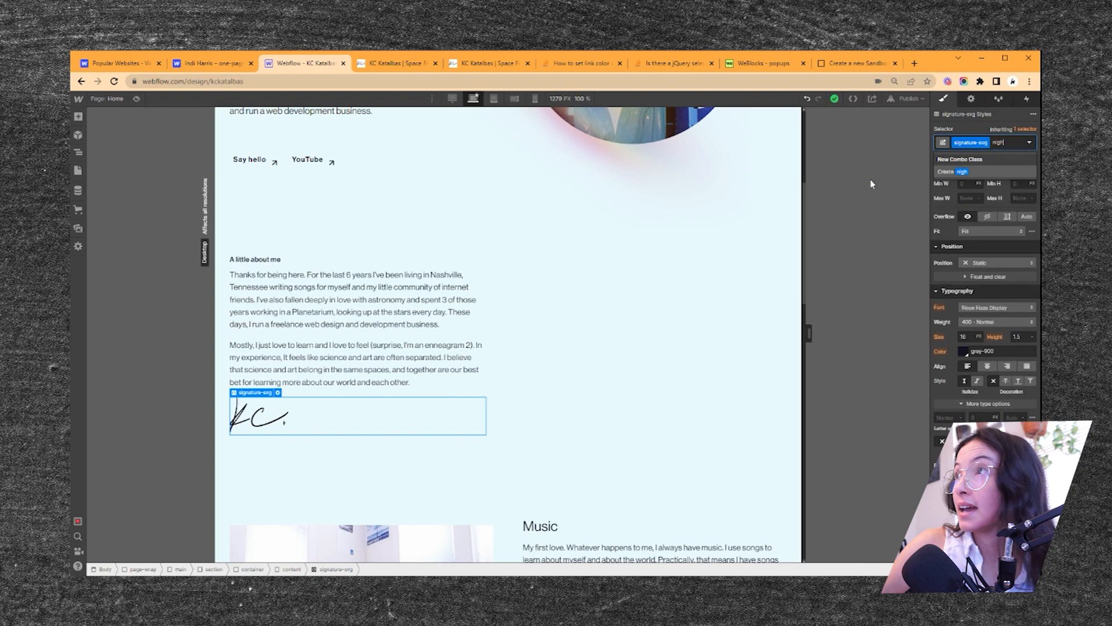
click(966, 351)
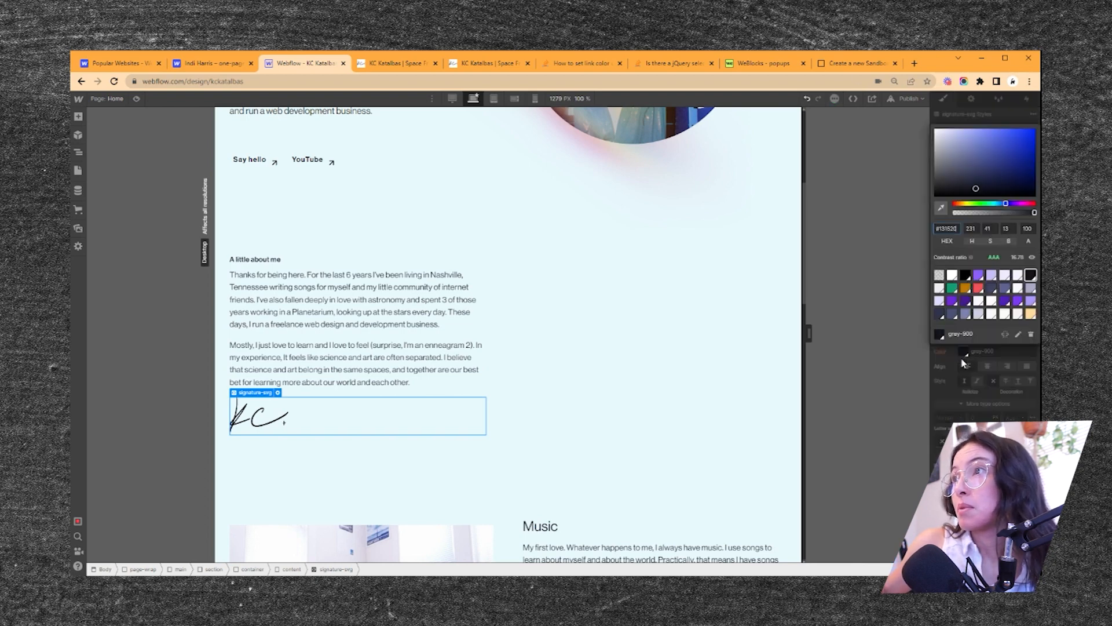
- Retarget the third night-class block from btn to signature-svg and return to the Designer
click(762, 63)
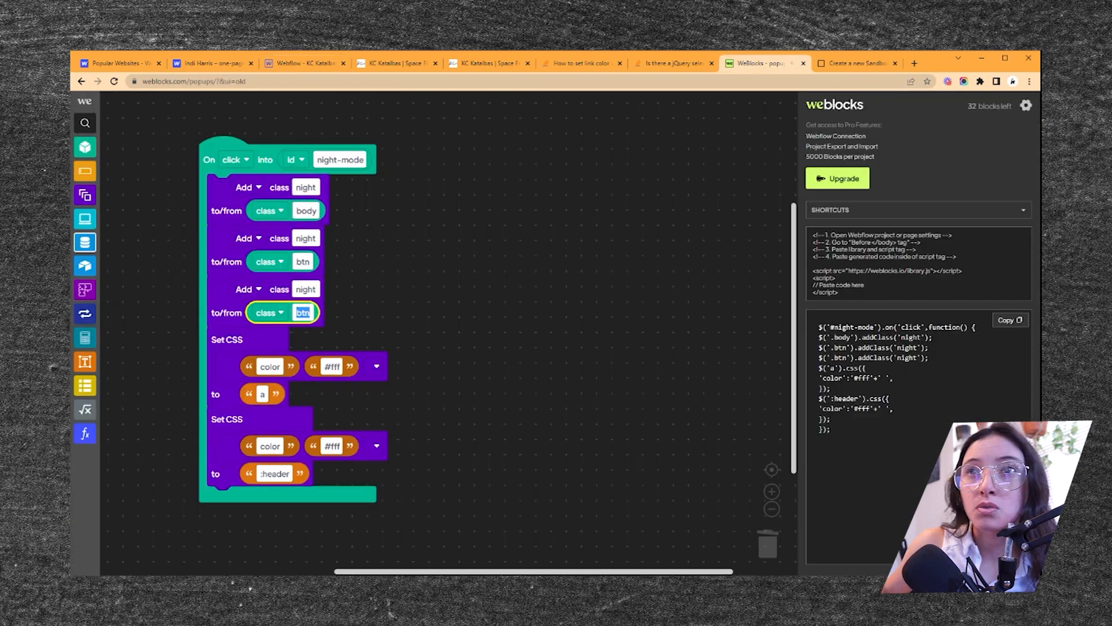
text(signature-svg)
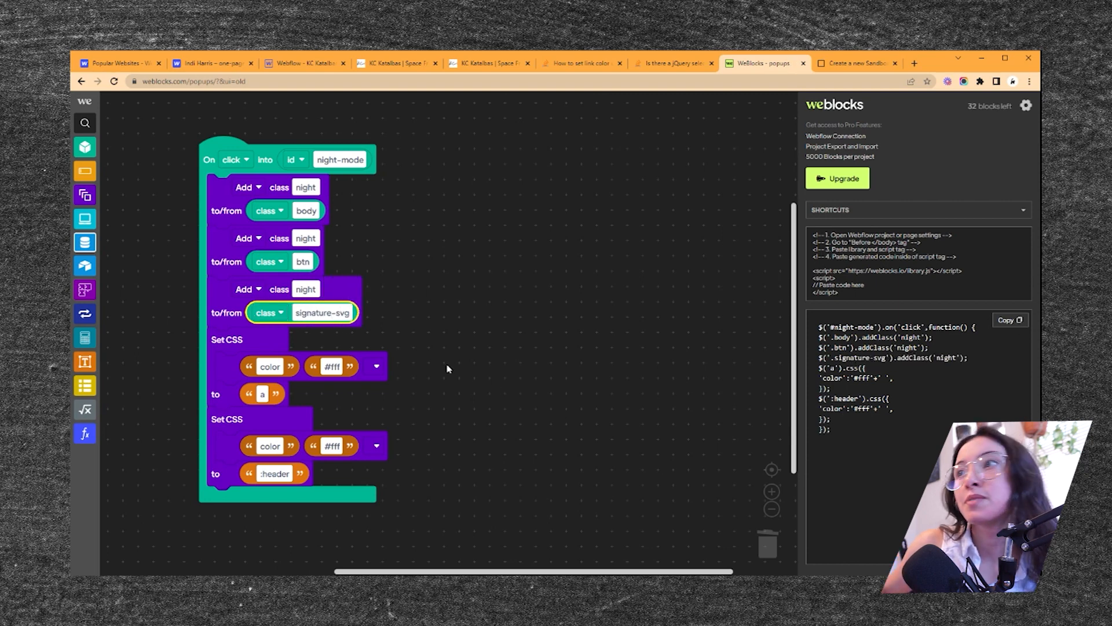
click(304, 63)
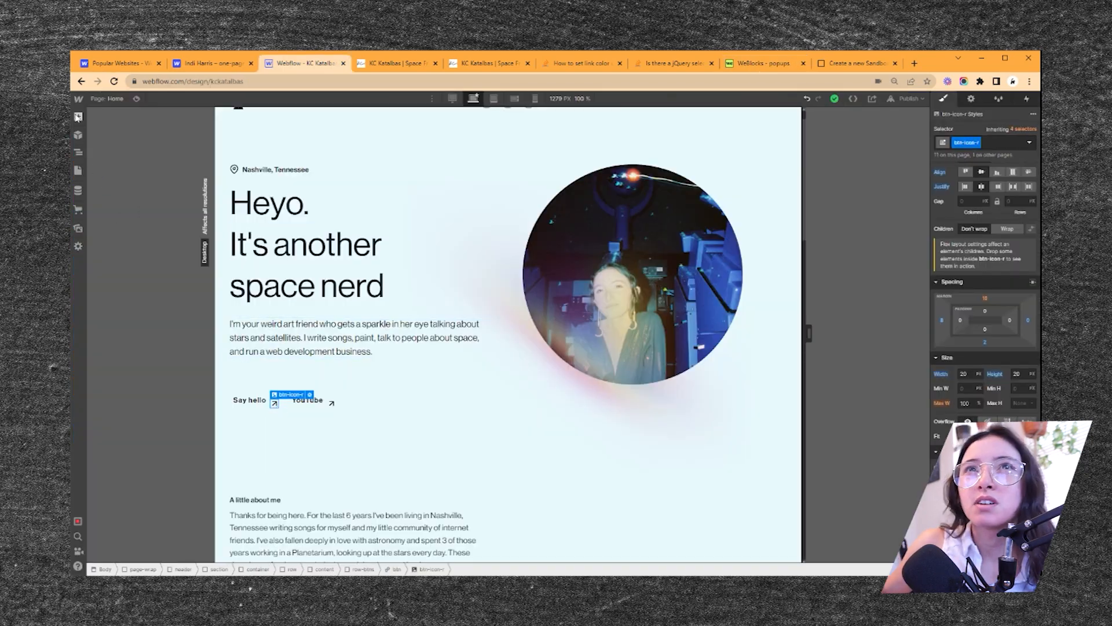
- Identify the arrow icon's class inside the Say hello link and add an arrowlink-svg block in Weblocks
click(77, 117)
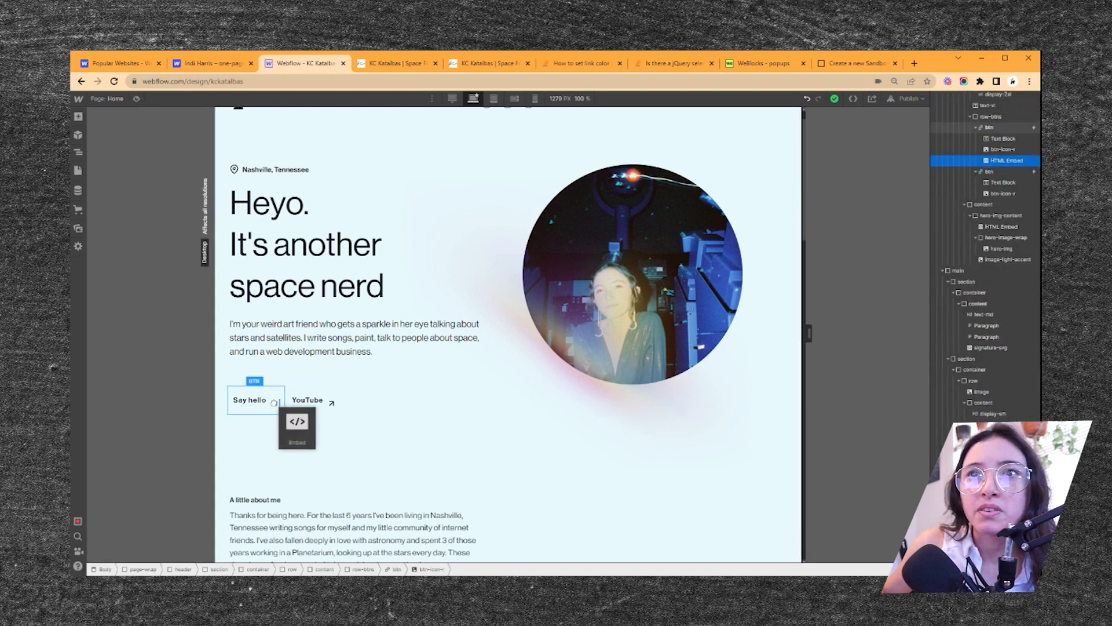
click(275, 412)
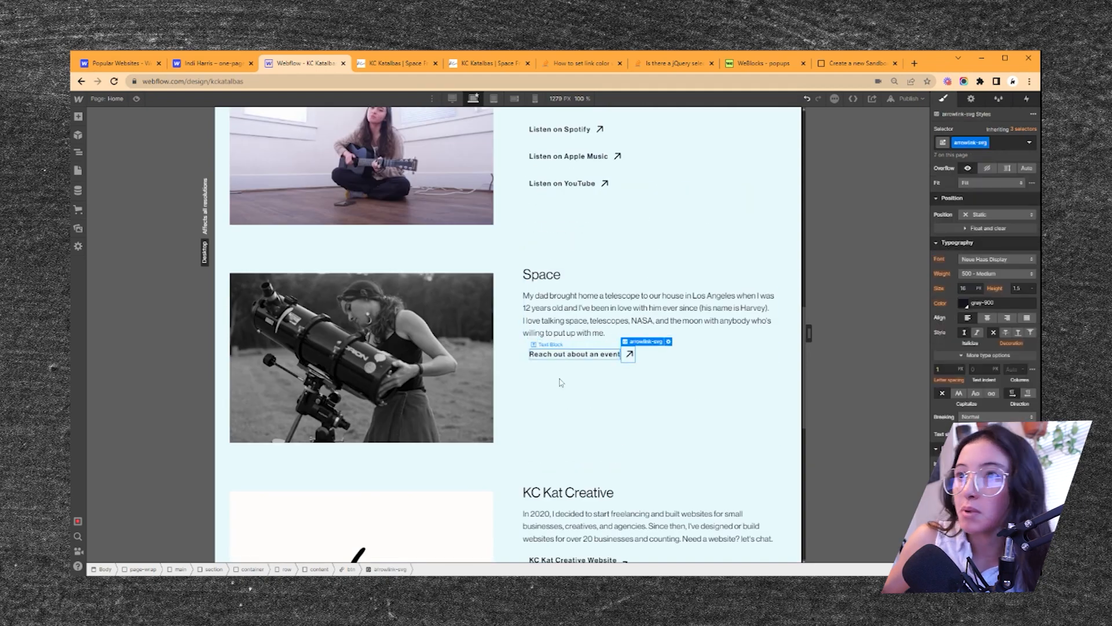
click(762, 63)
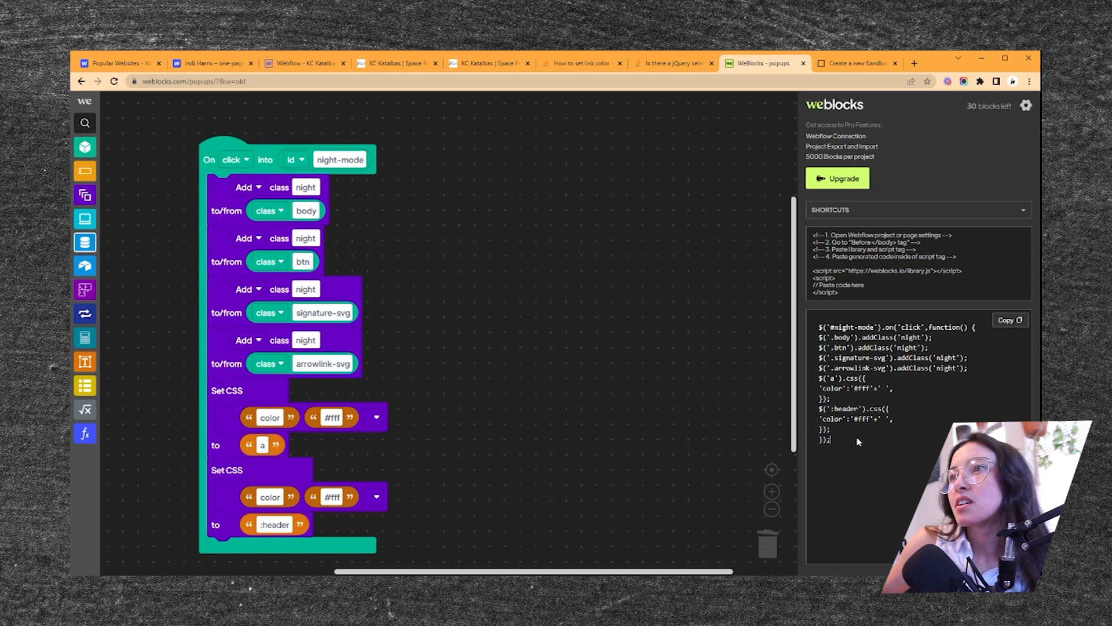
- Paste the updated night-mode script into Home's before-body code, save, and start publishing
click(305, 63)
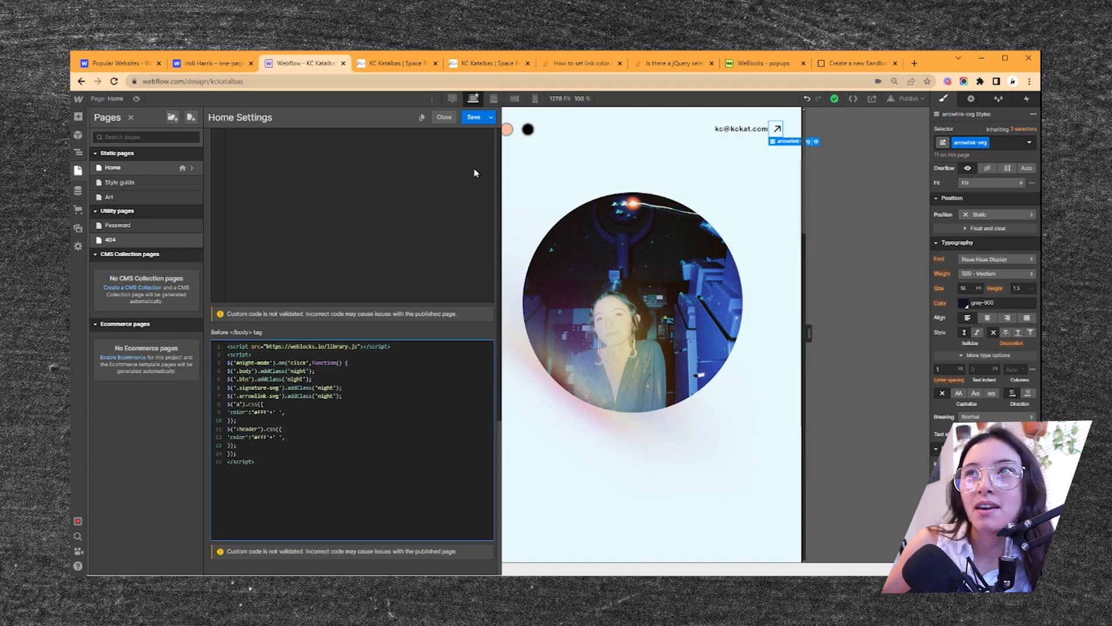
click(444, 117)
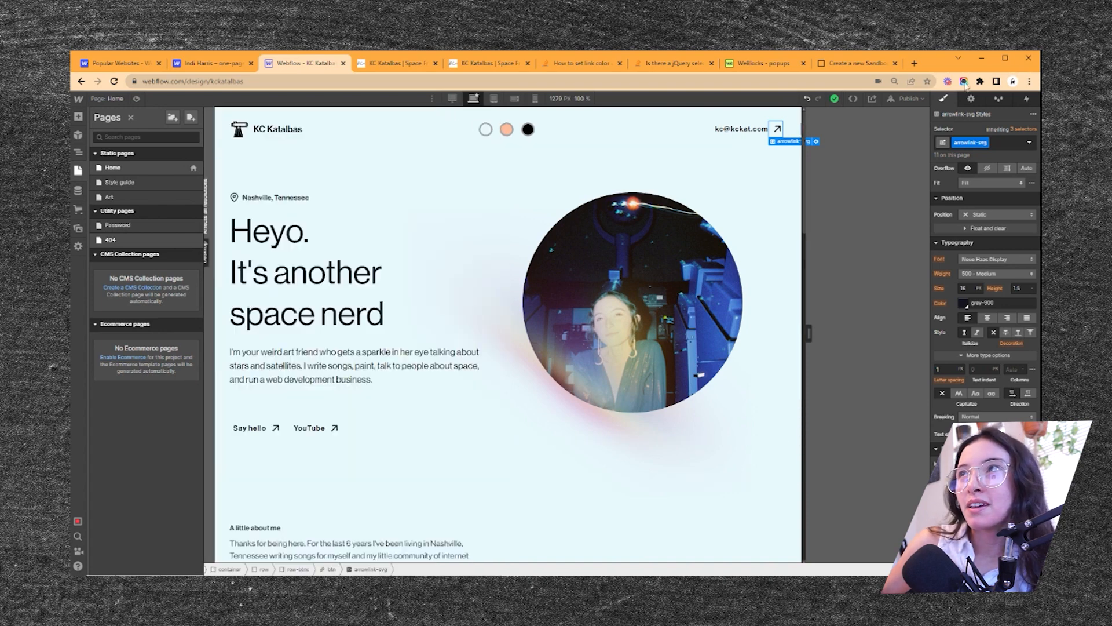
click(908, 99)
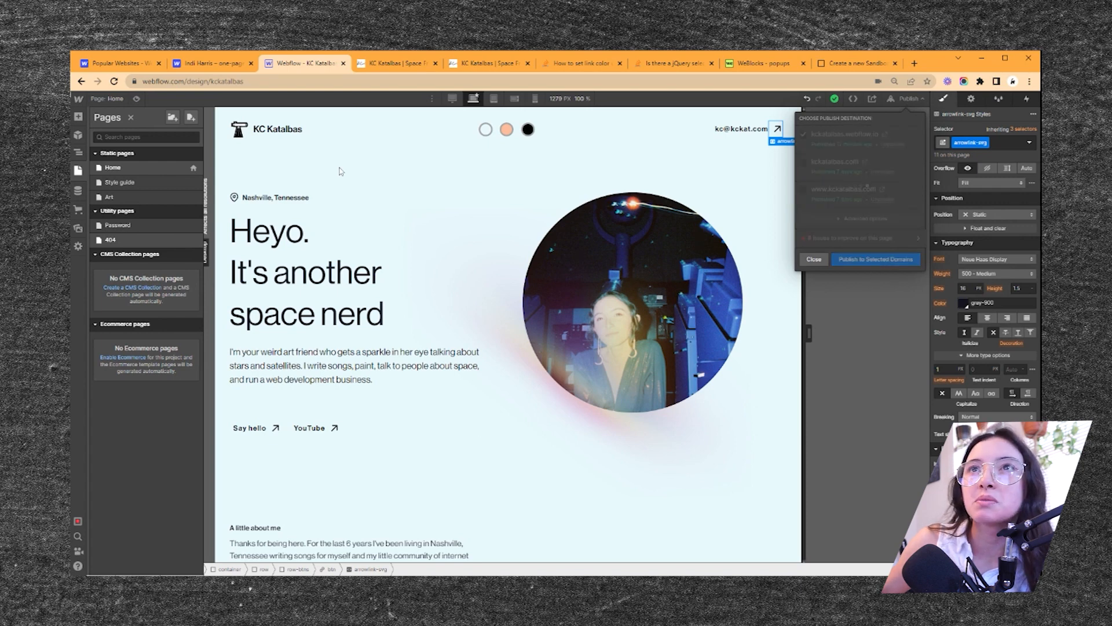
- Publish to kckatalbas.webflow.io, switch the live page to night mode and review every section
click(876, 258)
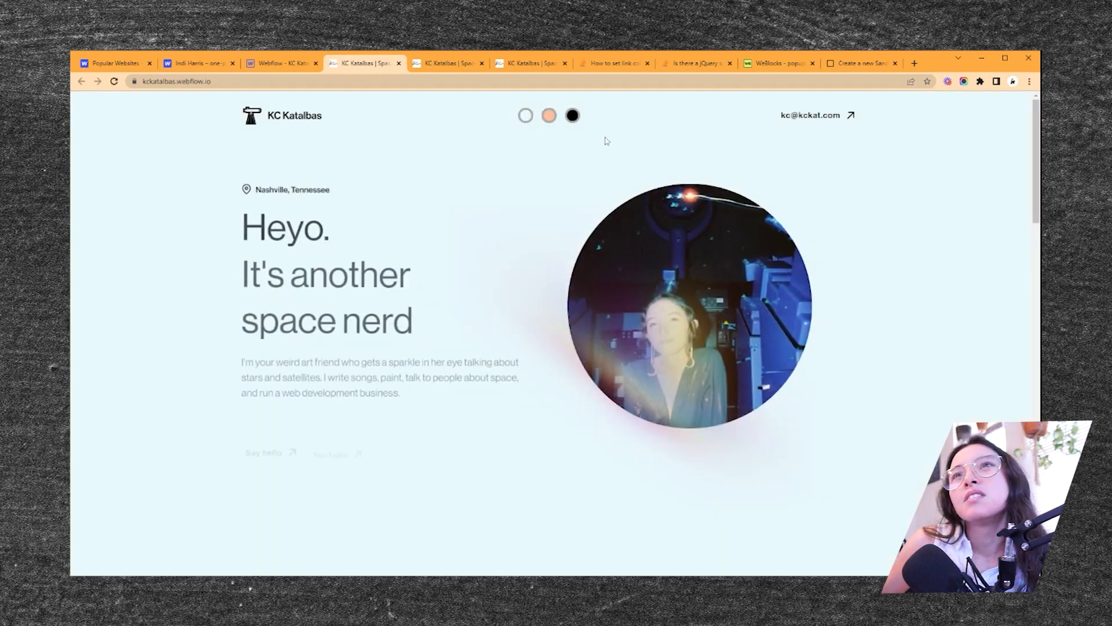
click(572, 115)
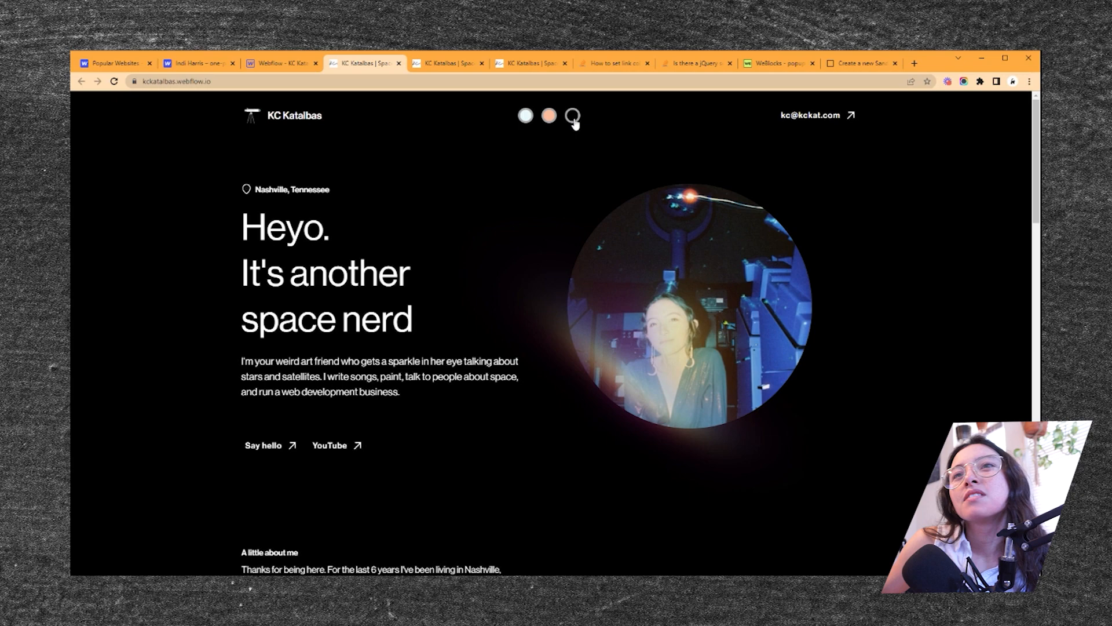
scroll(down, 3)
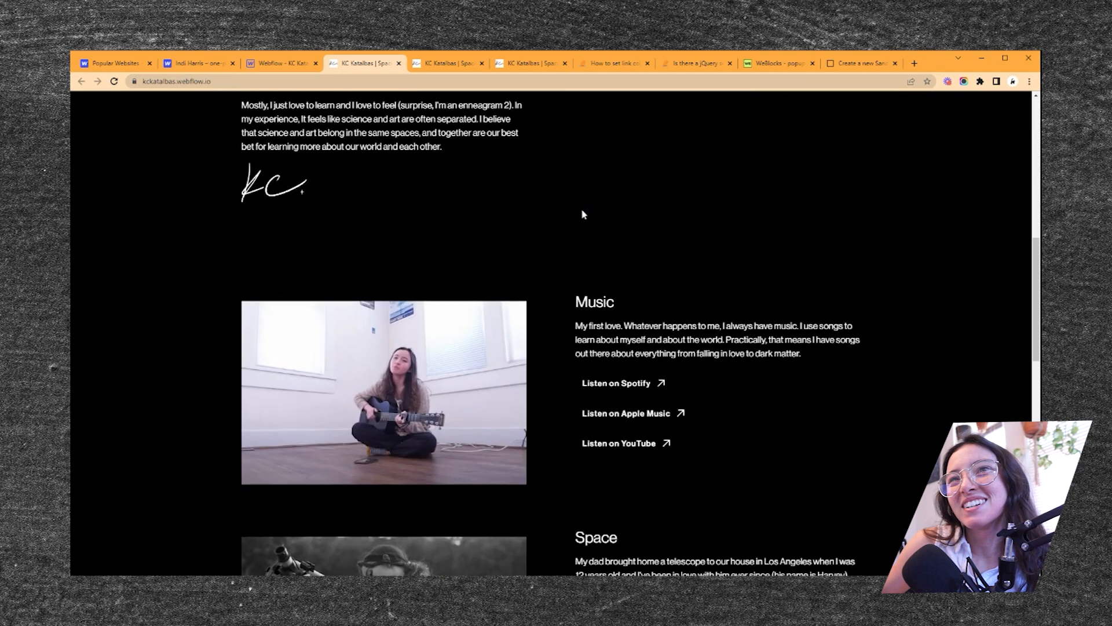
scroll(down, 3)
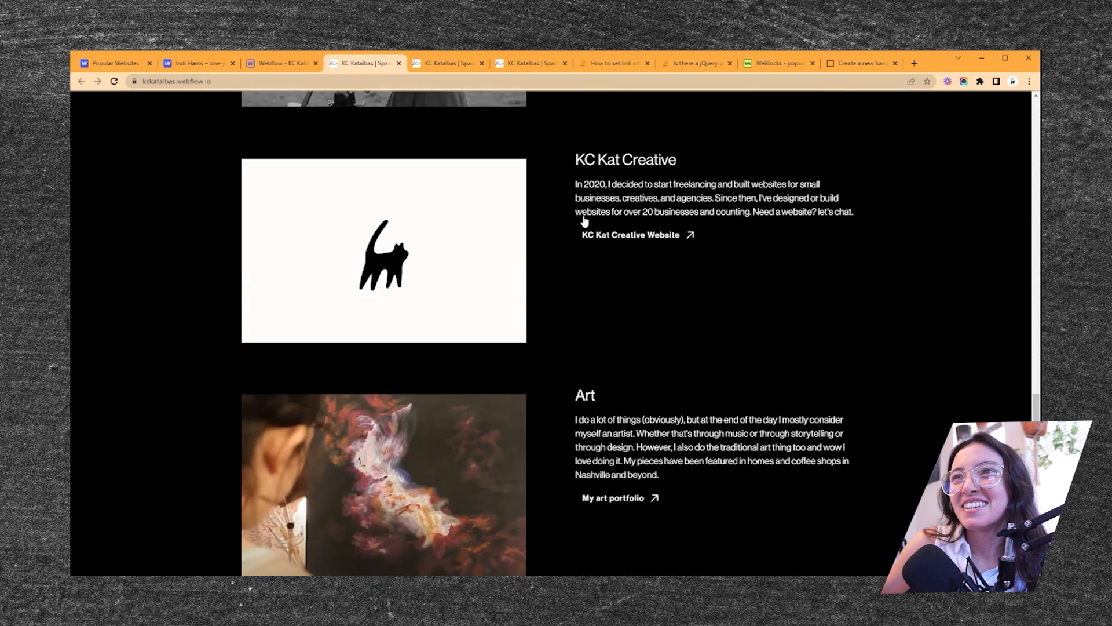
scroll(down, 3)
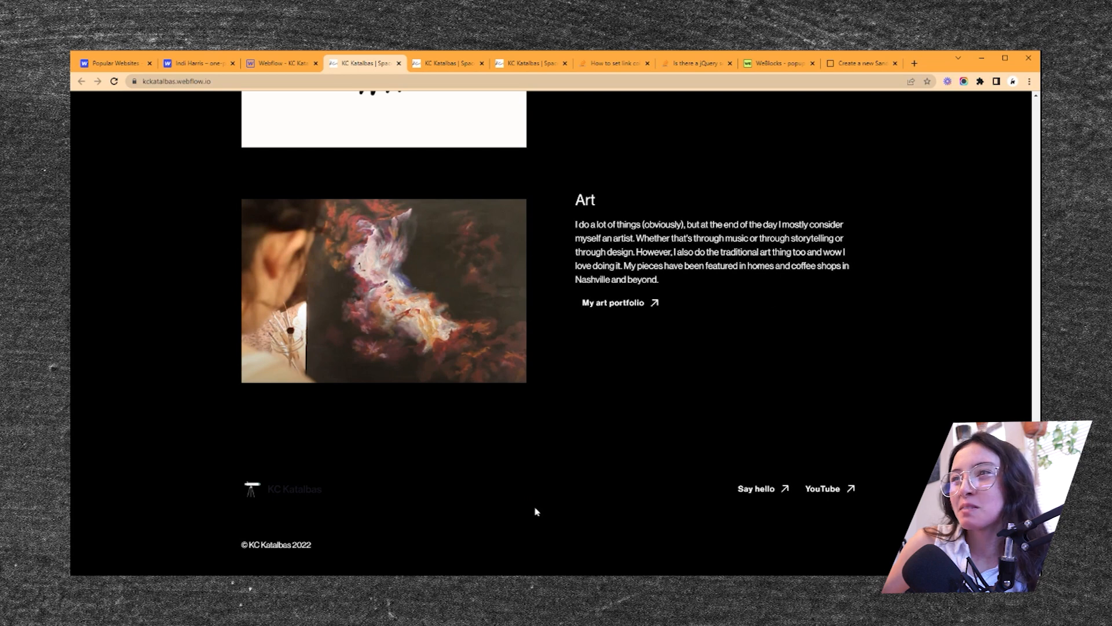
scroll(up, 3)
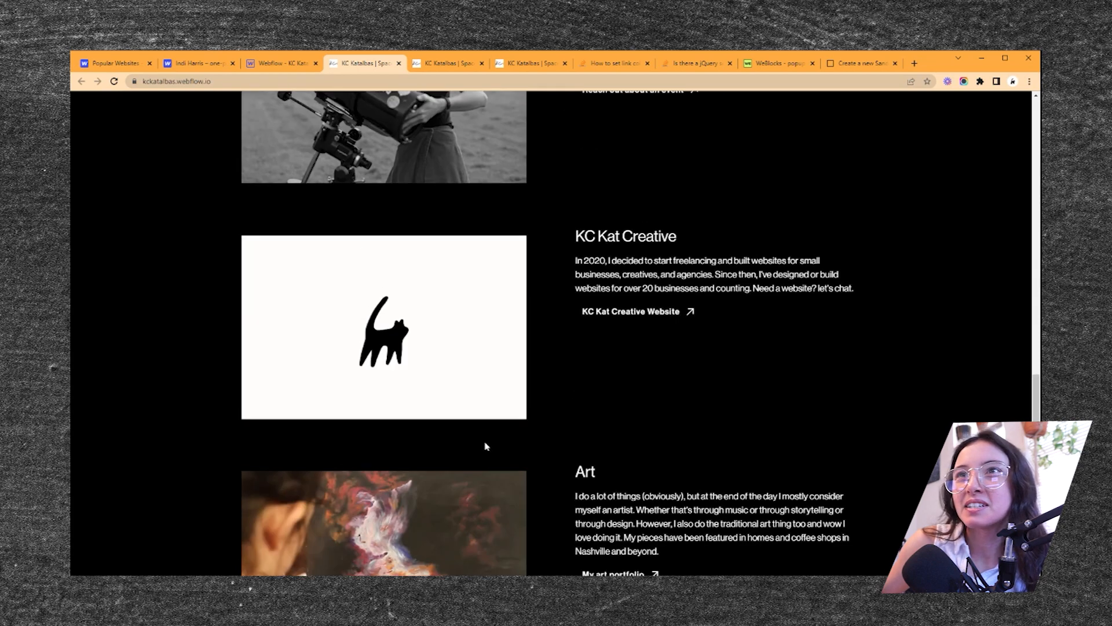
scroll(down, 3)
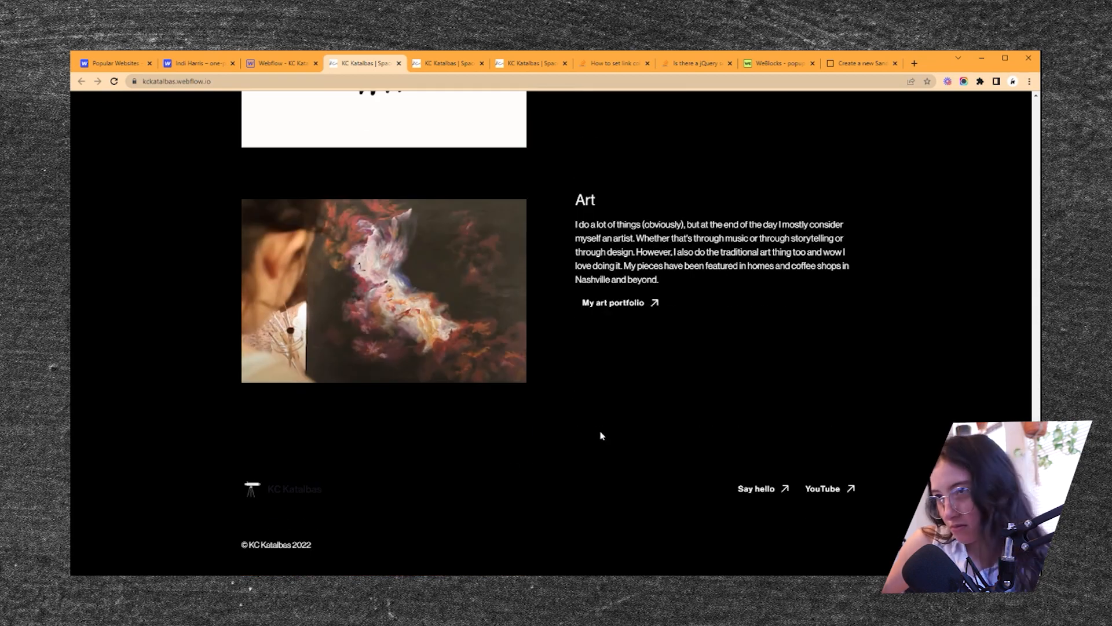
scroll(up, 3)
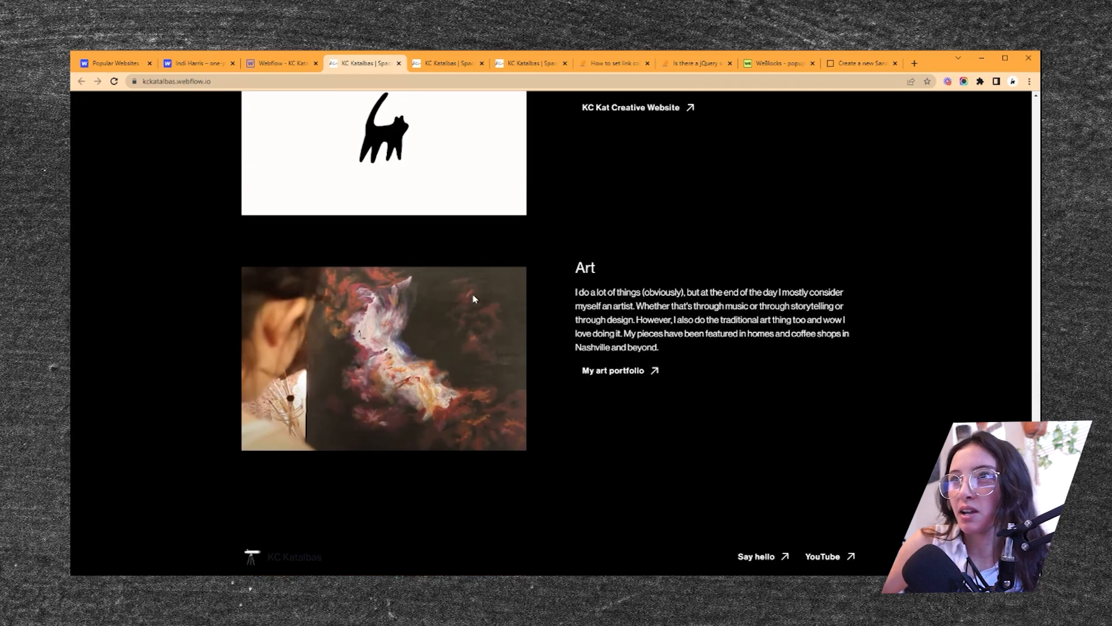
- Confirm in the Designer that publishing succeeded
click(281, 63)
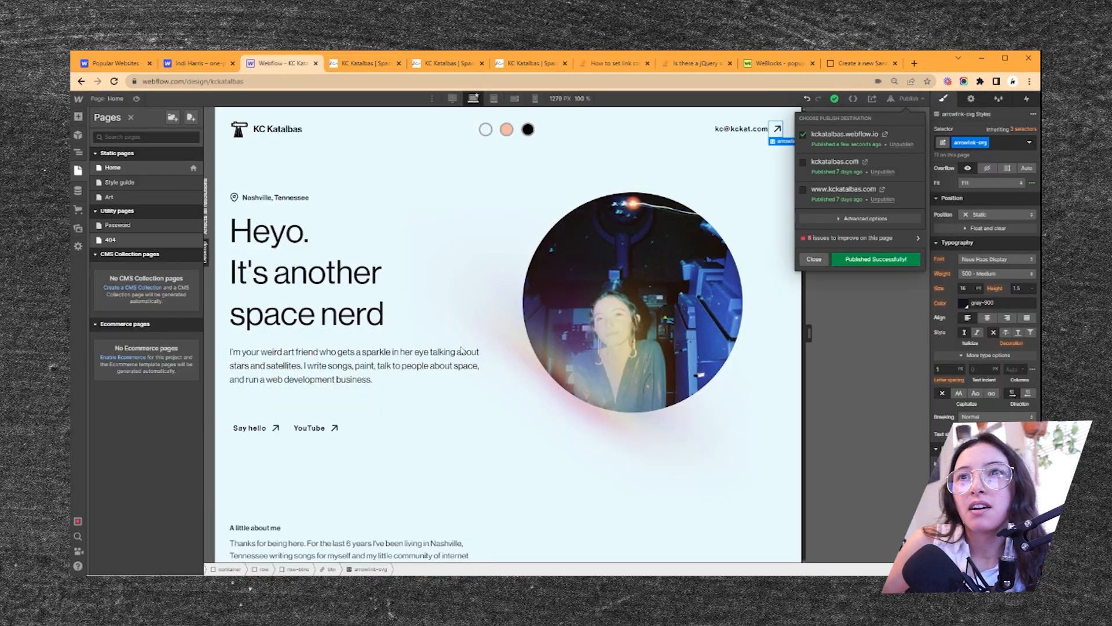
scroll(down, 3)
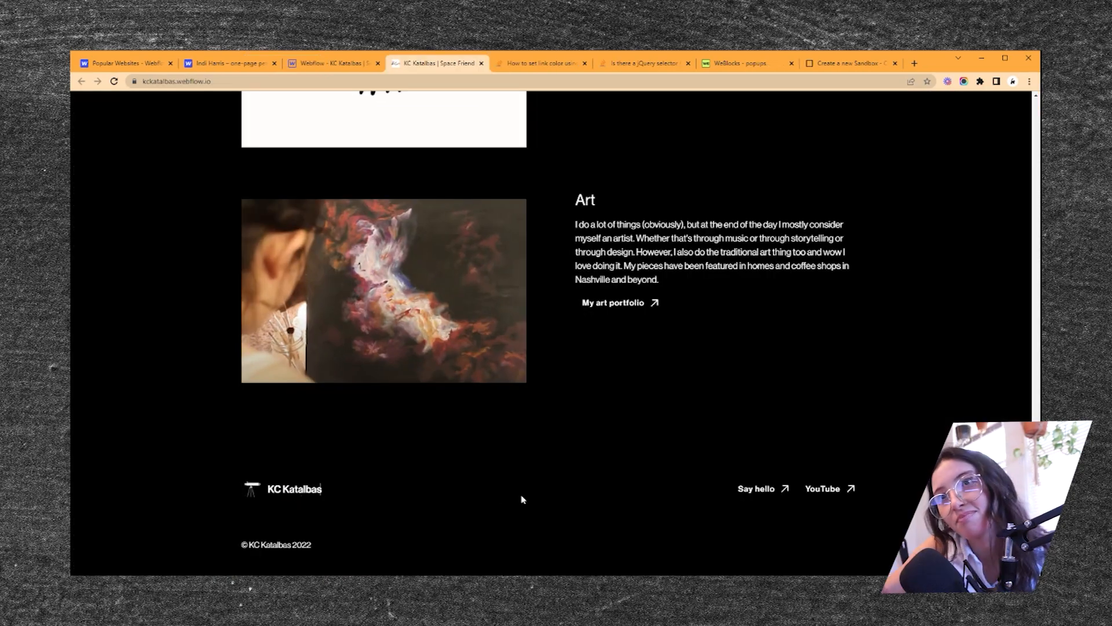
click(850, 62)
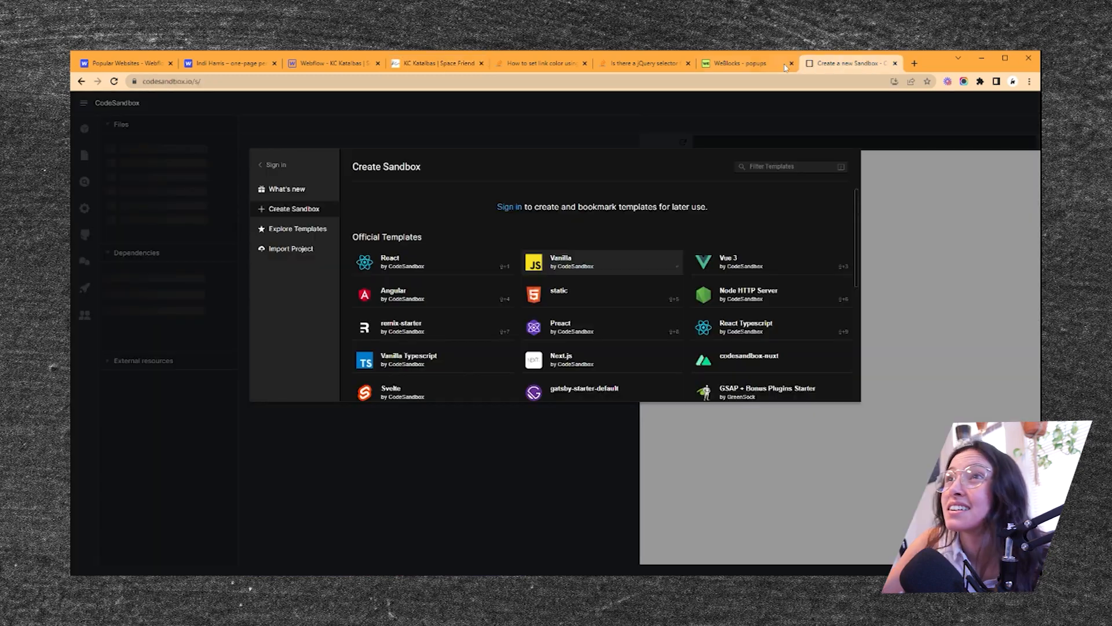
- Try the toggle class action on the signature-svg block in Weblocks
click(739, 62)
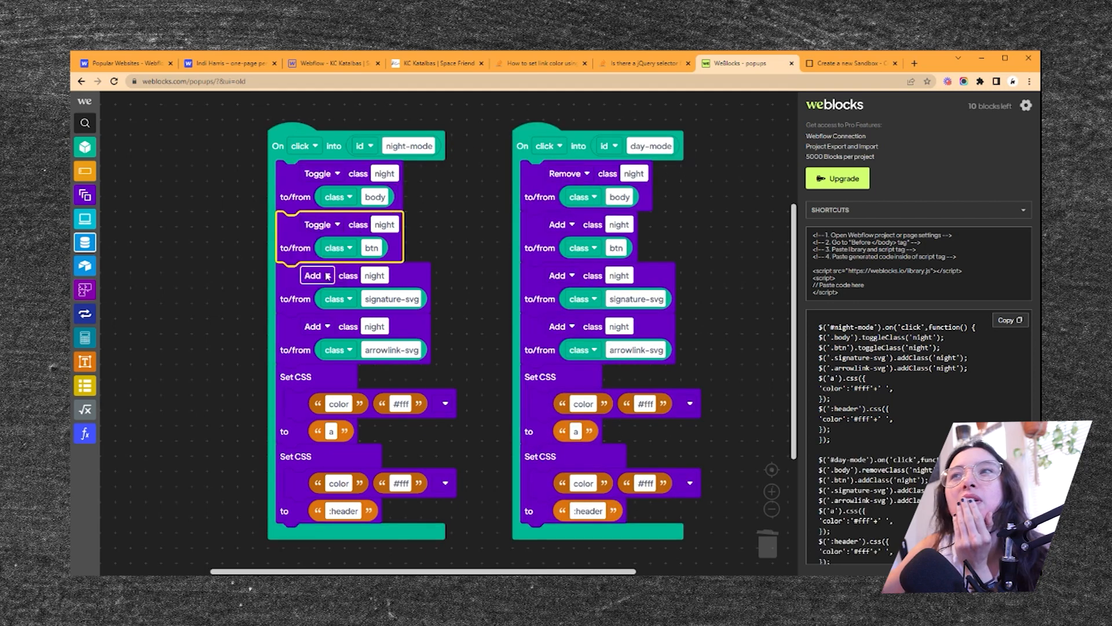
click(327, 276)
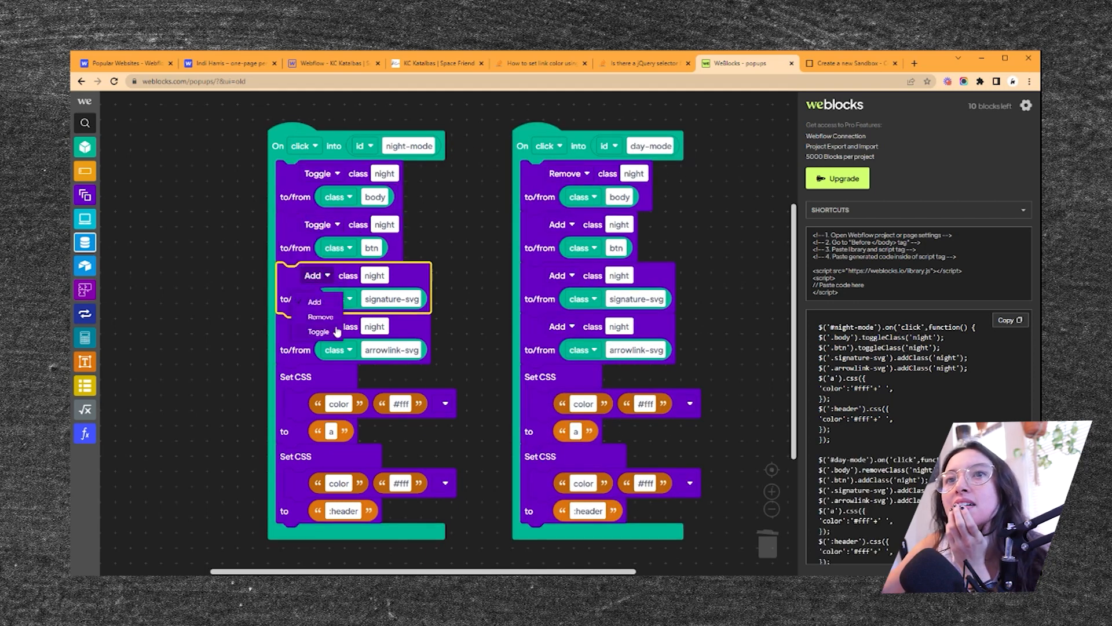
click(320, 326)
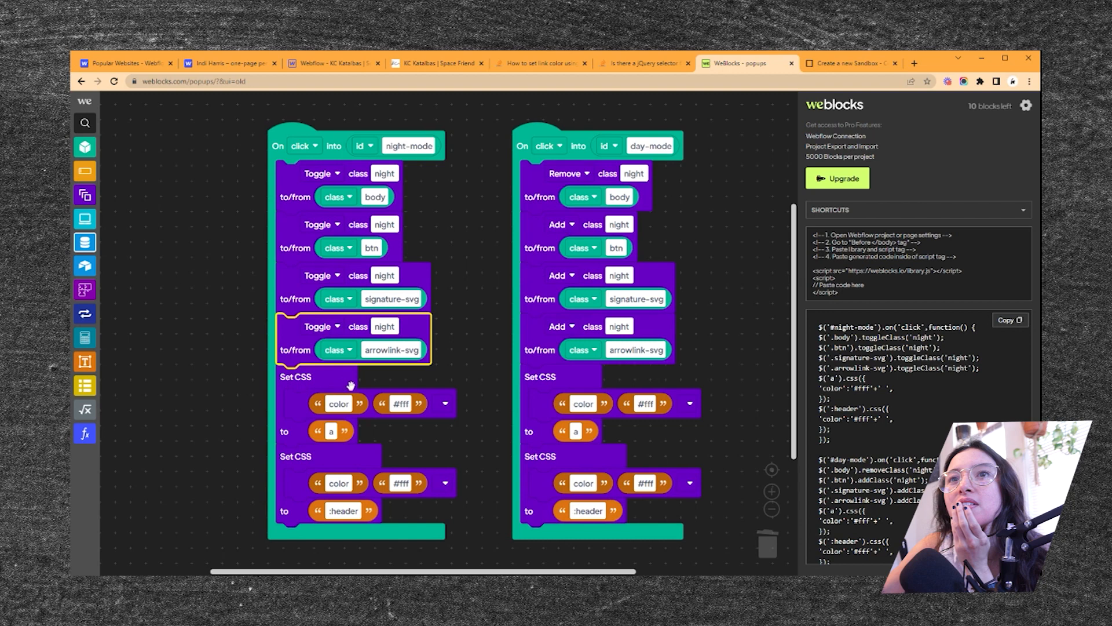
click(323, 326)
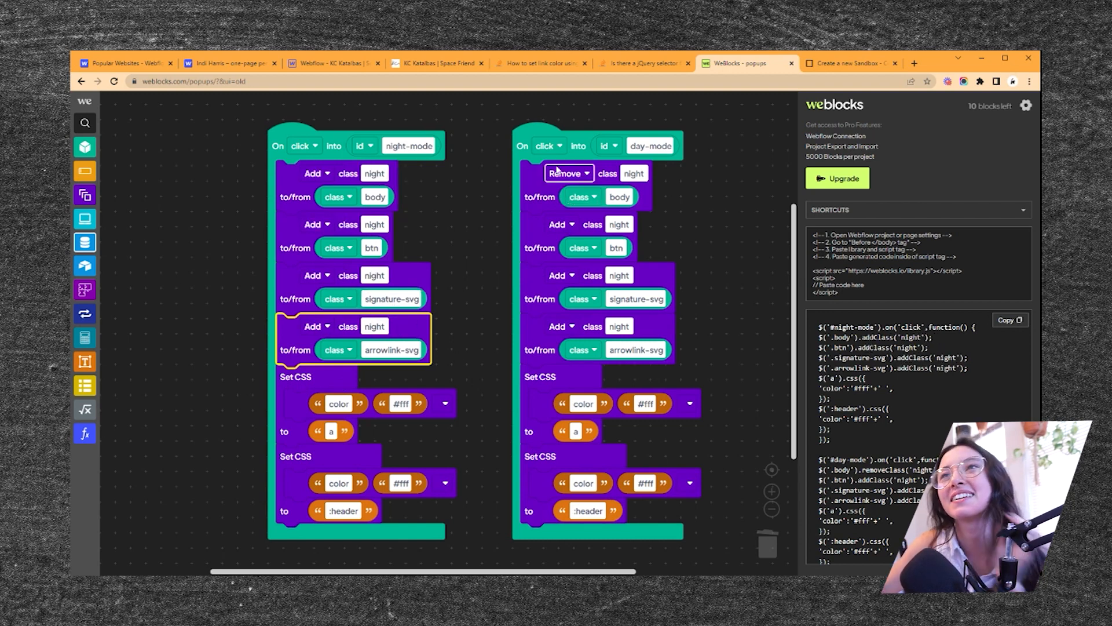
- Set the day-mode blocks to remove the night class from all four targets, night-mode to add it
click(571, 224)
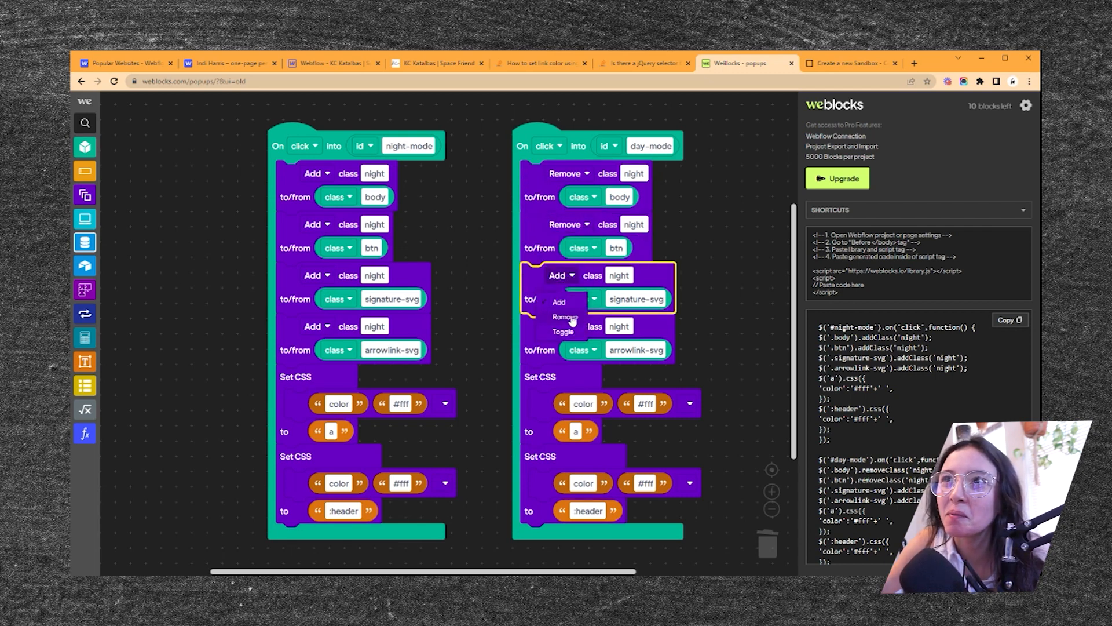
click(565, 316)
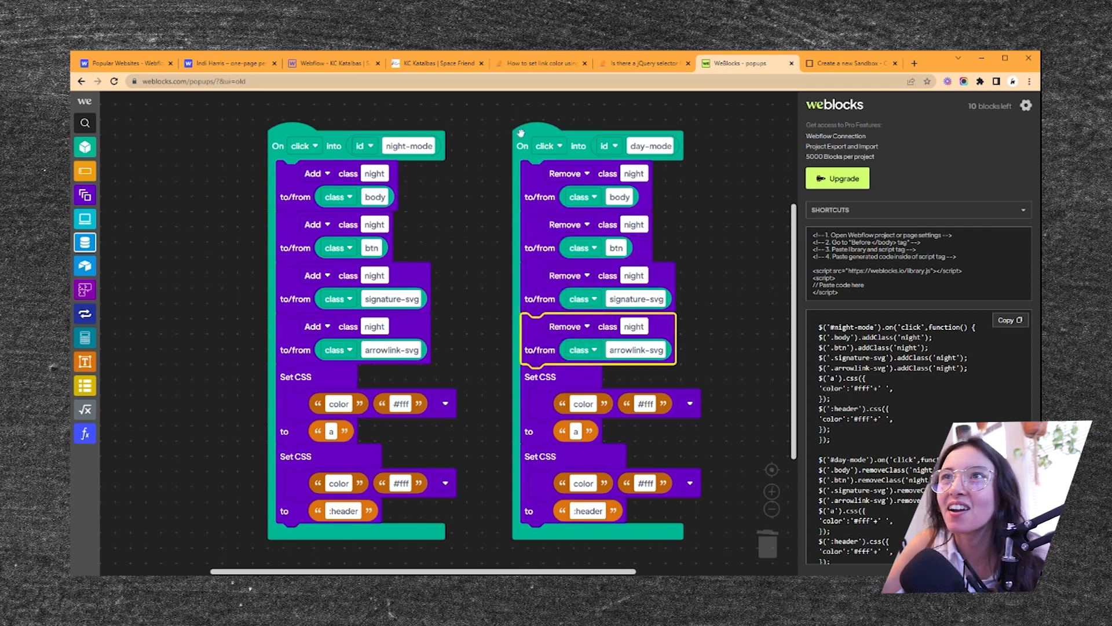
click(521, 147)
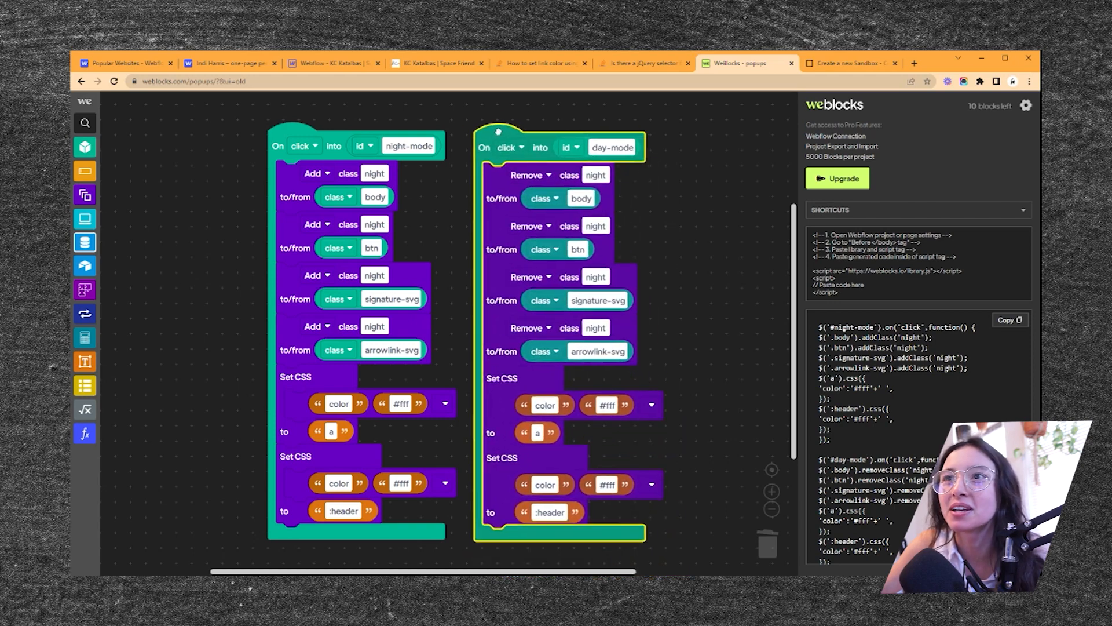
click(438, 63)
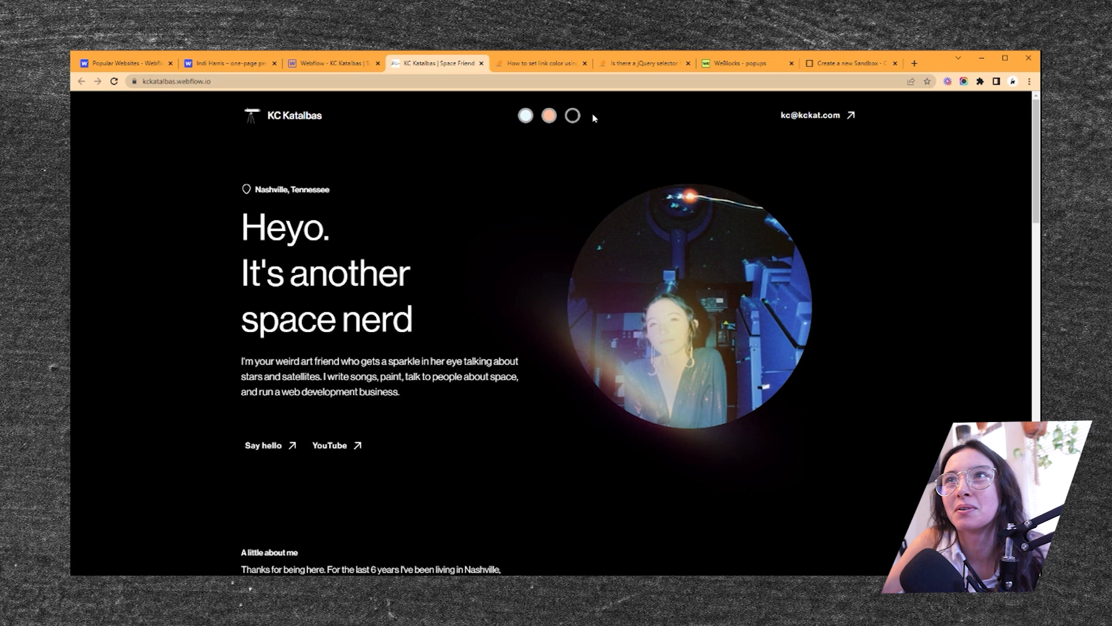
mouse_move(333, 62)
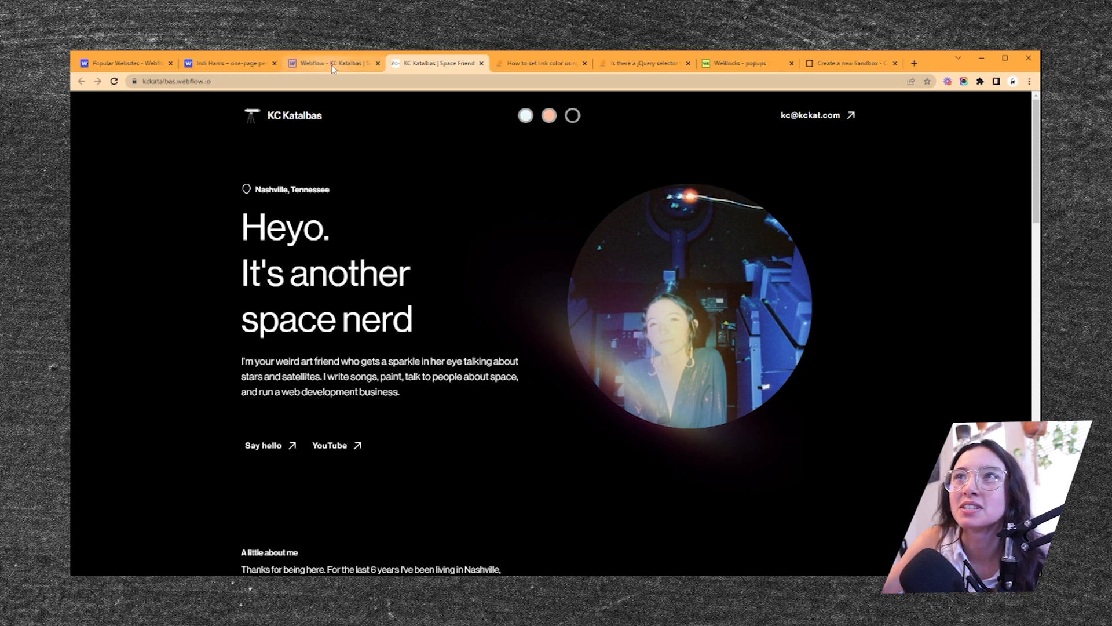
- Change both day-mode Set CSS color values from #fff to #131520, checking against the site design
click(742, 63)
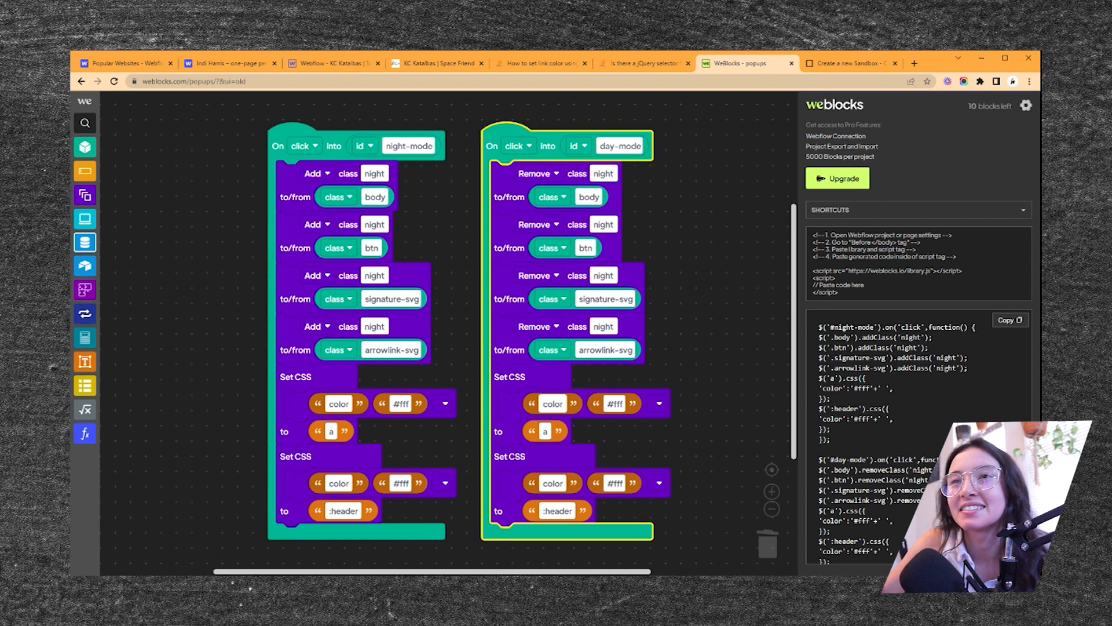
click(334, 63)
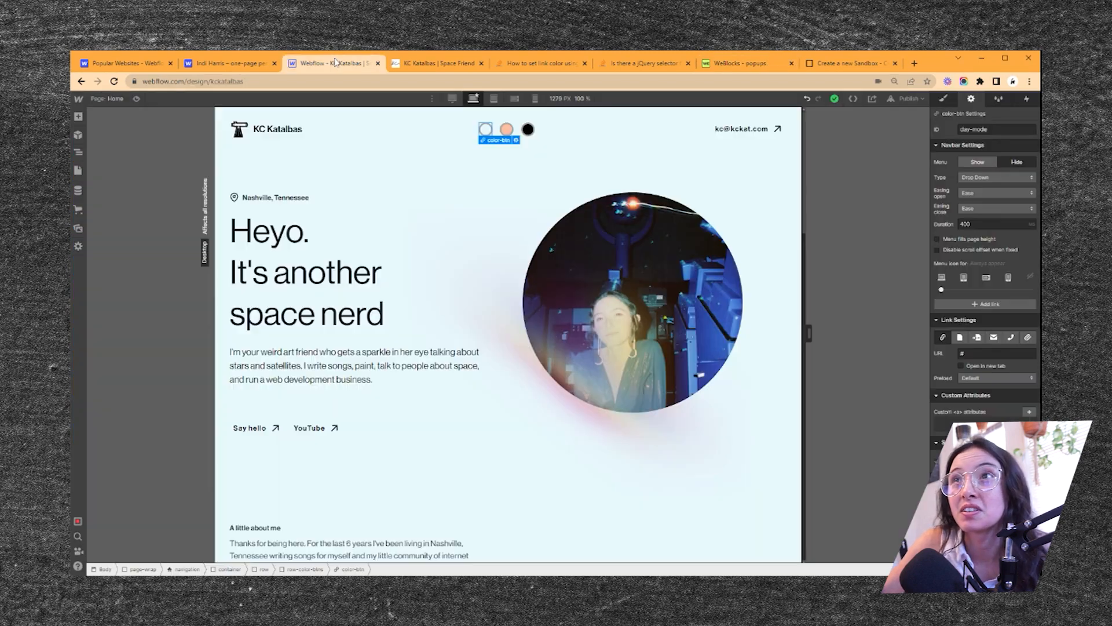
scroll(down, 3)
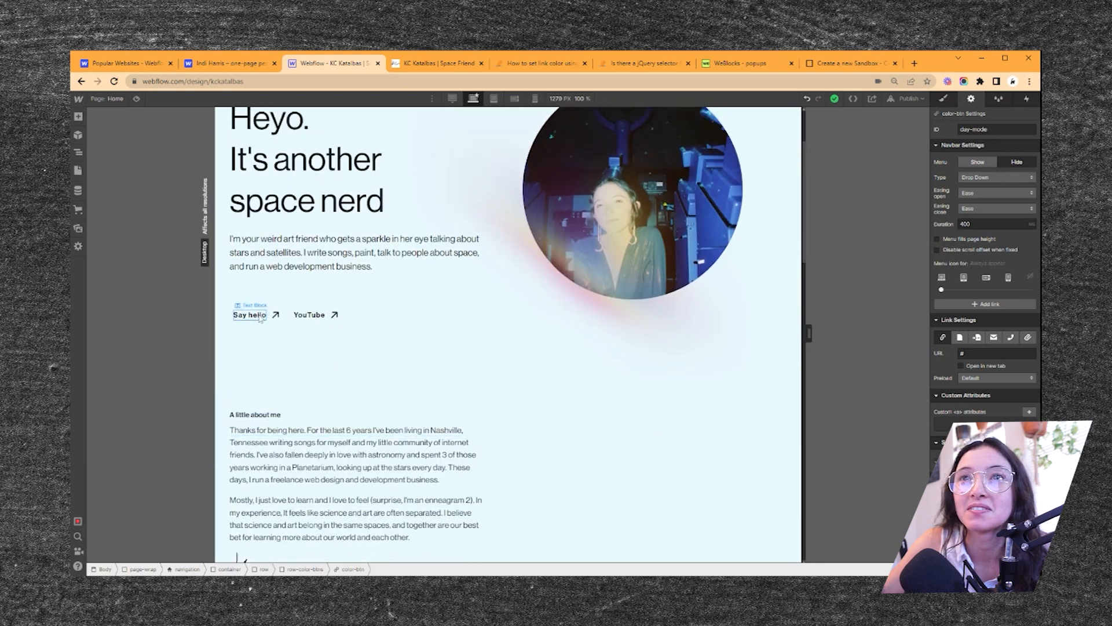
click(740, 63)
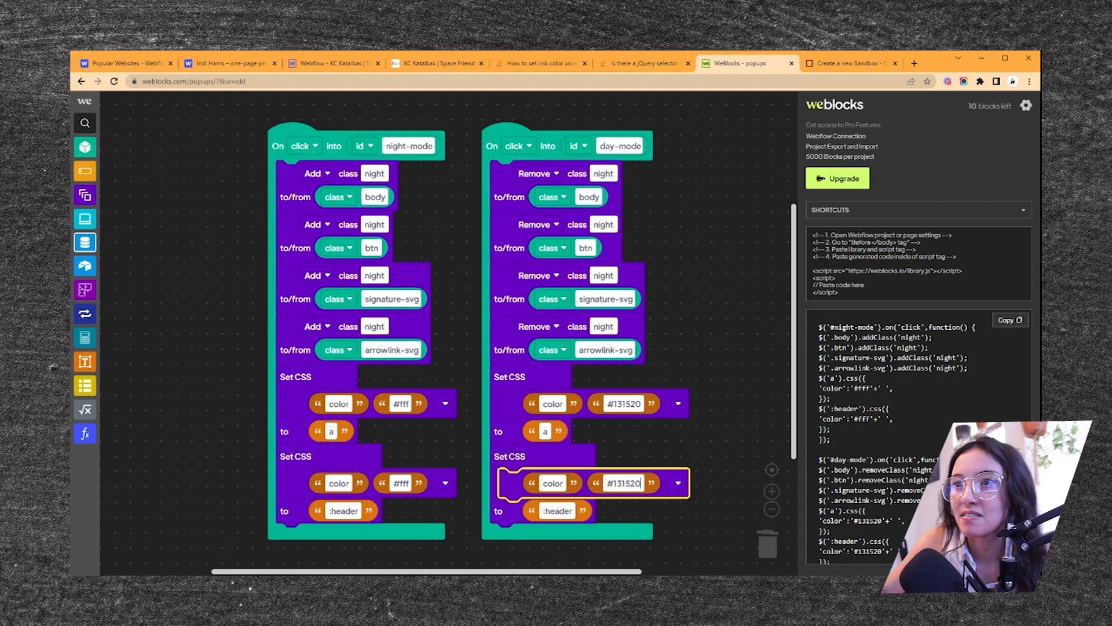
click(334, 62)
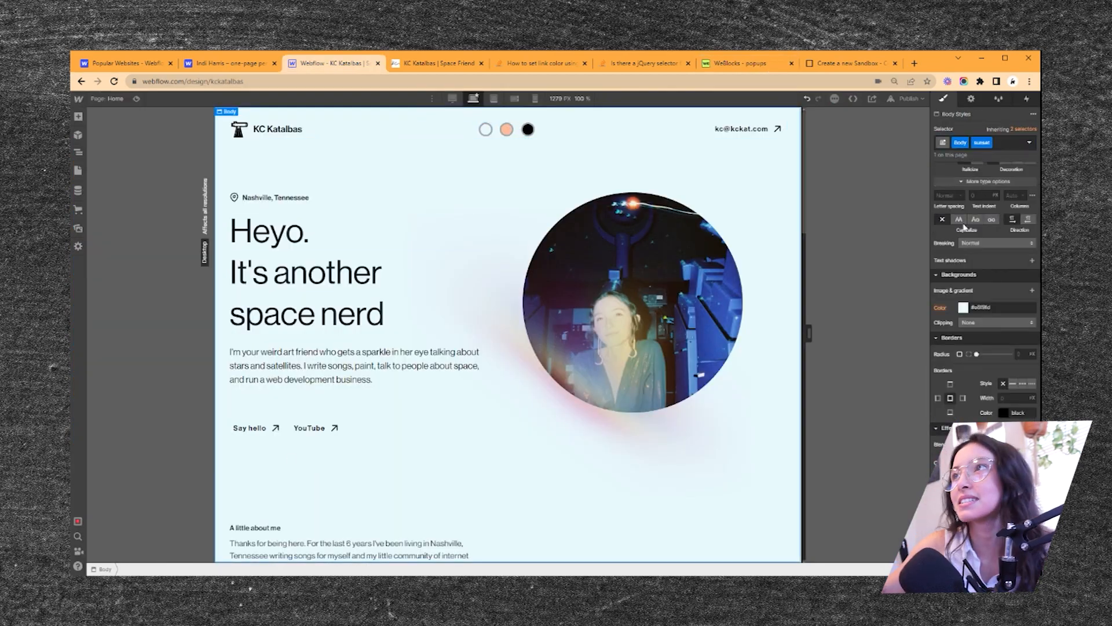
- Give the sunset body combo class a peach background and darker brownish text color
click(981, 307)
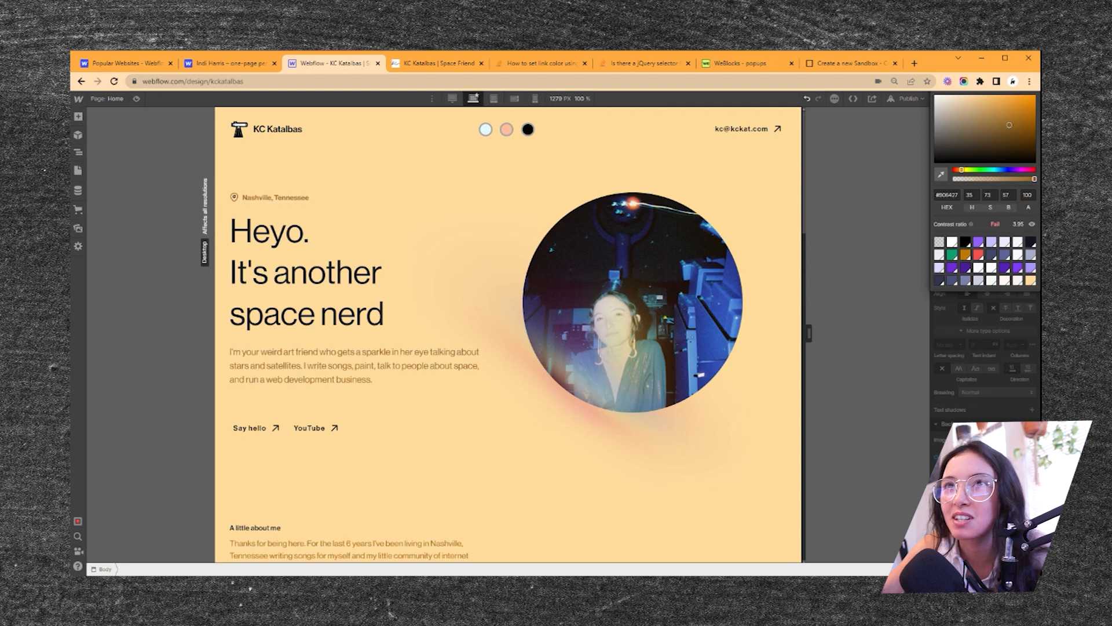
click(776, 128)
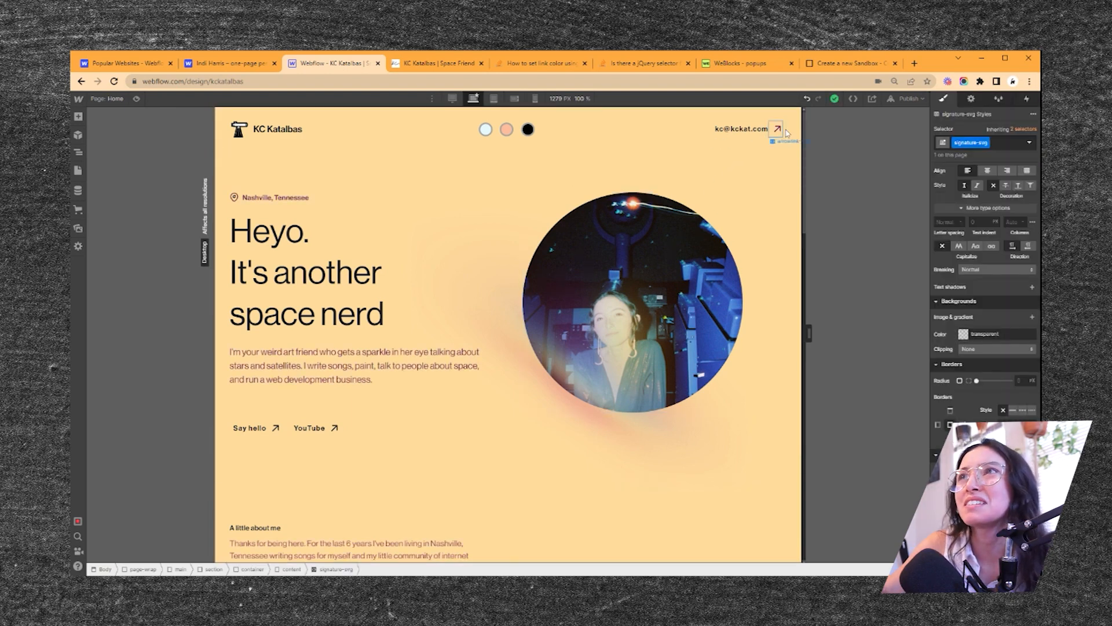
click(741, 63)
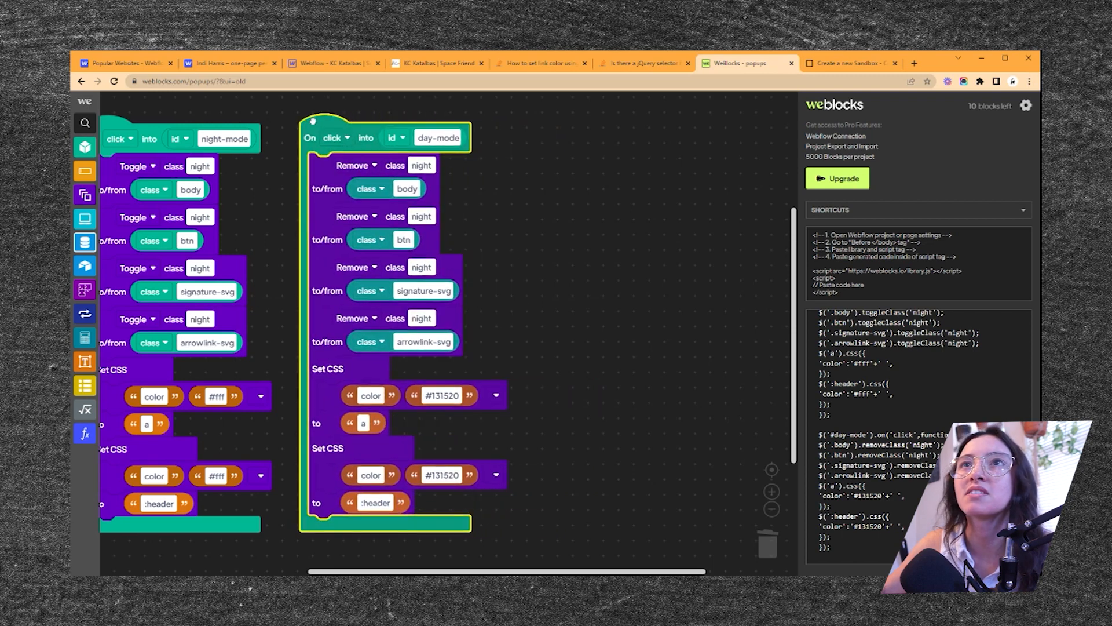
click(332, 63)
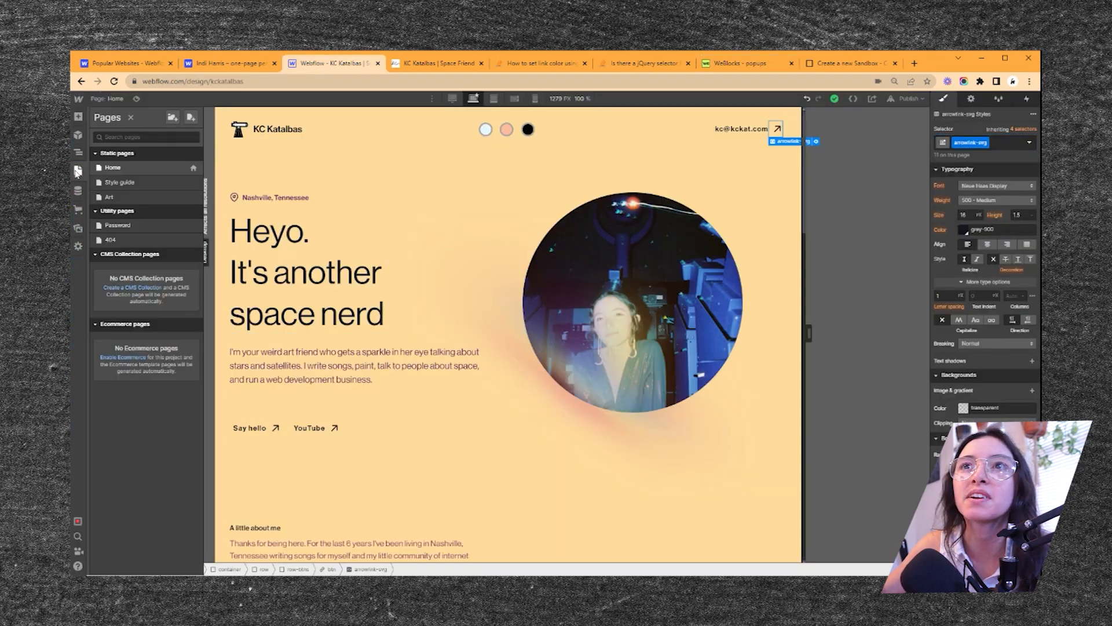
- Add a #sunset-mode click handler and removeClass('sunset') lines to Home's before-body code and save
click(191, 167)
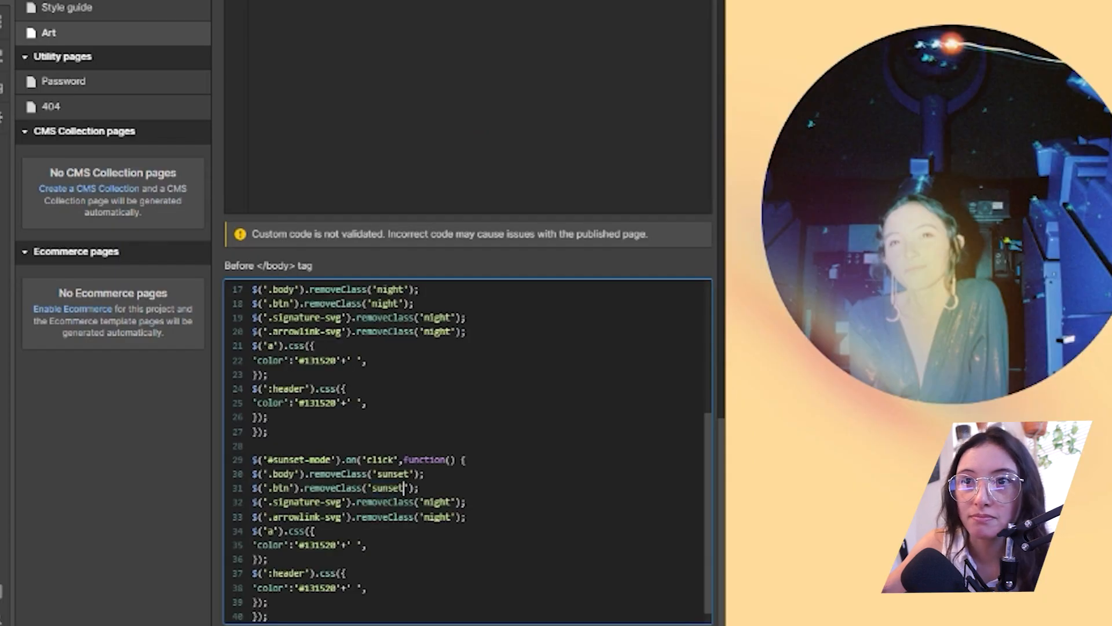
text(sunset)
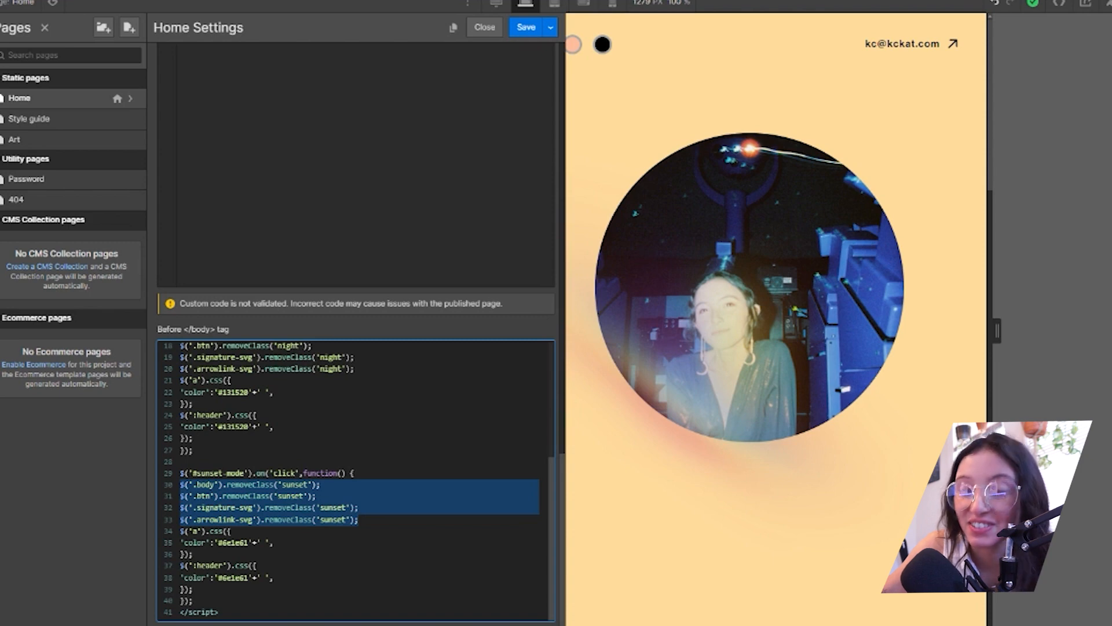
scroll(up, 3)
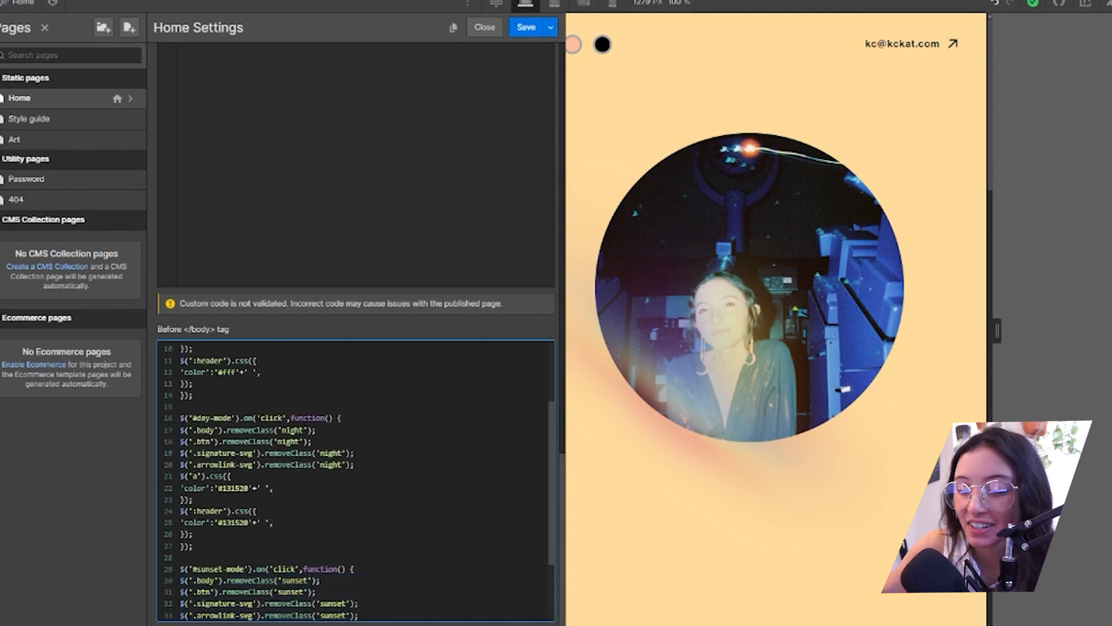
scroll(down, 3)
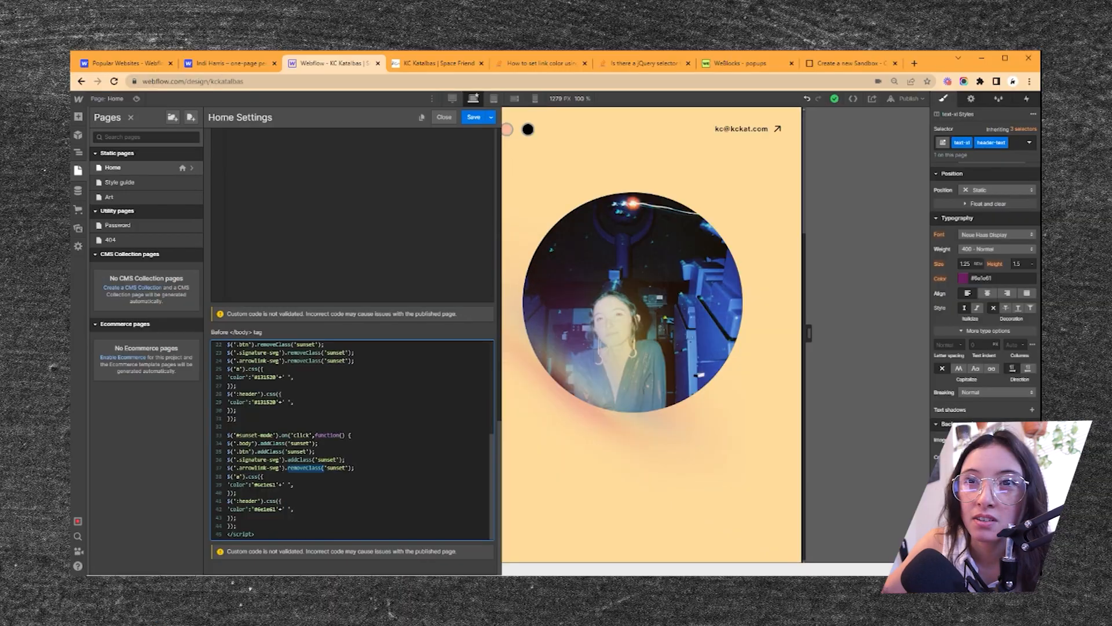
scroll(up, 3)
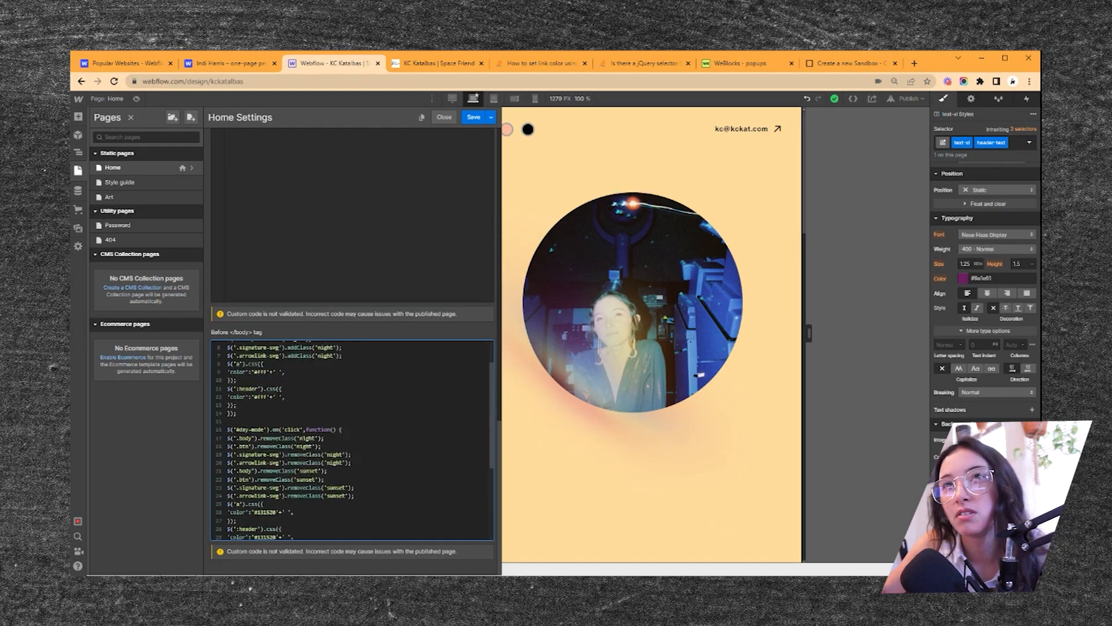
scroll(up, 3)
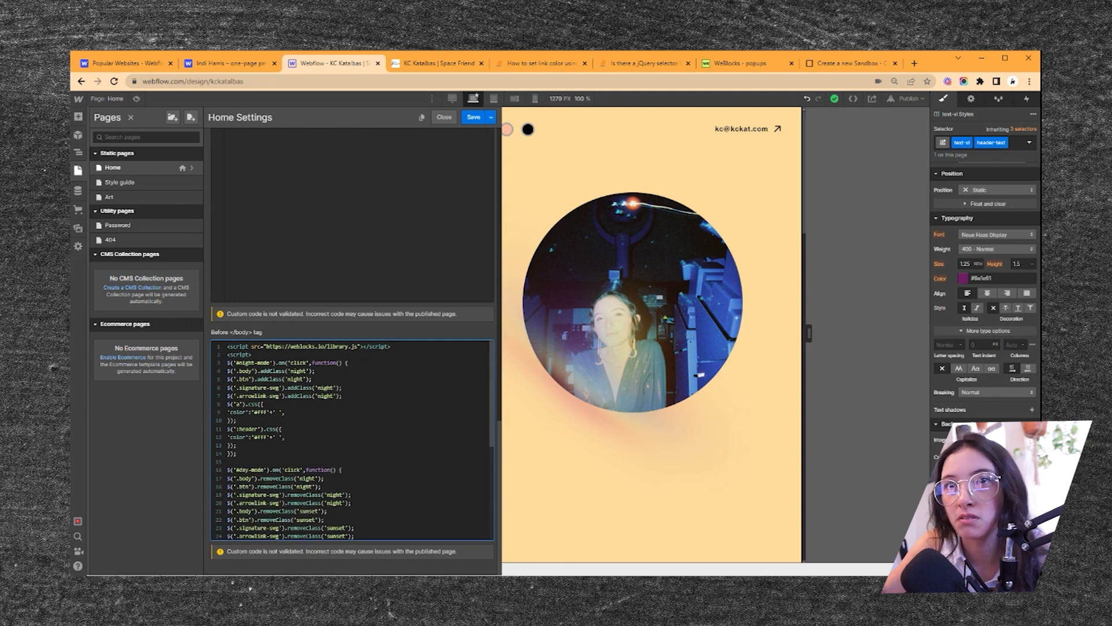
click(444, 117)
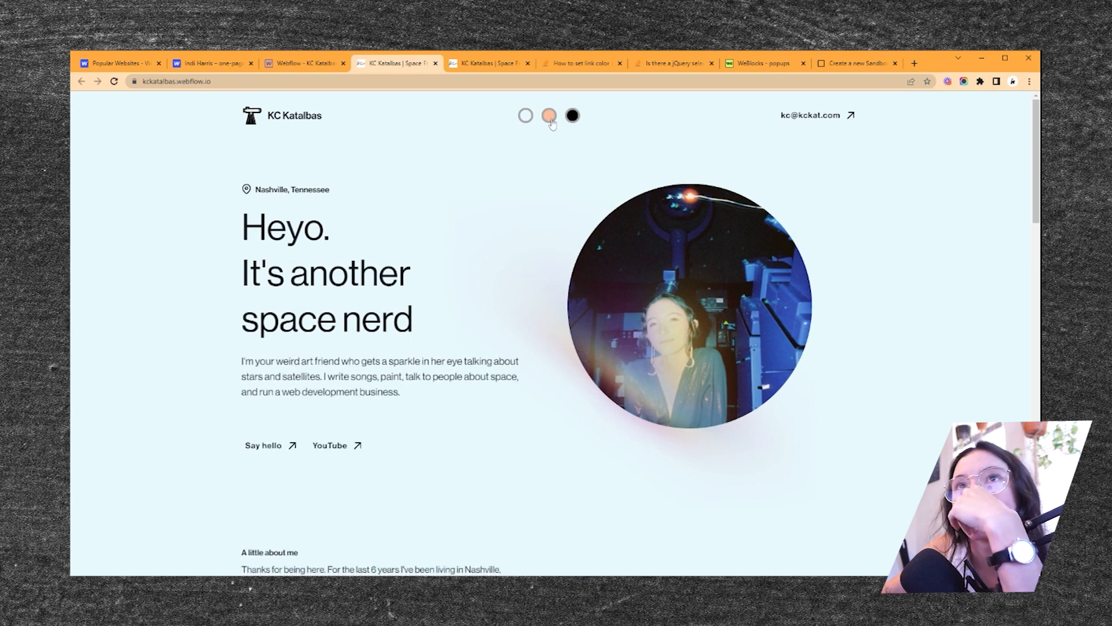
- Give the peach color-btn link the element ID sunset-mode
click(304, 63)
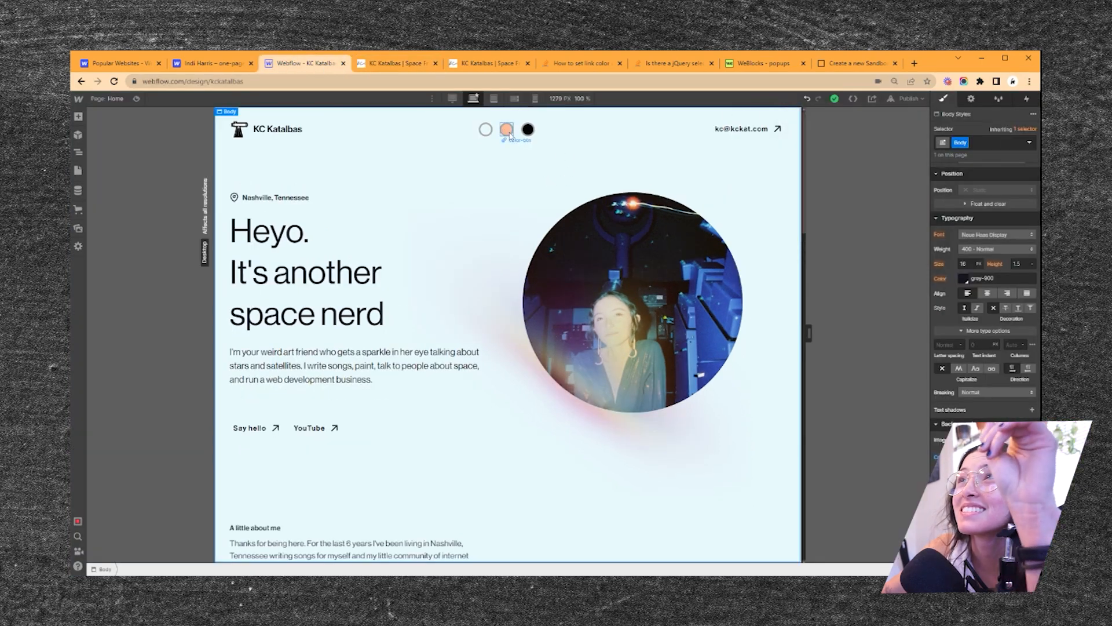
click(506, 128)
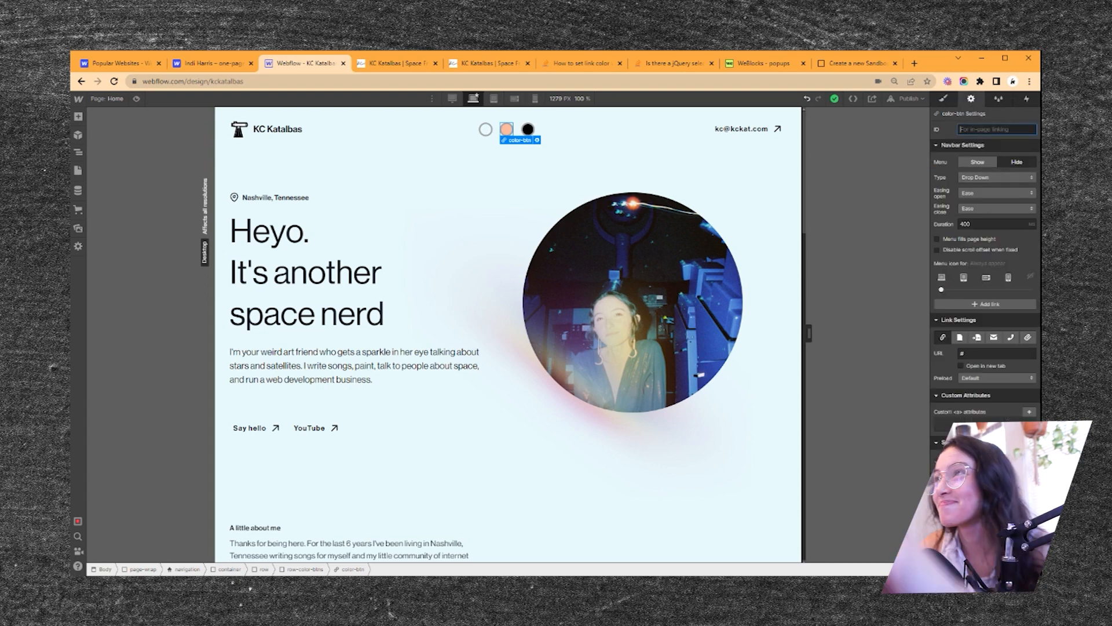
text(sunset-)
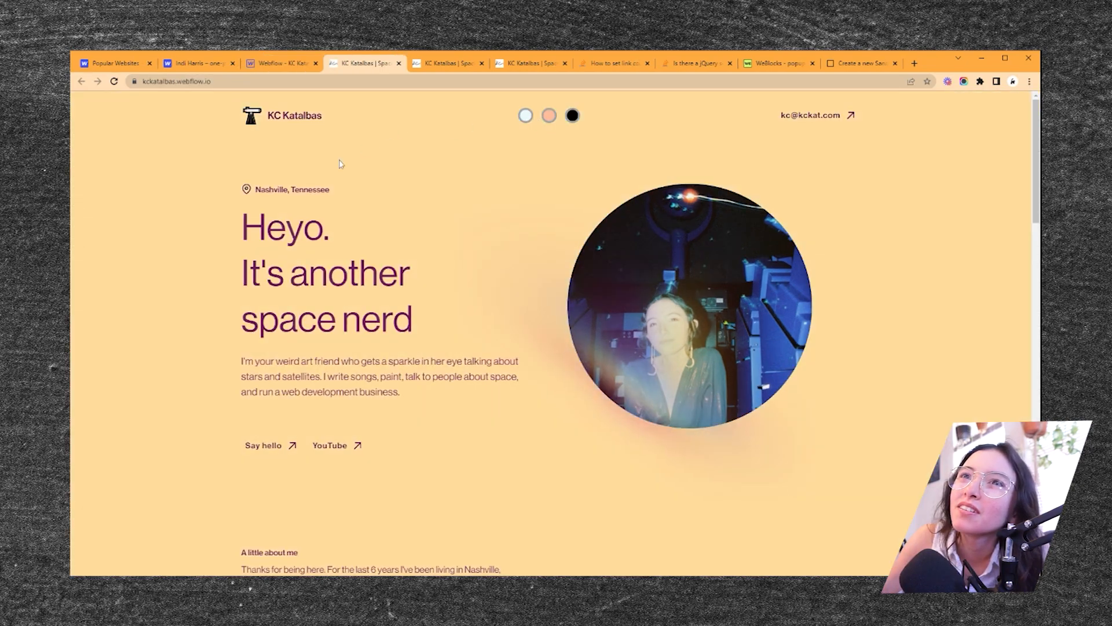
- Scroll the live page and toggle between day and sunset modes
scroll(down, 3)
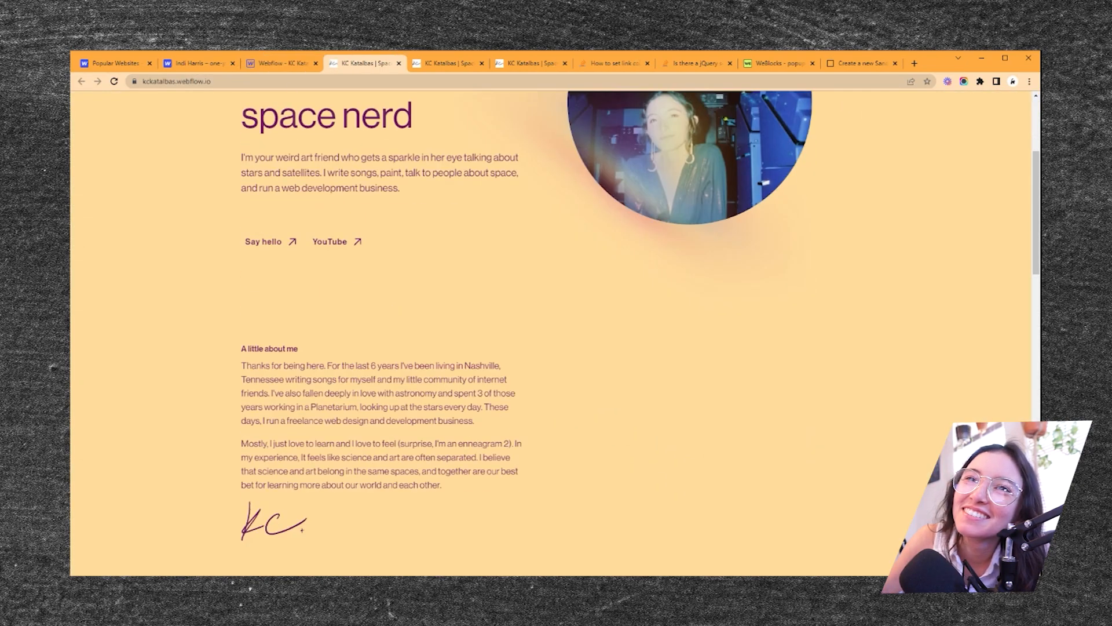
scroll(down, 3)
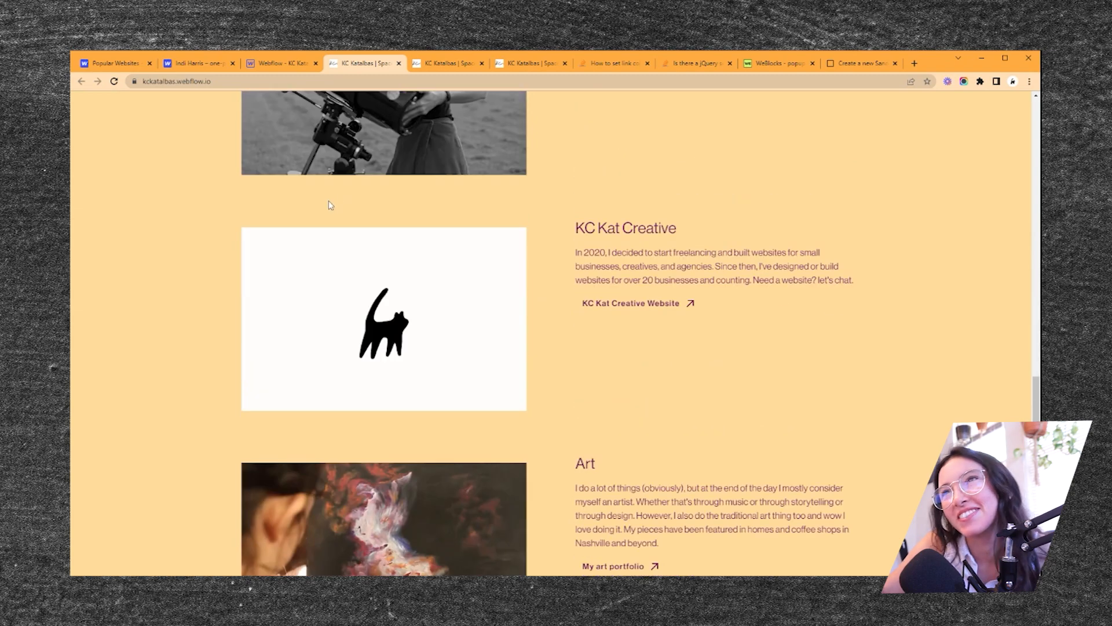
scroll(up, 3)
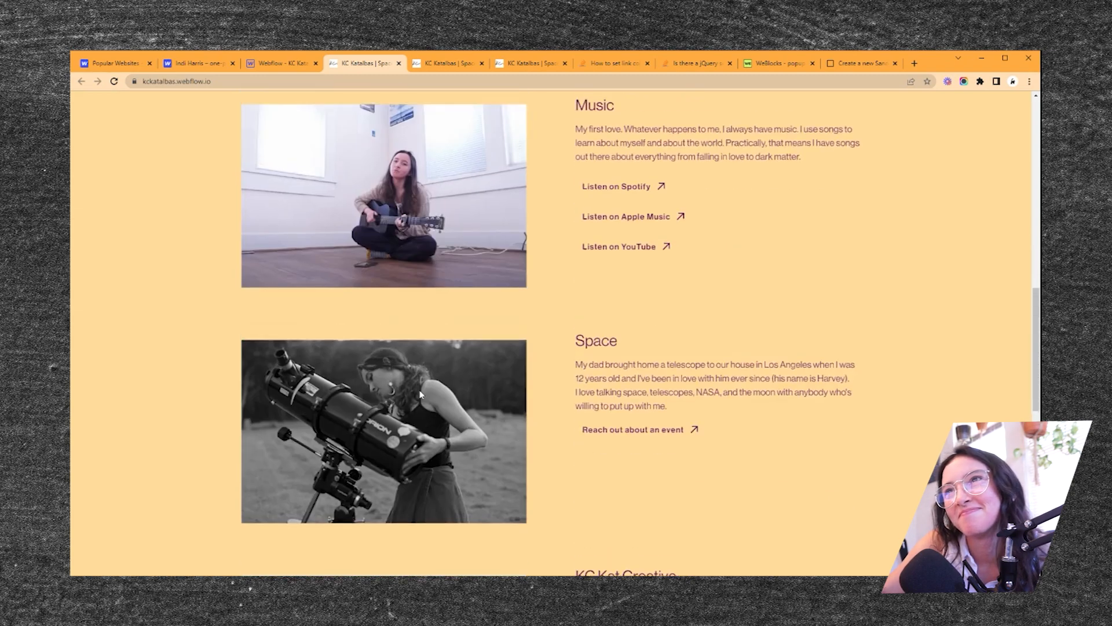
scroll(up, 3)
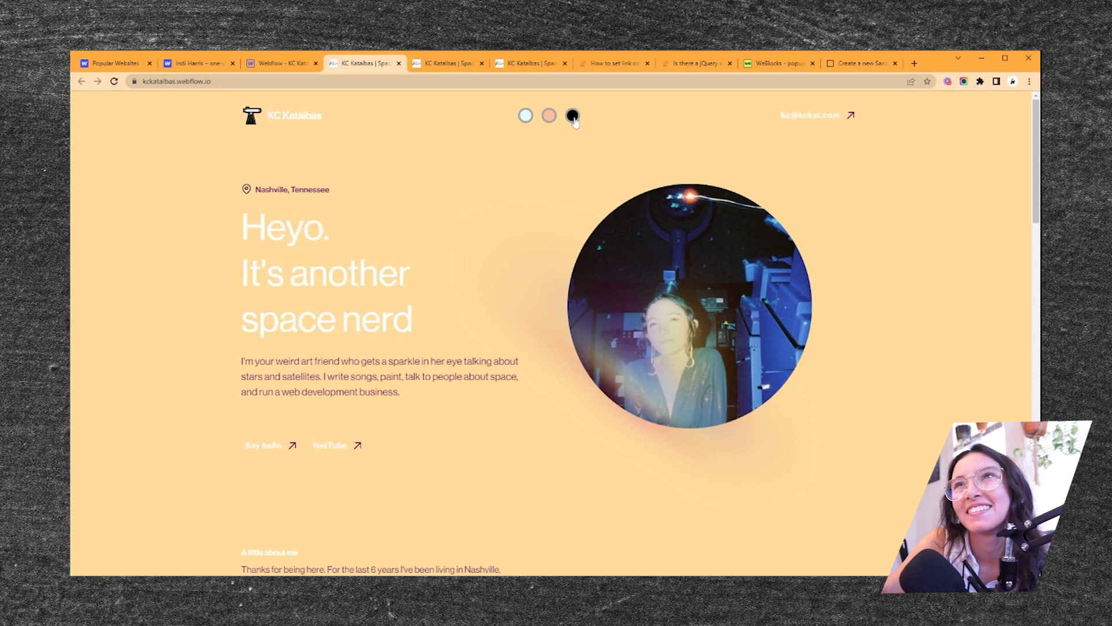
mouse_move(507, 184)
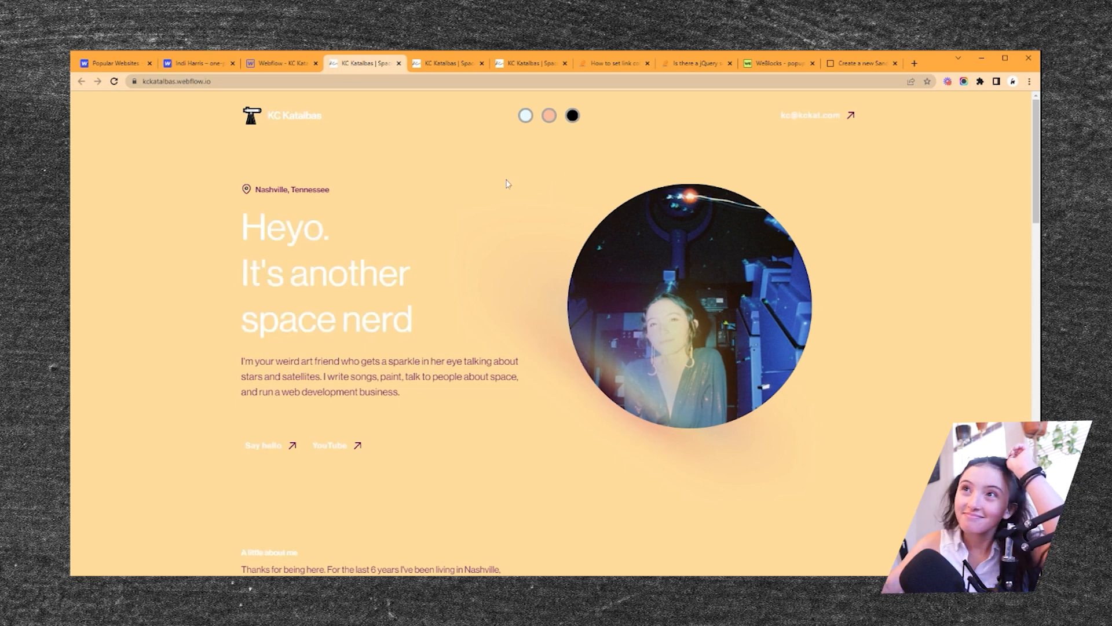
mouse_move(459, 141)
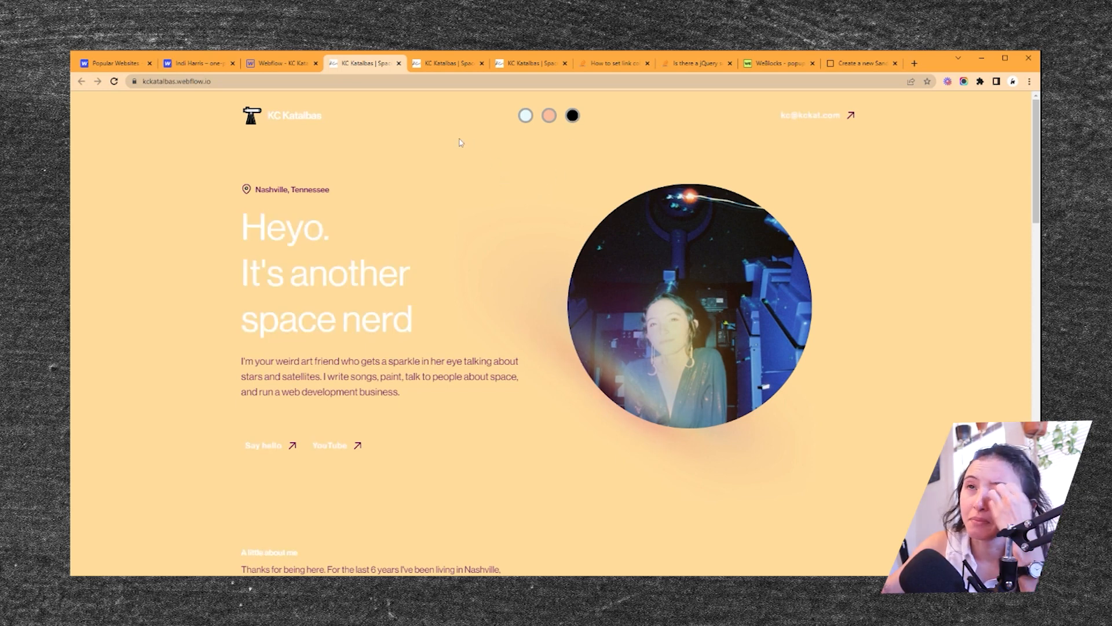
click(525, 115)
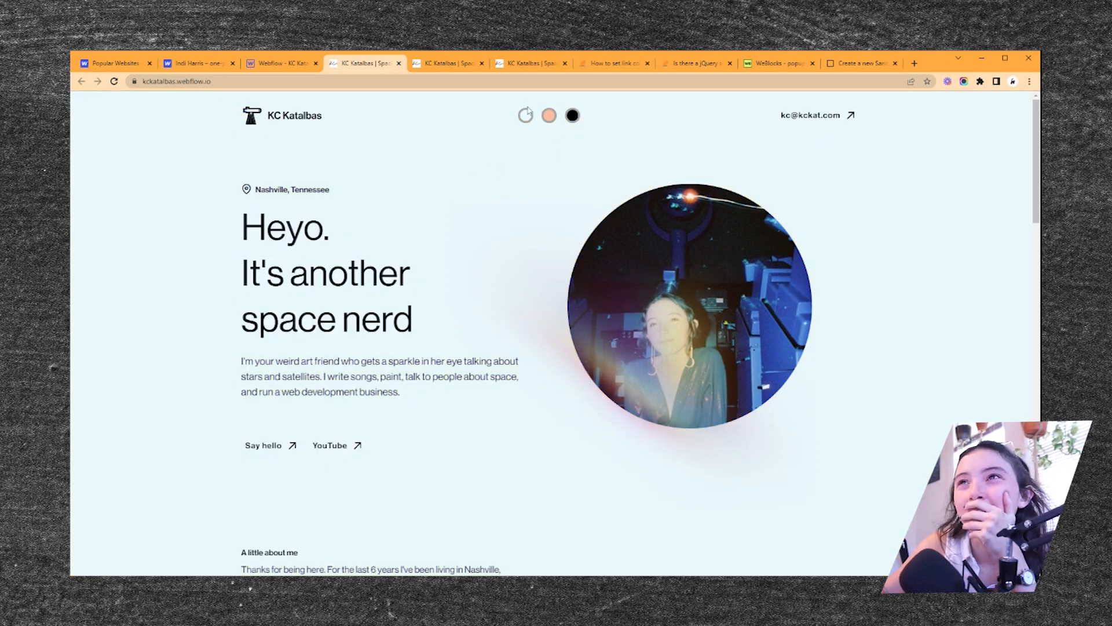
click(525, 116)
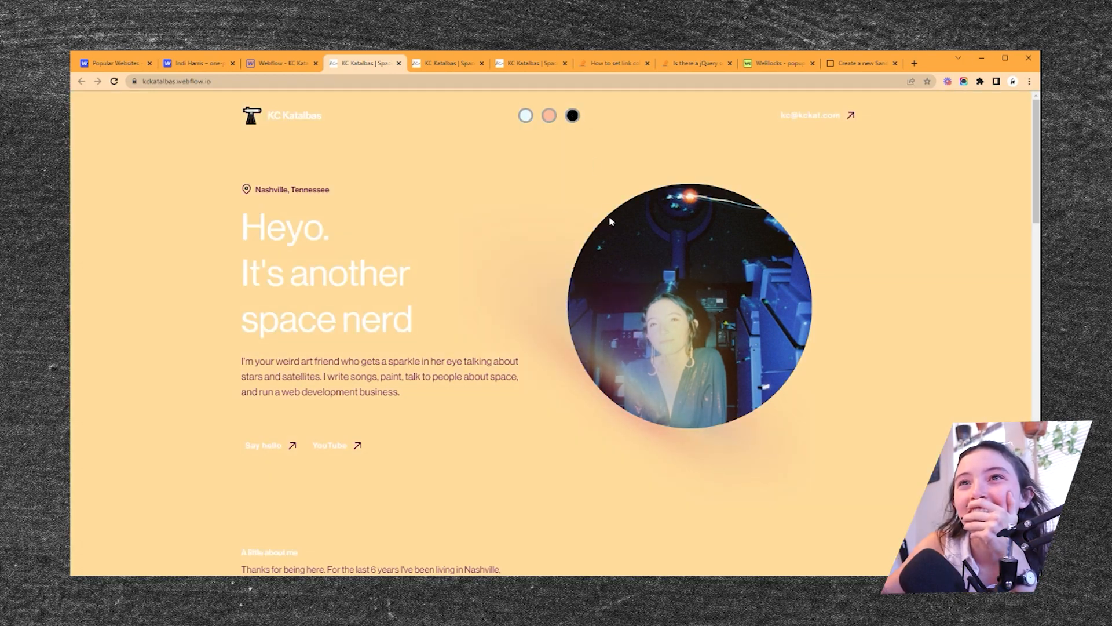
- Try the night and sunset buttons on the live page, then return toward day colours
click(572, 115)
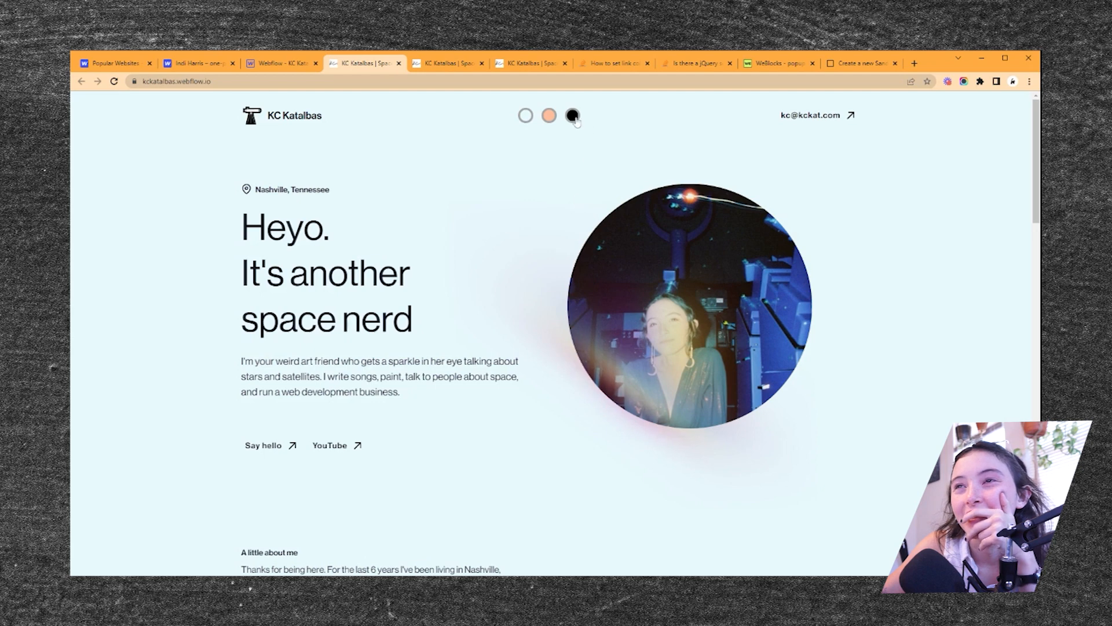
click(548, 116)
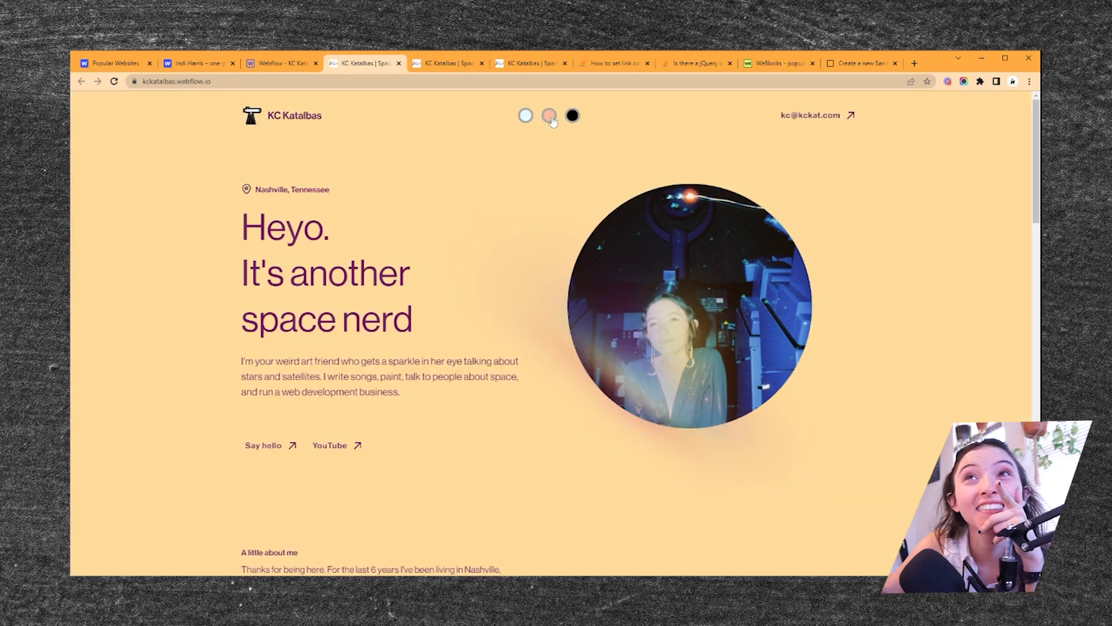
scroll(down, 3)
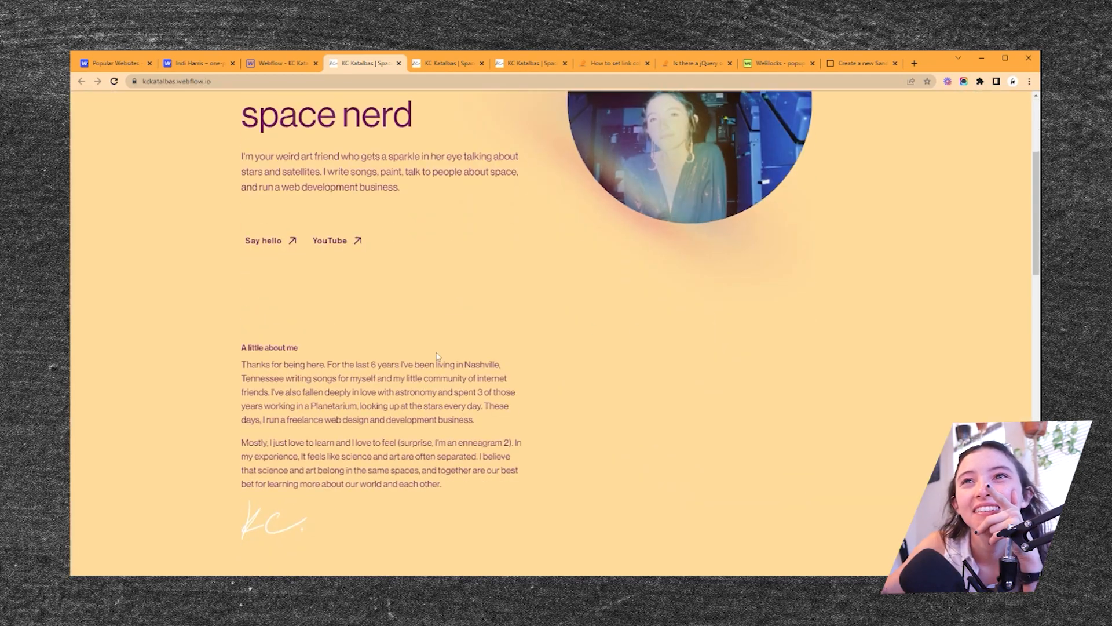
scroll(up, 3)
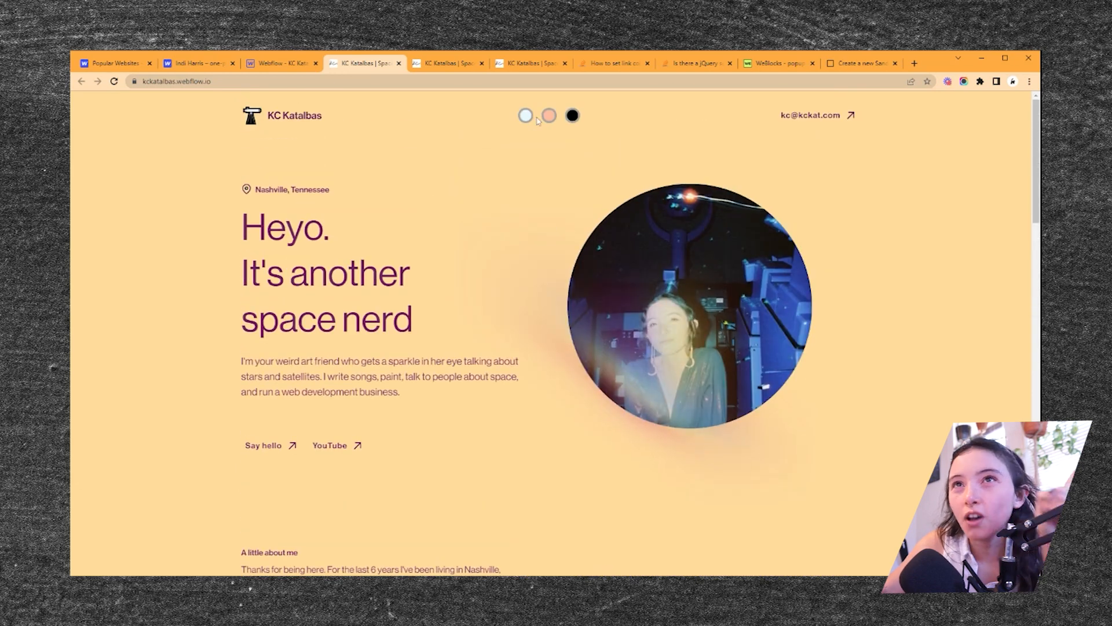
click(281, 62)
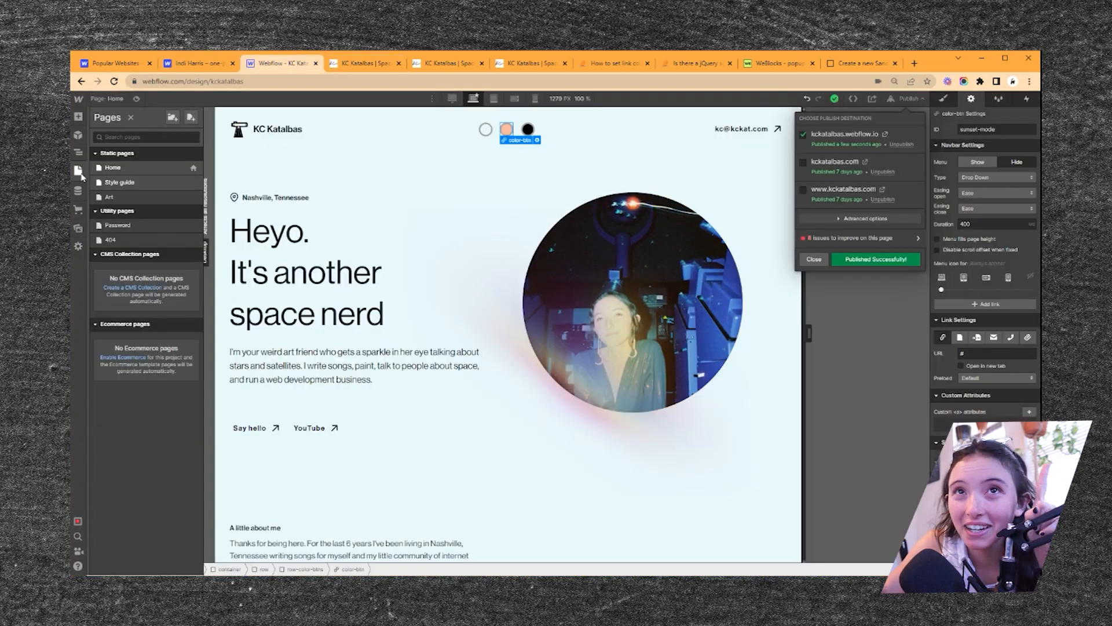
- Review the Before </body> jQuery code where day mode removes the night and sunset classes
click(191, 166)
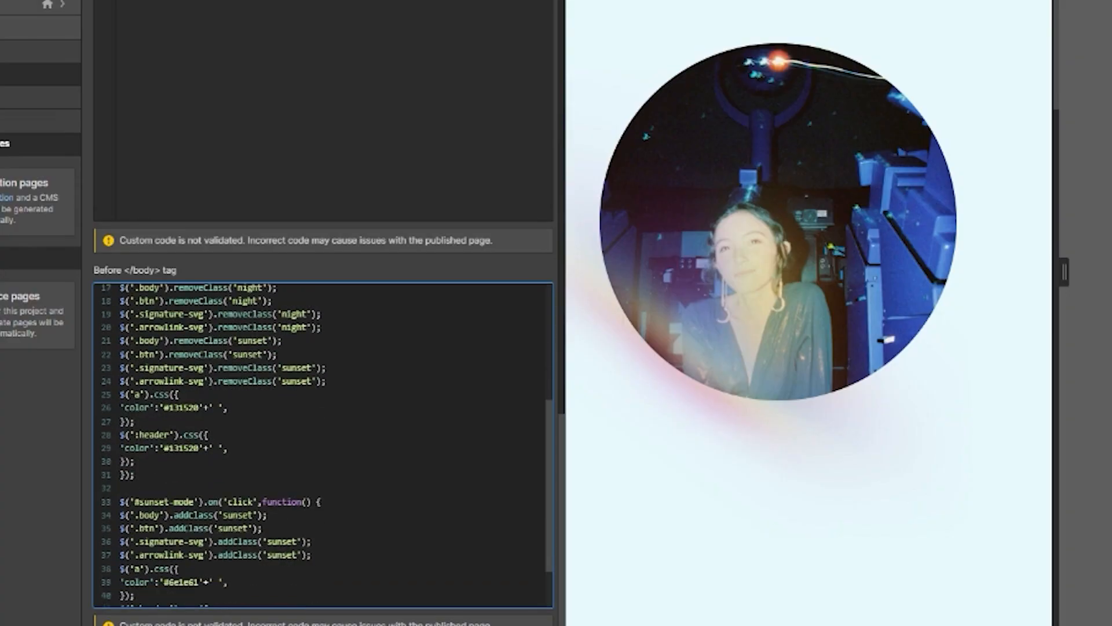
scroll(up, 3)
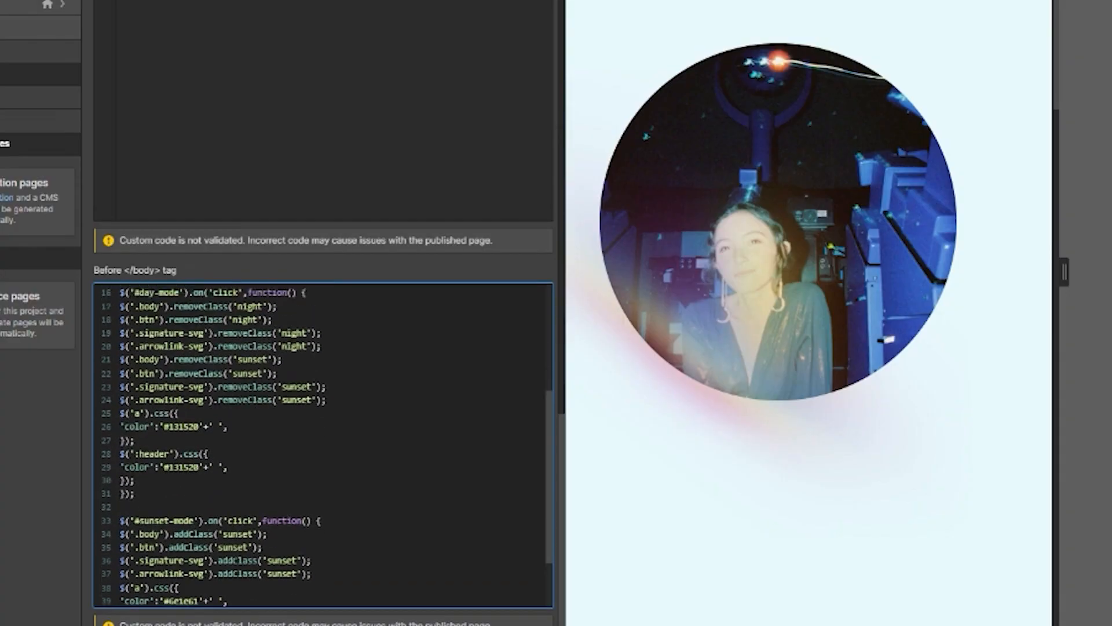
scroll(up, 3)
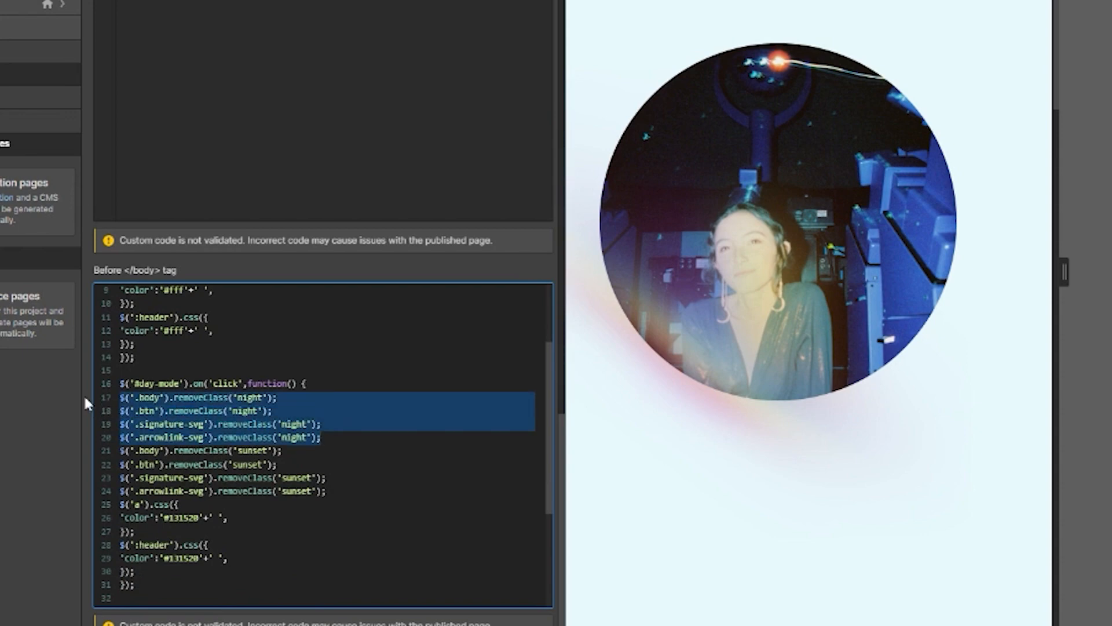
scroll(up, 3)
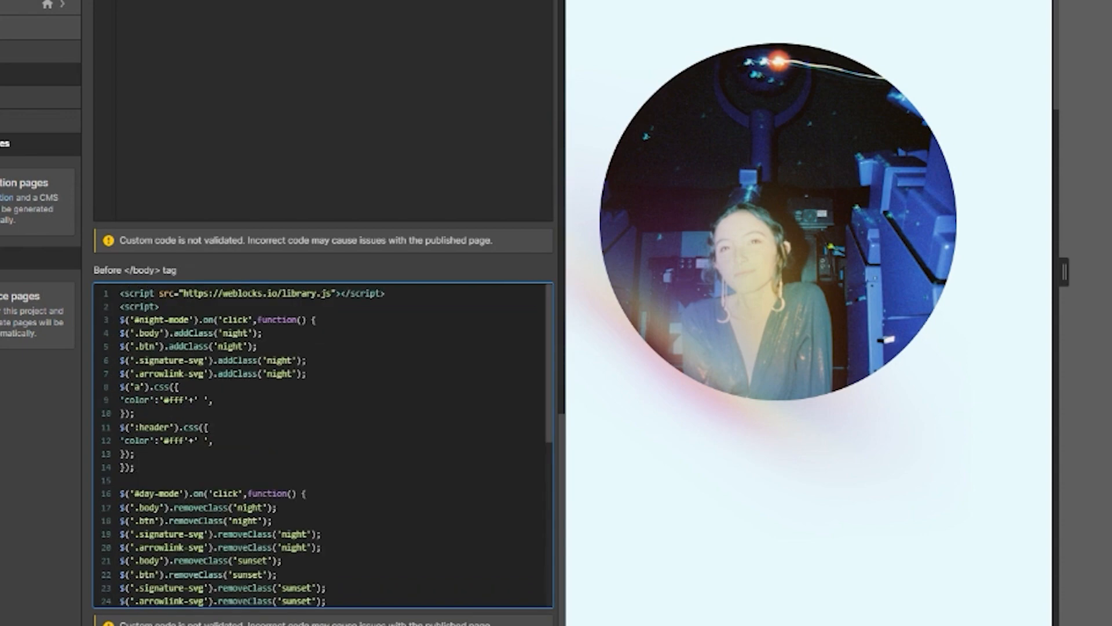
scroll(down, 3)
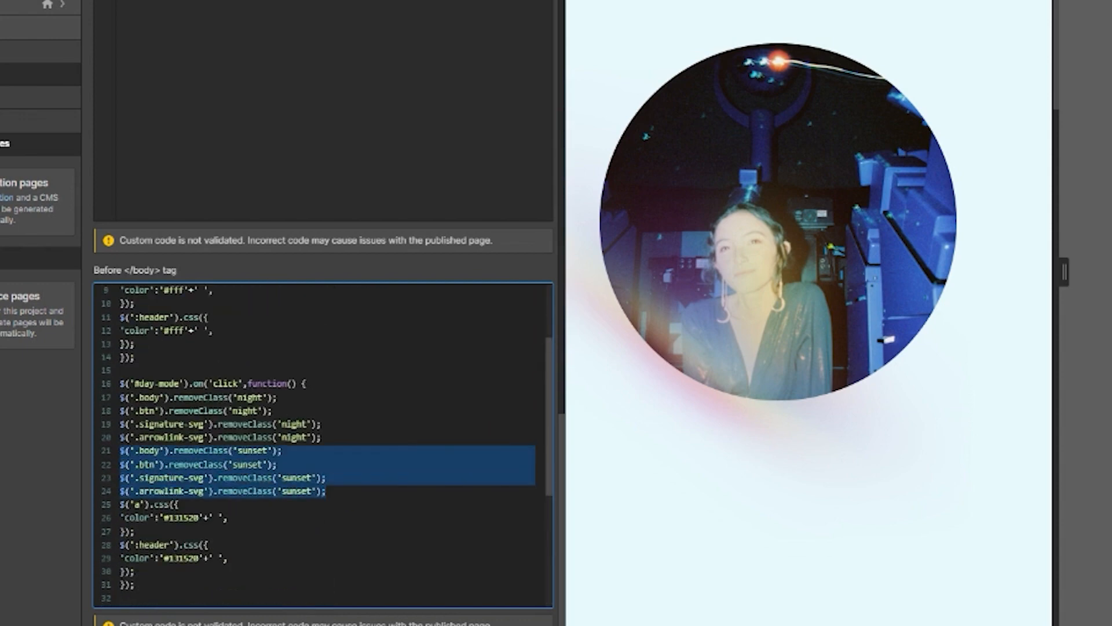
scroll(up, 3)
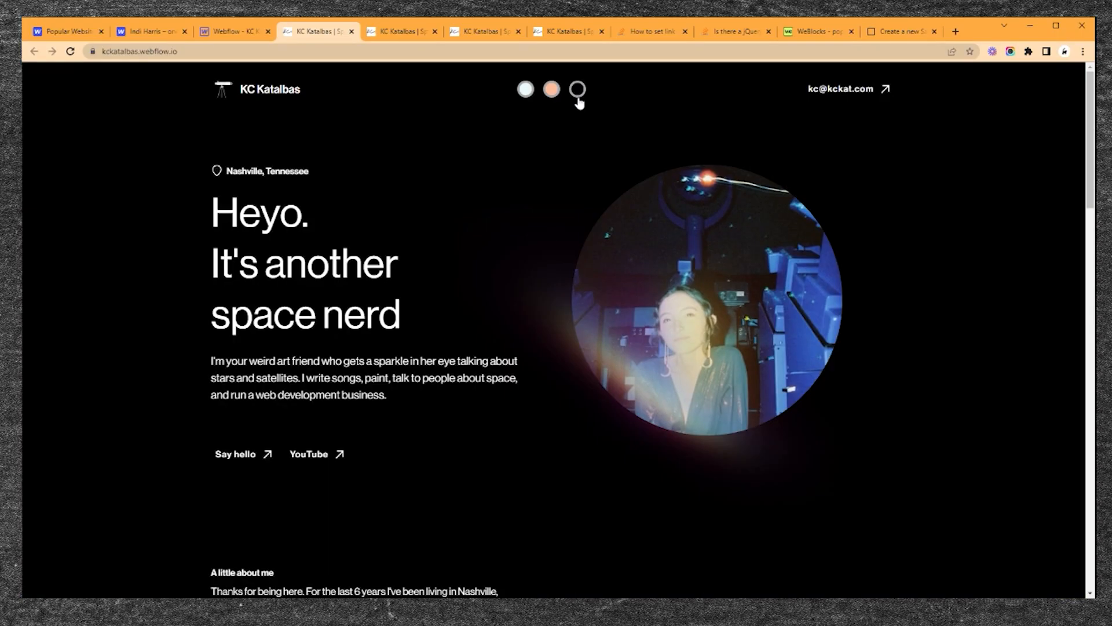
- Set the button row's justify to start on the phone breakpoint, then return to desktop width
click(234, 31)
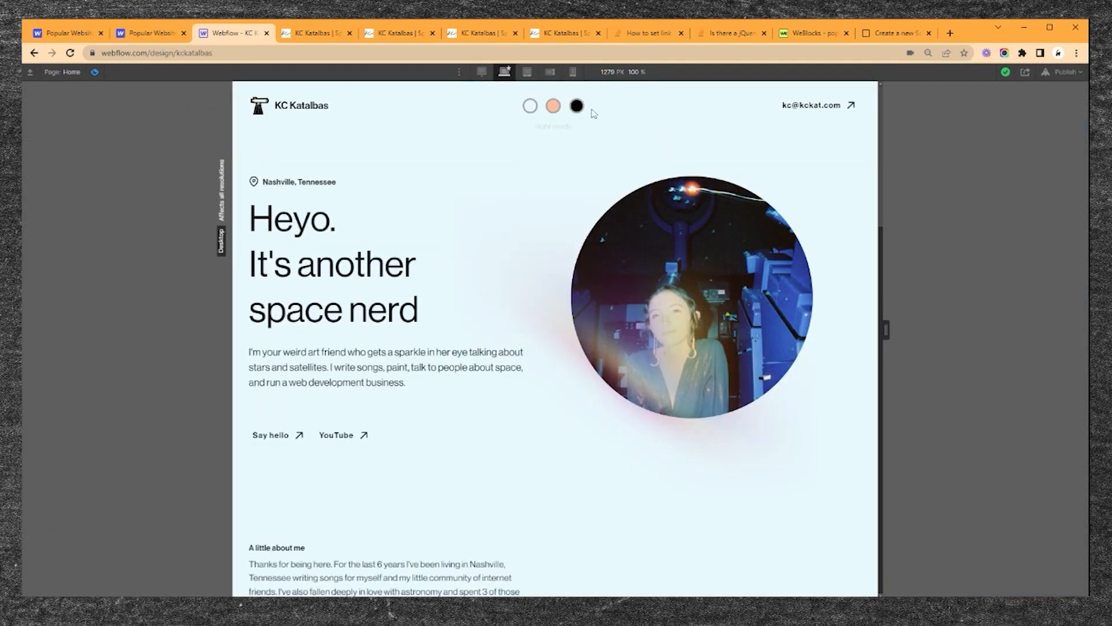
click(535, 72)
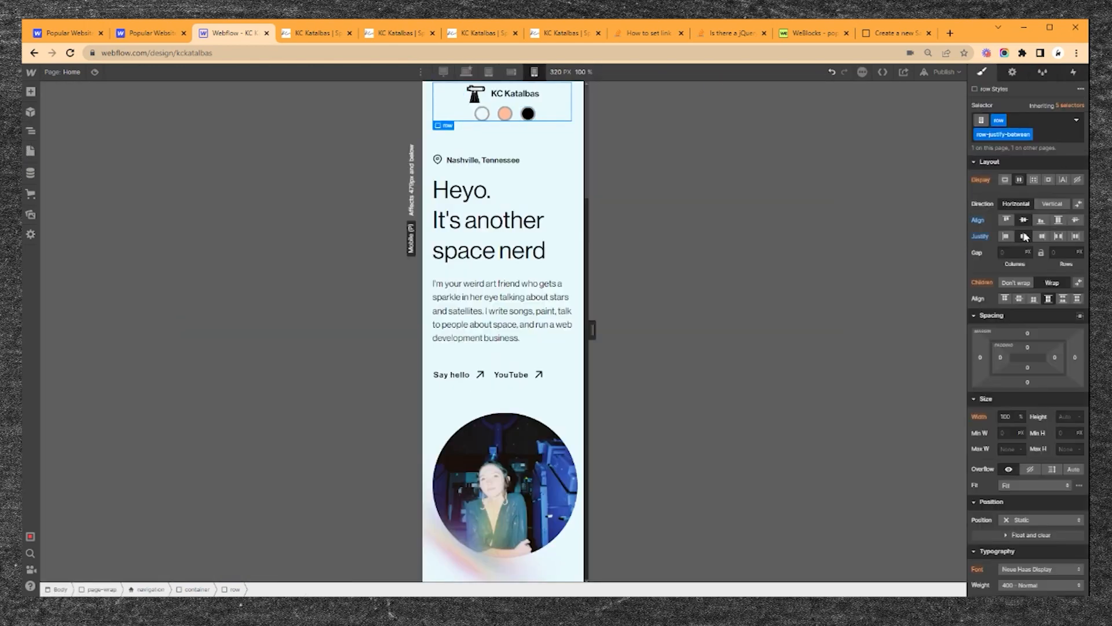
click(1028, 347)
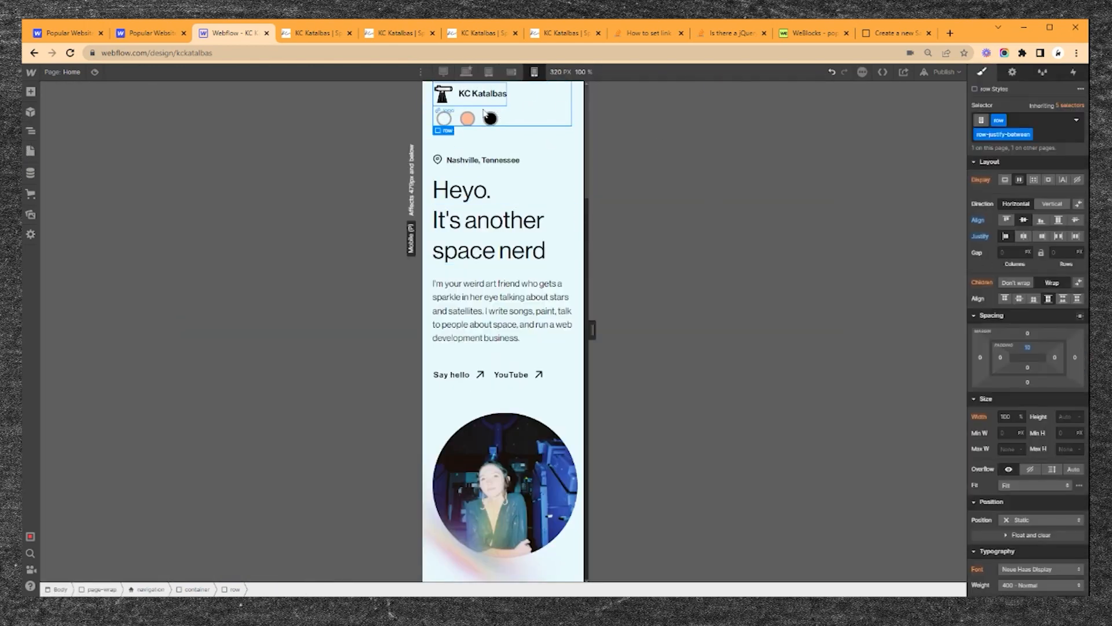
click(941, 72)
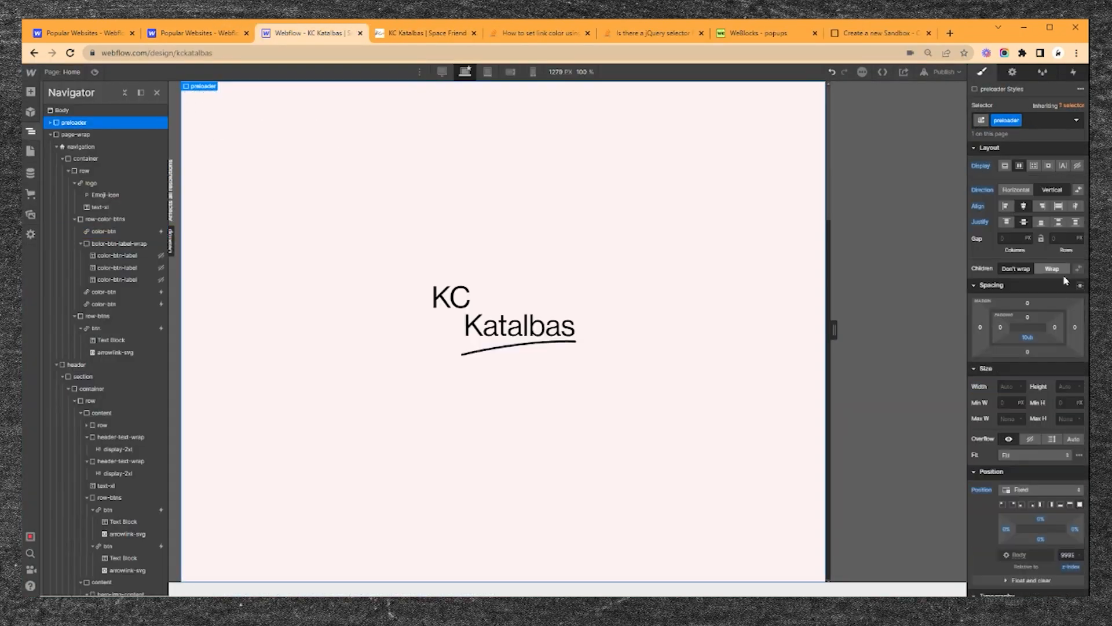
- Republish the site to the webflow.io domain and open the fresh live page
click(943, 72)
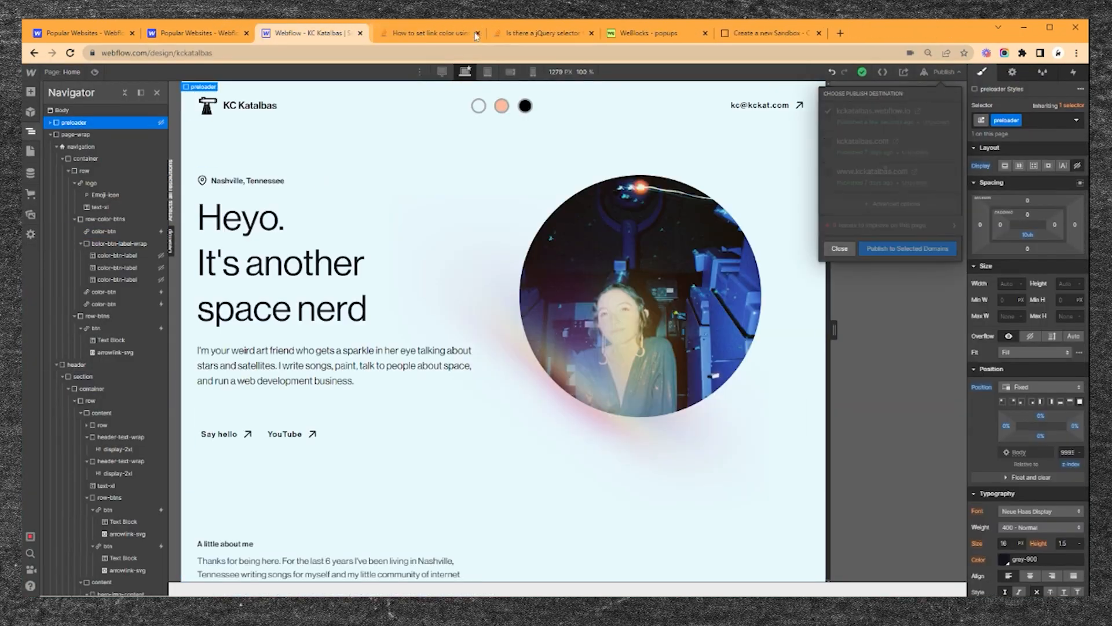
click(908, 248)
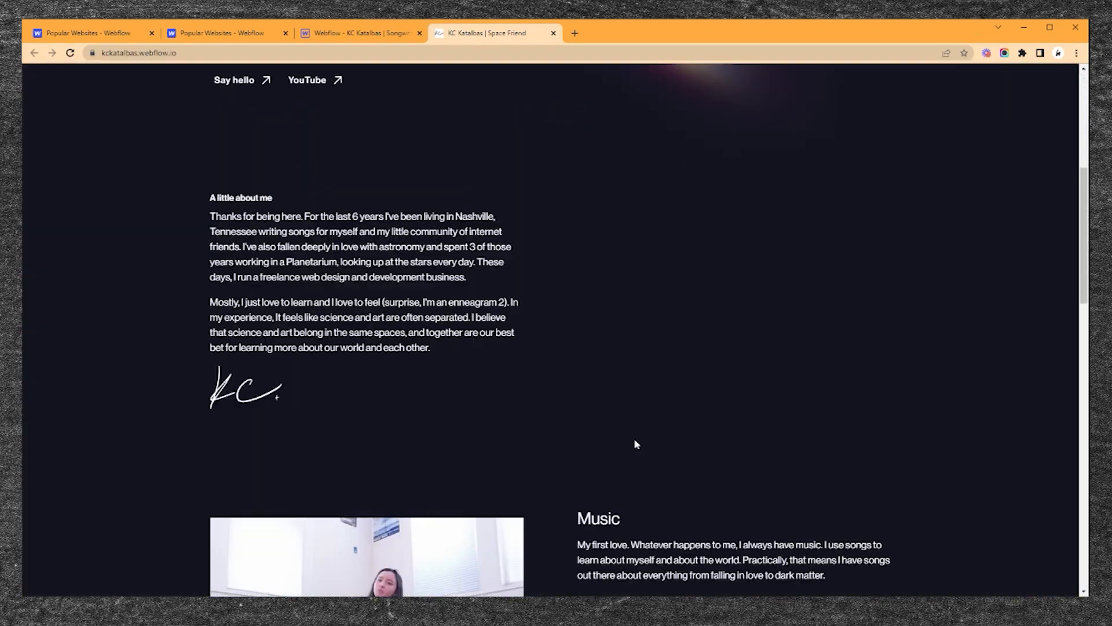
click(359, 34)
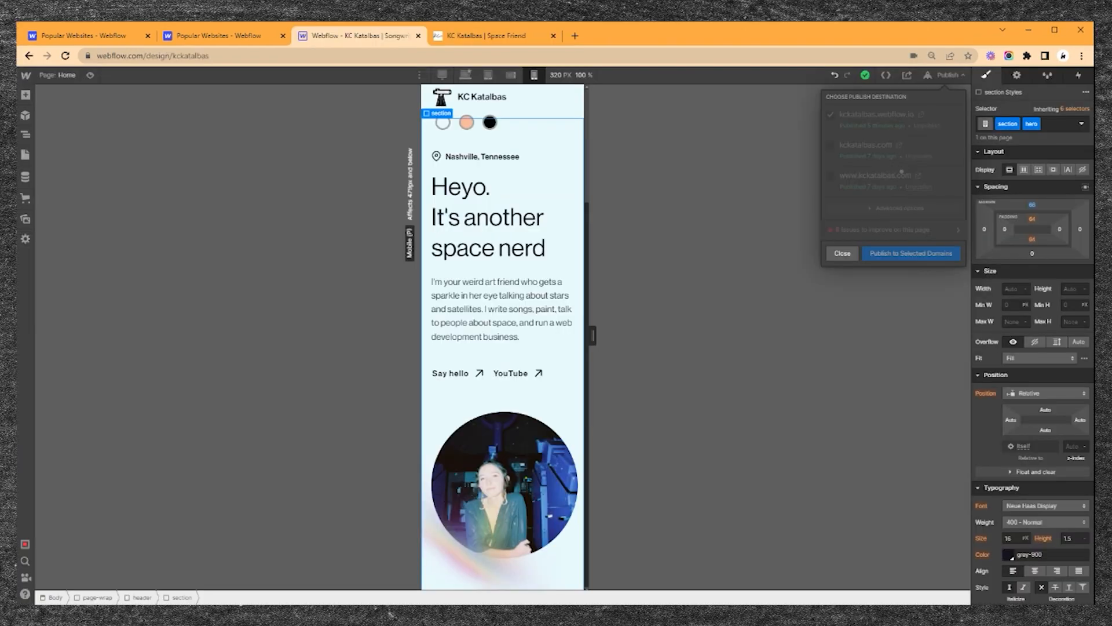
click(912, 254)
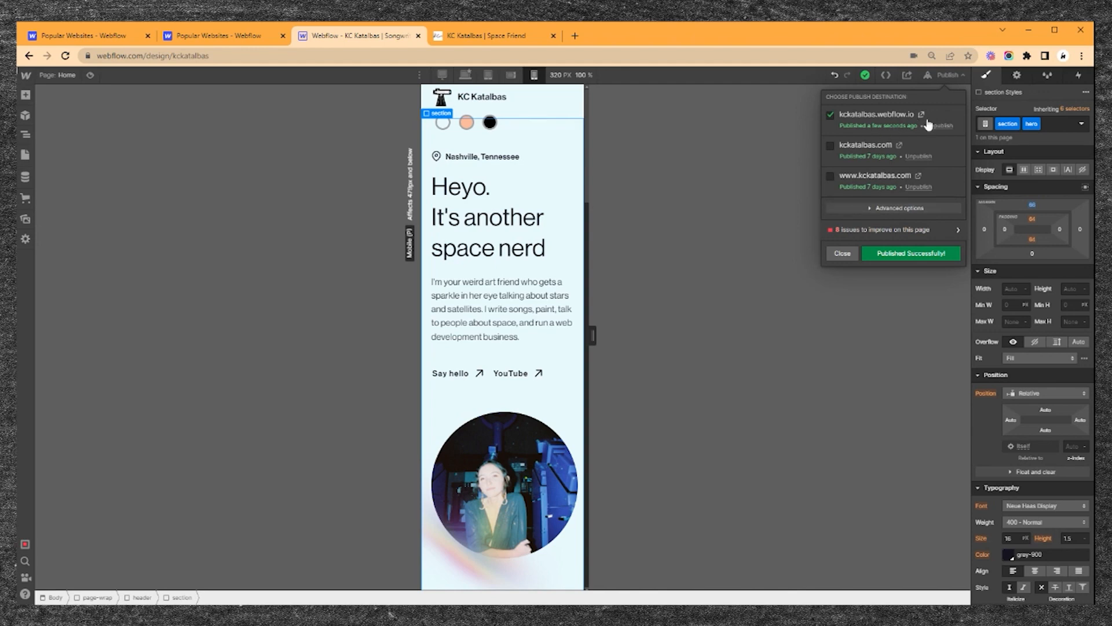
click(921, 115)
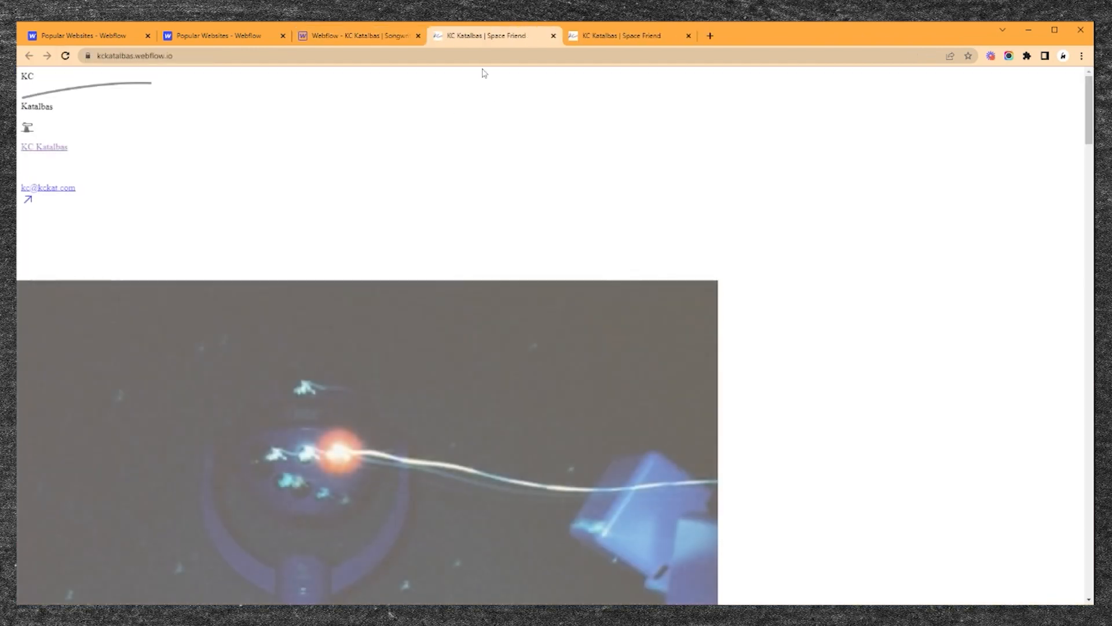
- Reload the published site and switch it to sunset and then night colours
scroll(down, 3)
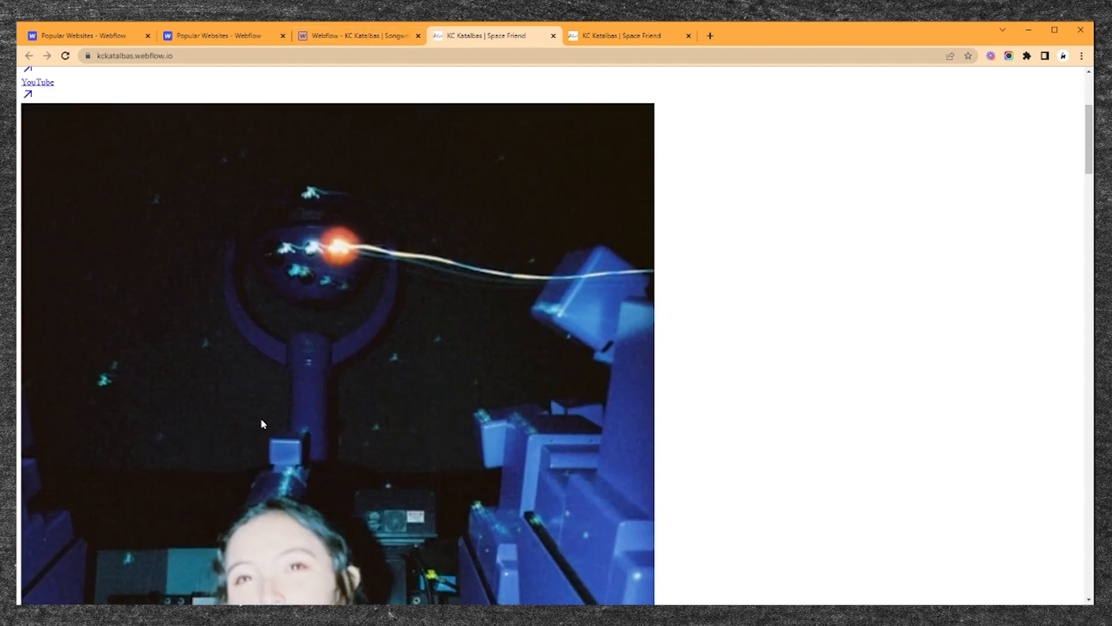
click(358, 36)
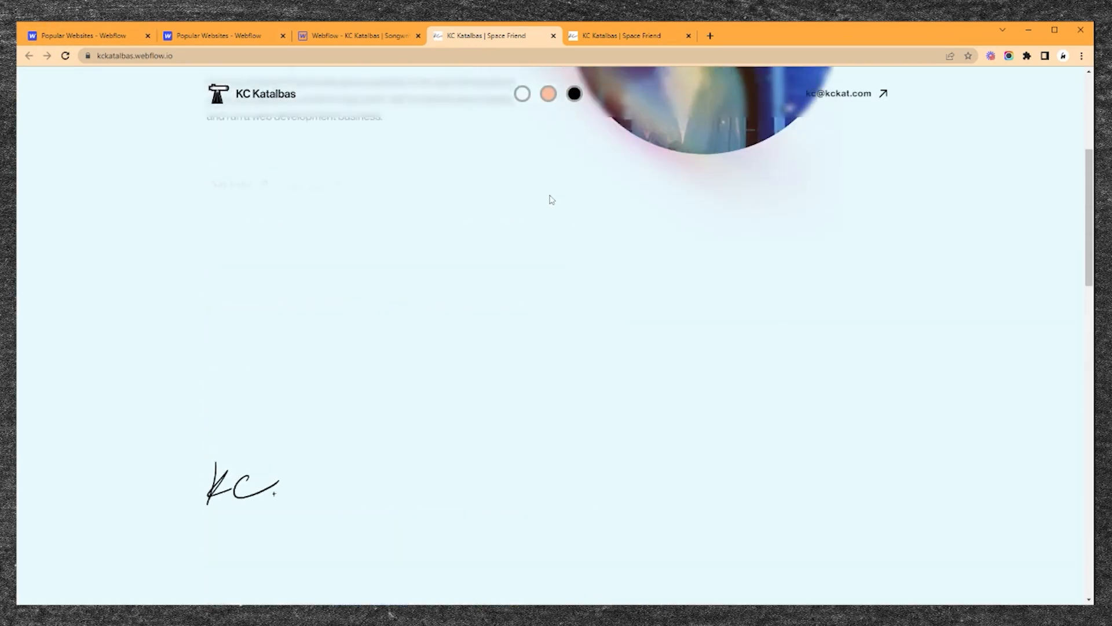
scroll(up, 3)
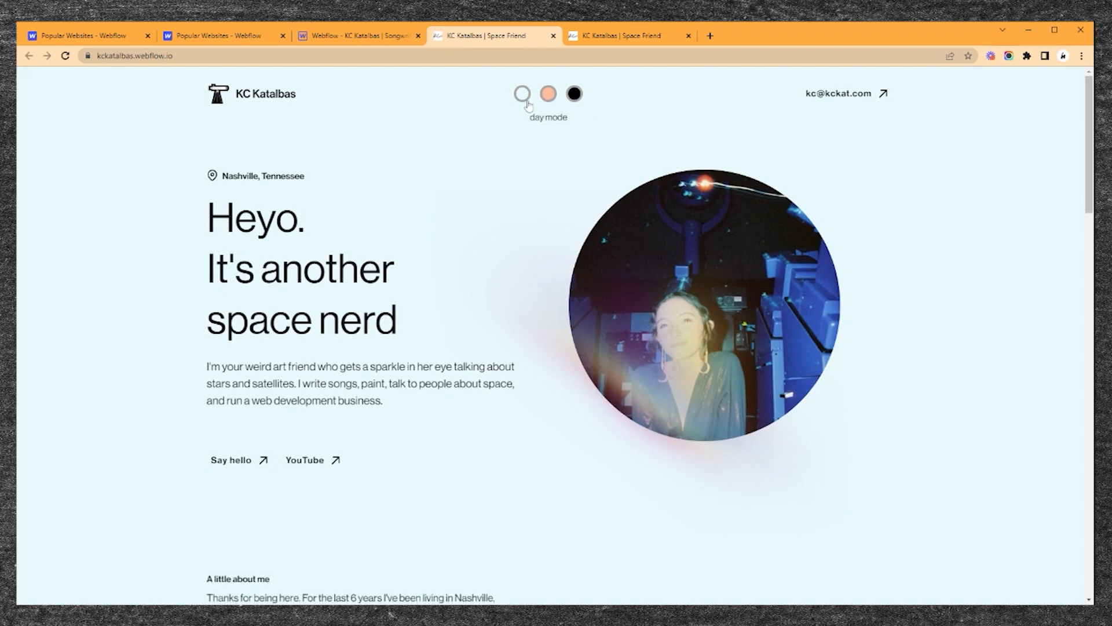
click(547, 93)
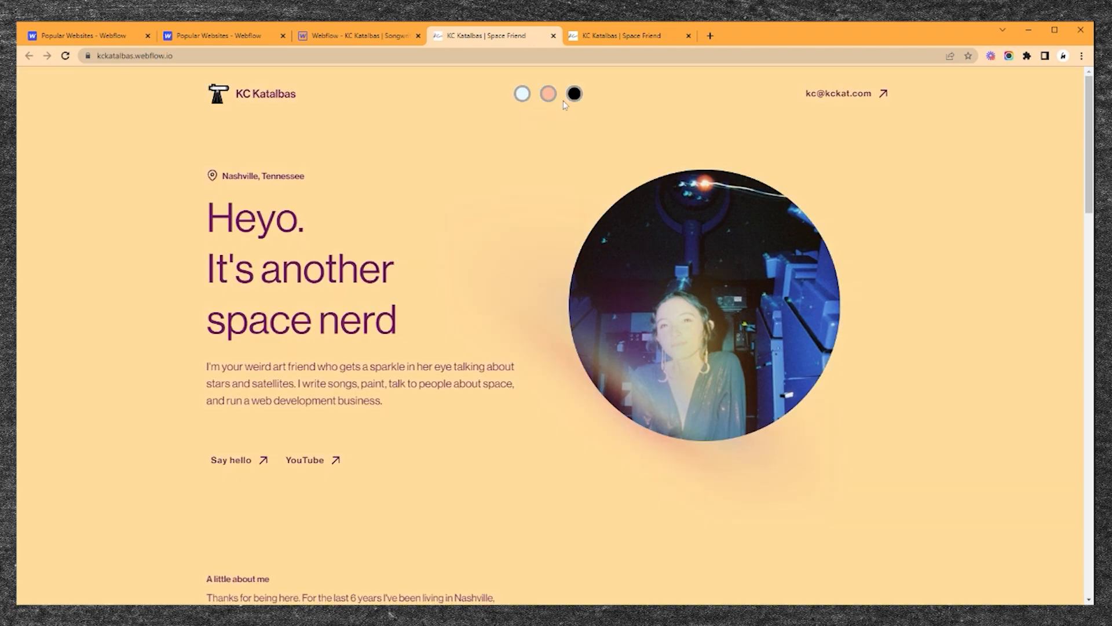
click(575, 93)
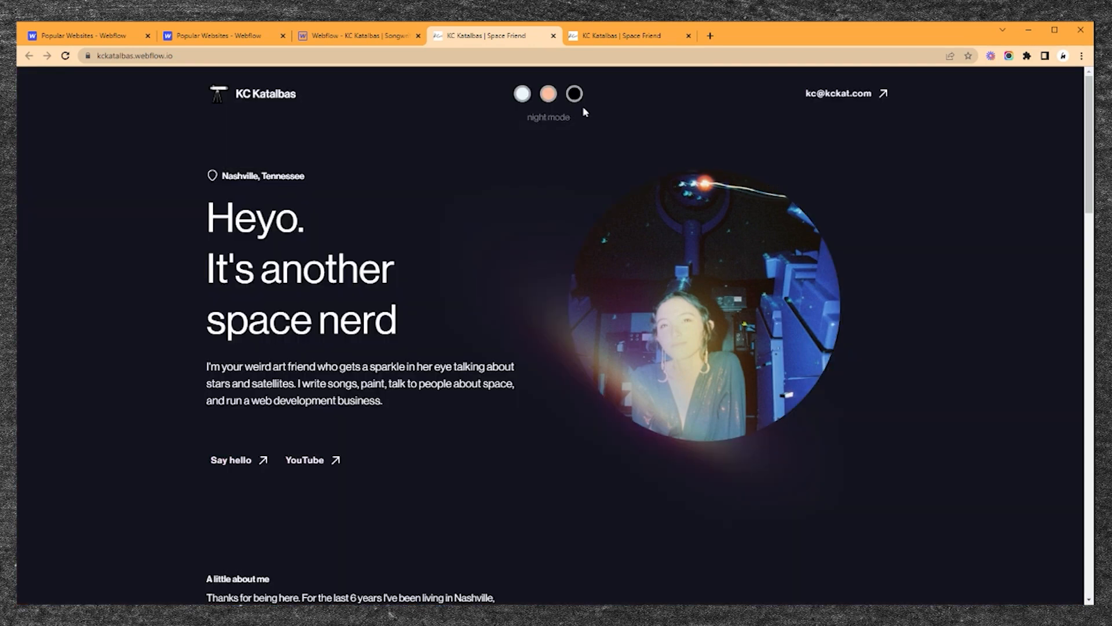
mouse_move(274, 500)
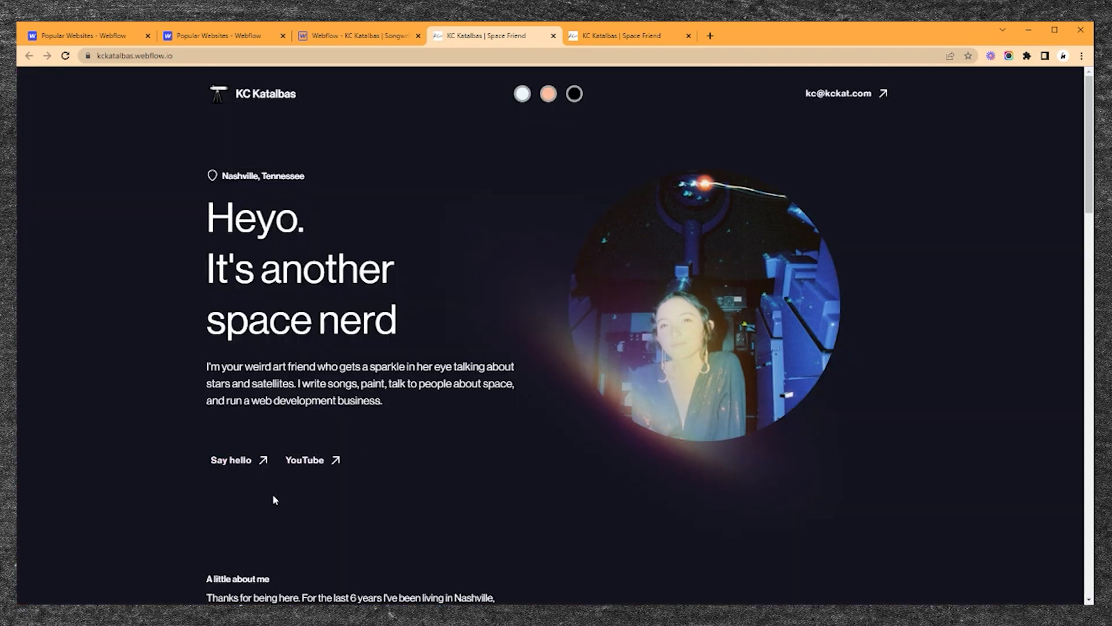